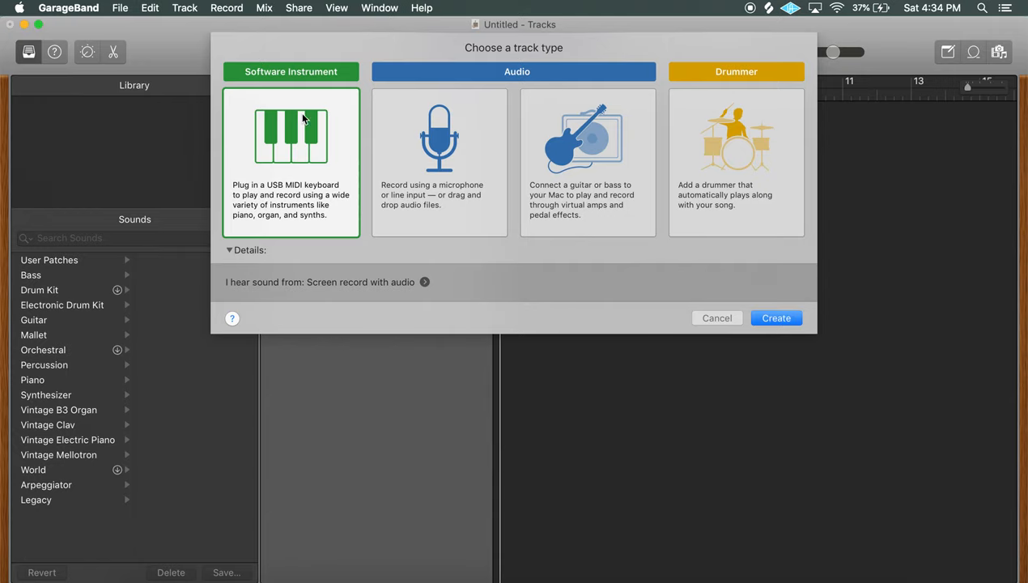
mouse_move(294, 171)
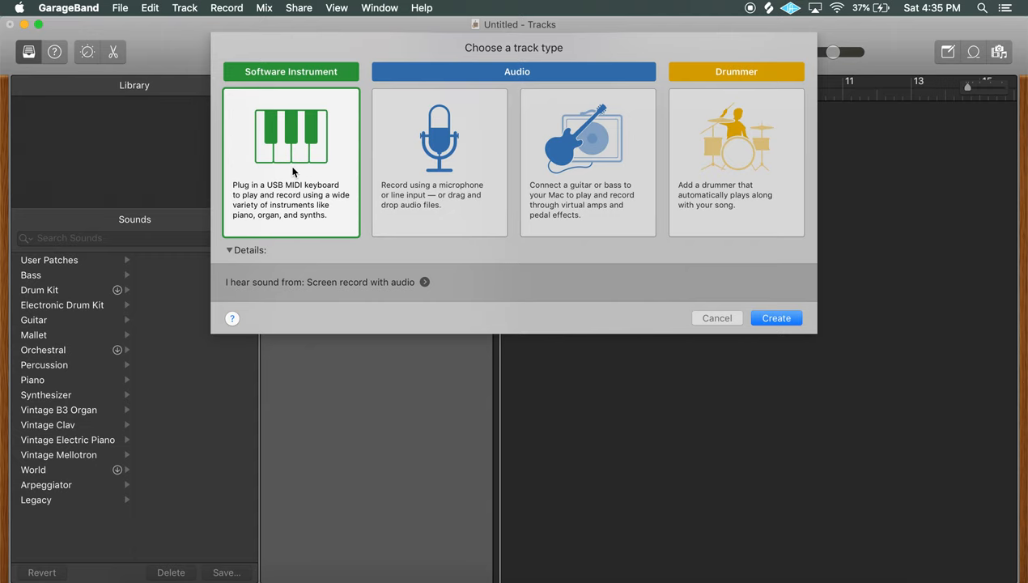
Create a new Software Instrument track, starting with the Classic Electric Piano sound.
left_click(774, 317)
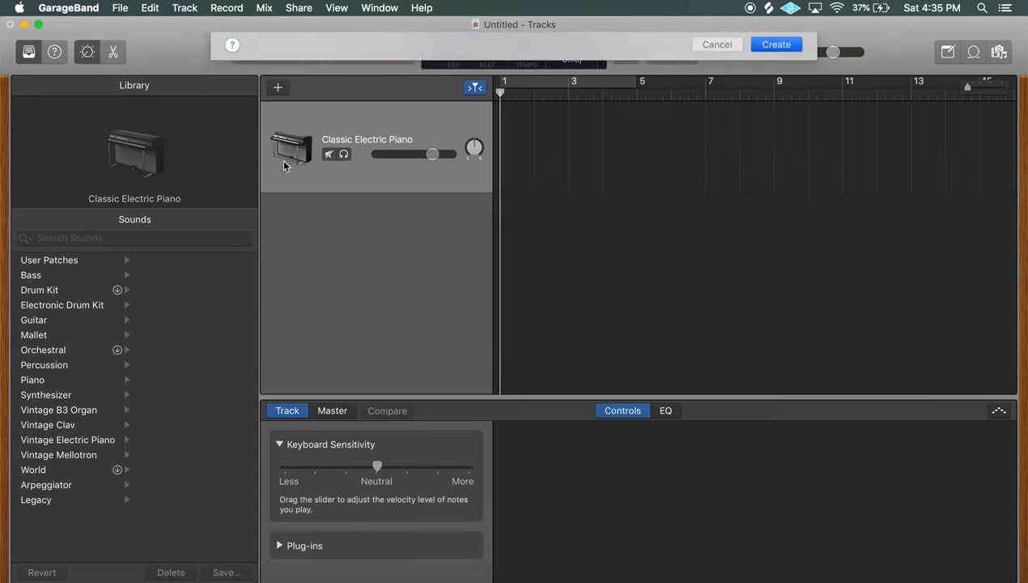
Audition Classic Suitcase Mk IV, settle on Wurlitzer Classic, then show the Vintage Clav sounds.
left_click(68, 441)
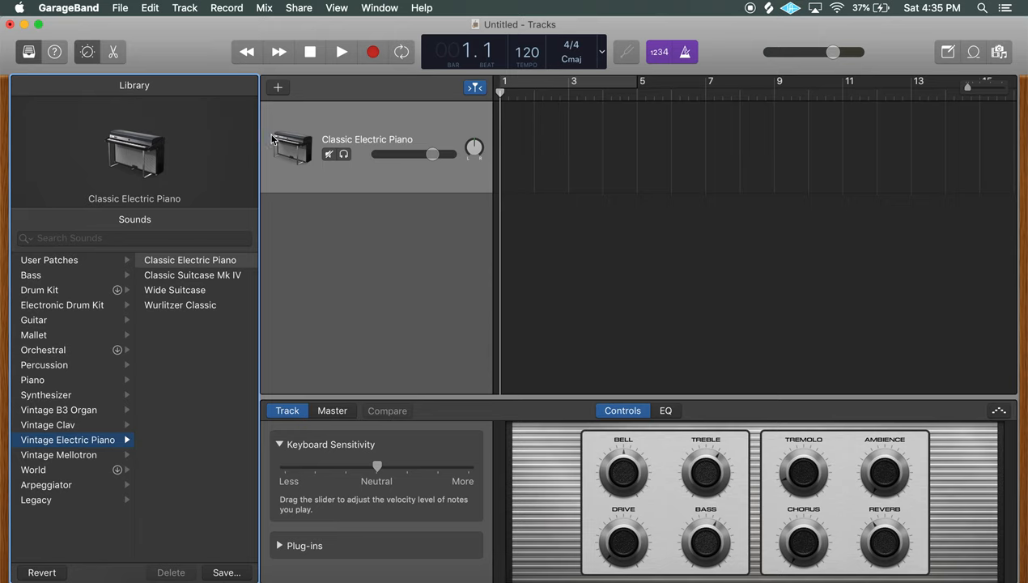
mouse_move(288, 123)
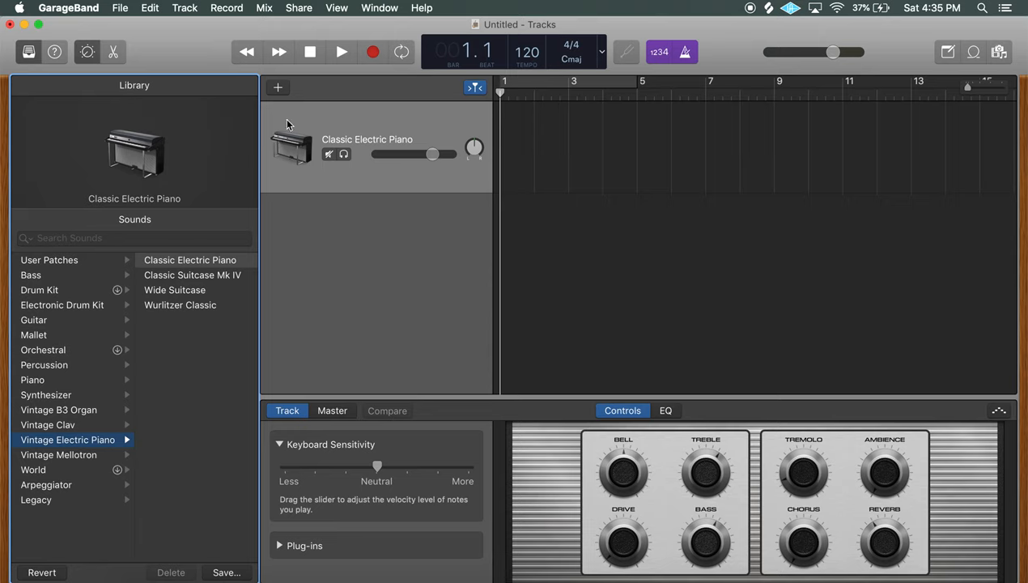
mouse_move(296, 139)
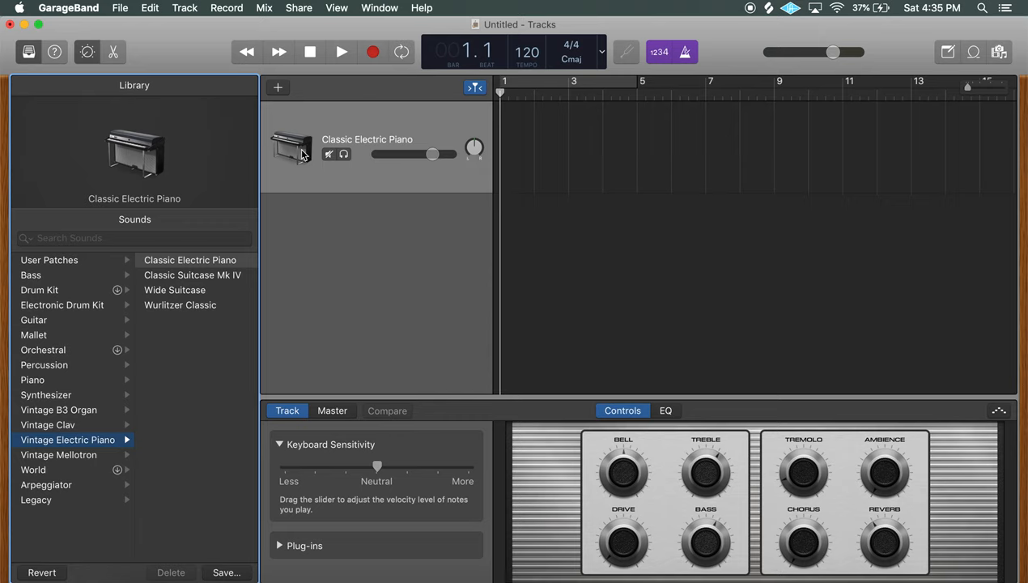
mouse_move(493, 118)
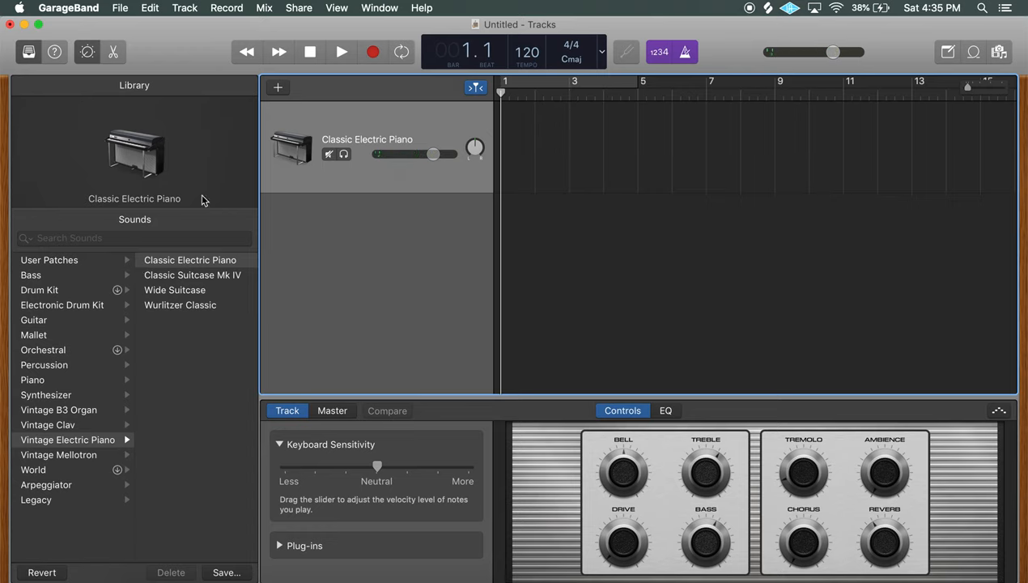
mouse_move(110, 359)
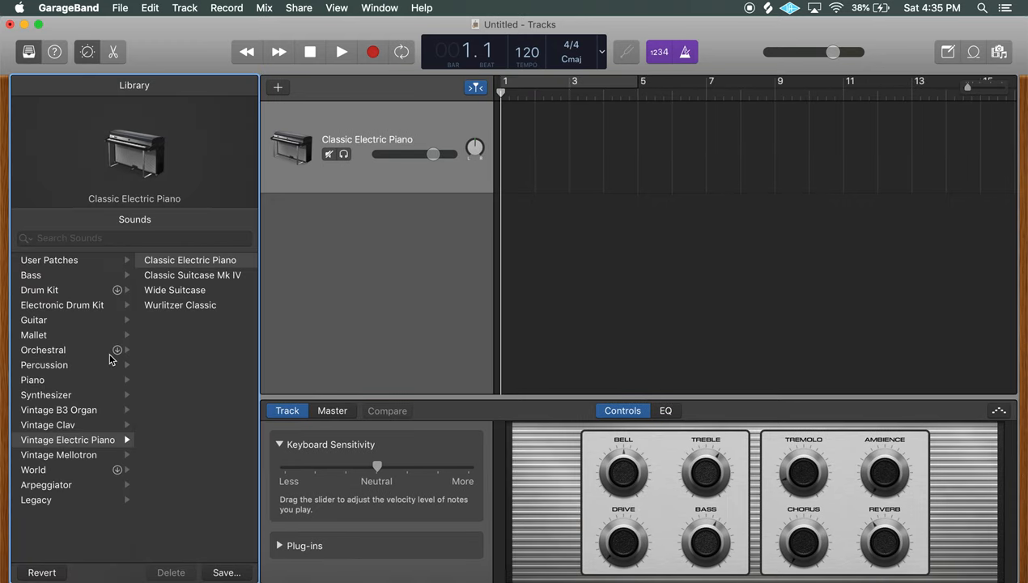
mouse_move(105, 304)
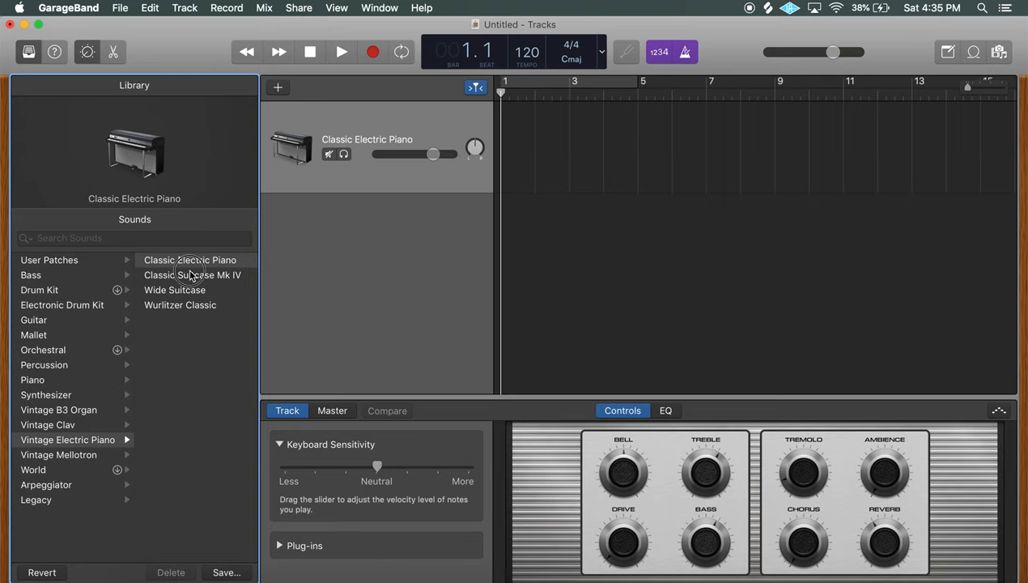
left_click(193, 275)
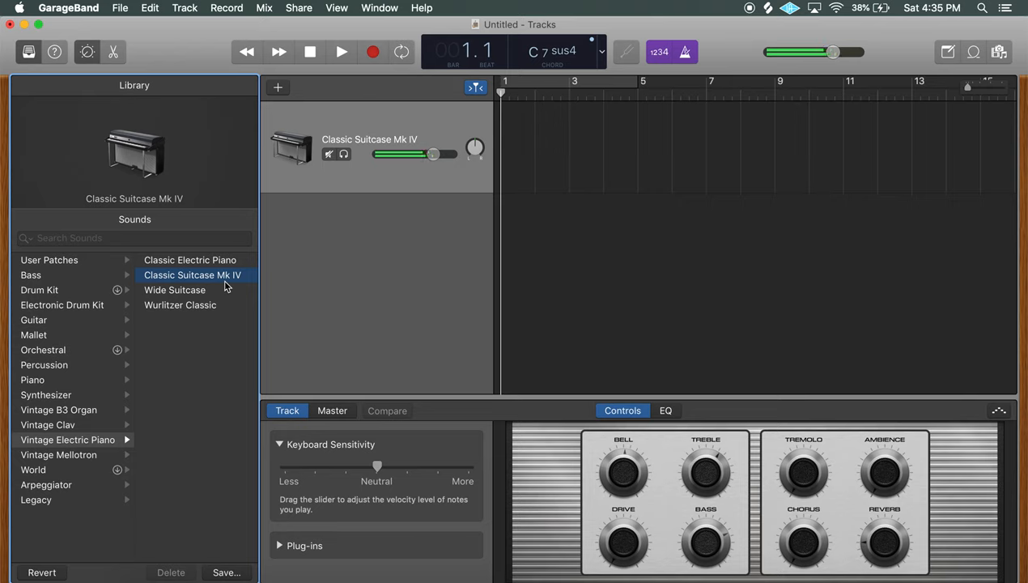
left_click(190, 259)
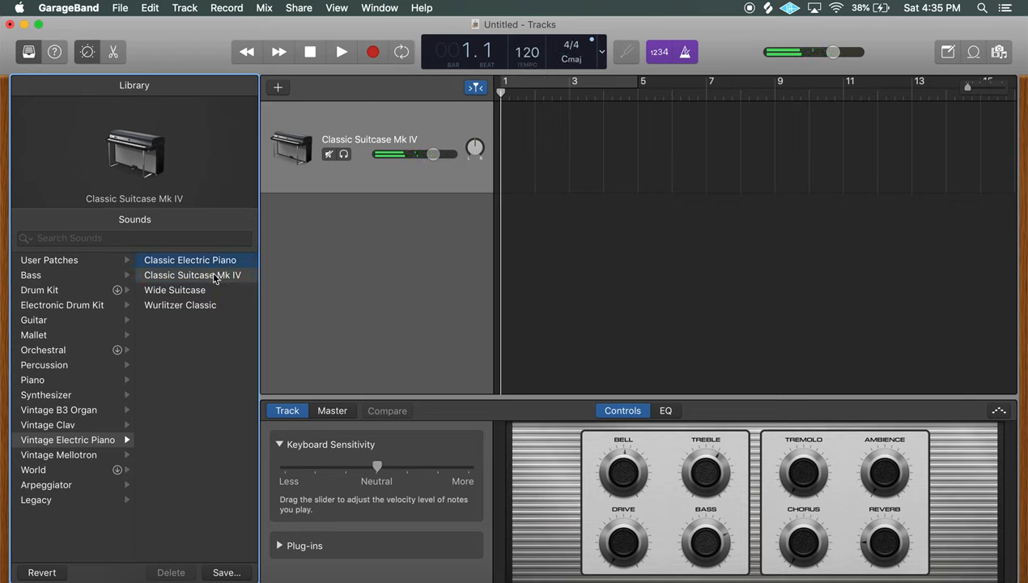
left_click(192, 275)
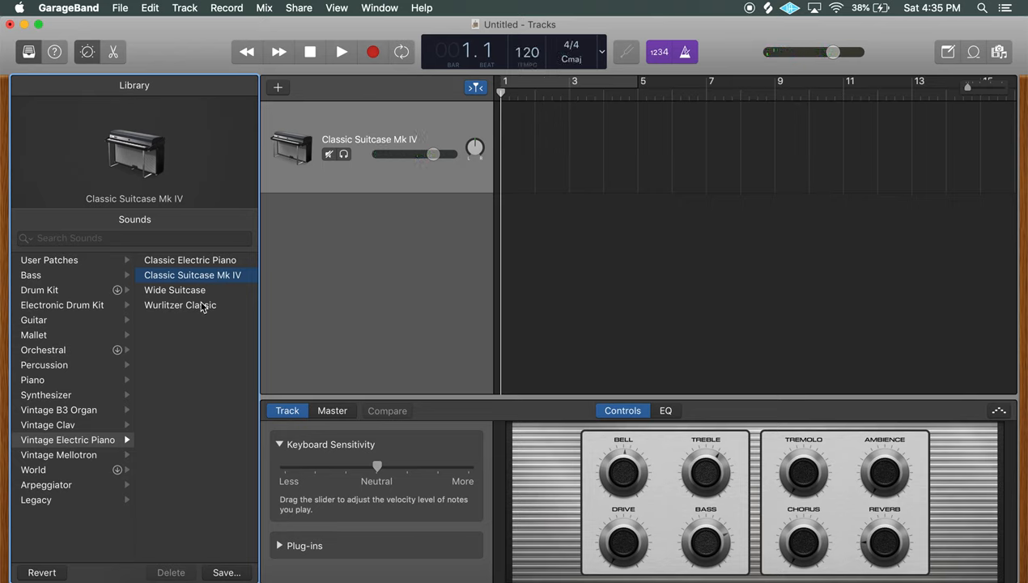
mouse_move(179, 304)
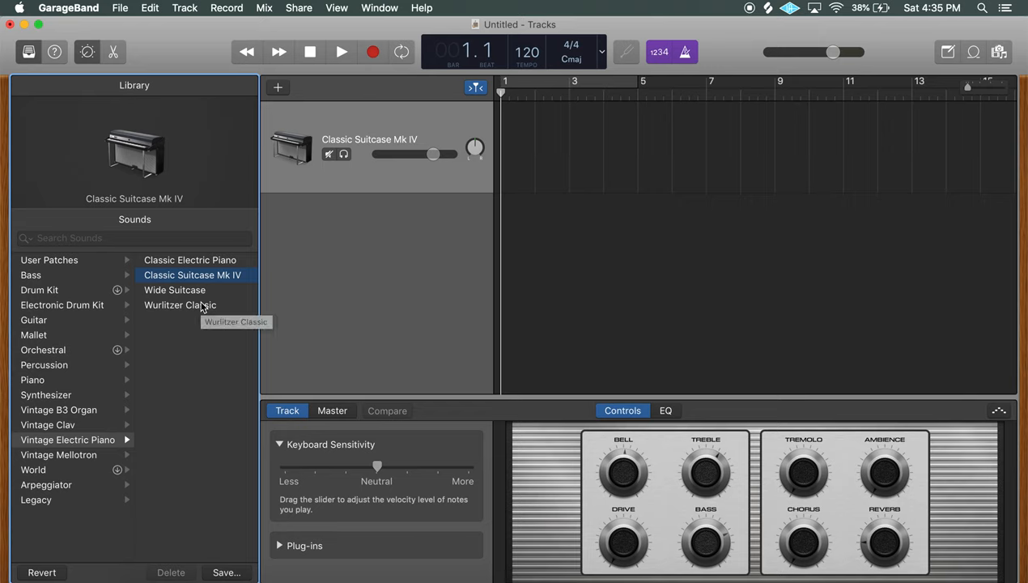
mouse_move(194, 309)
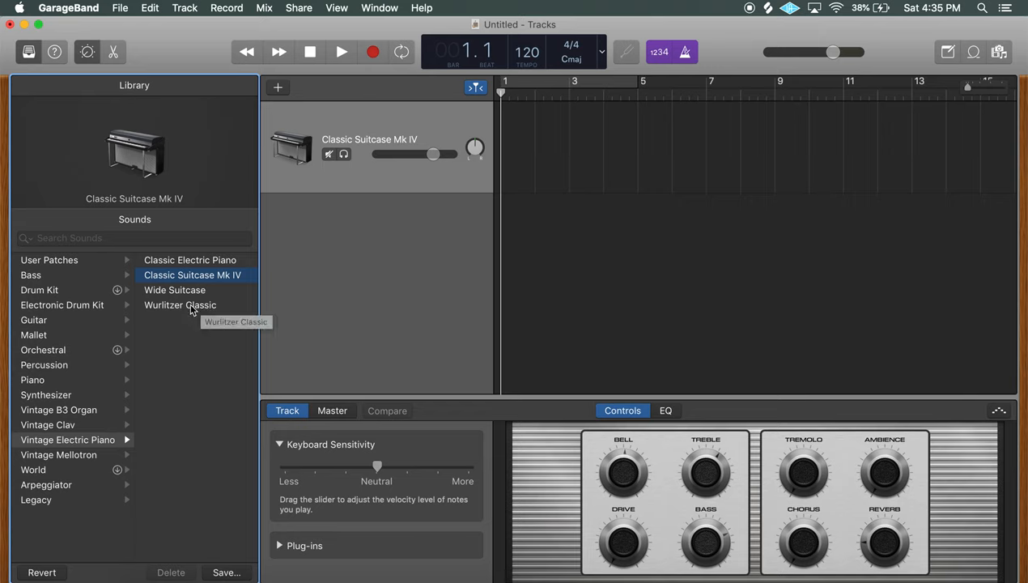
mouse_move(126, 414)
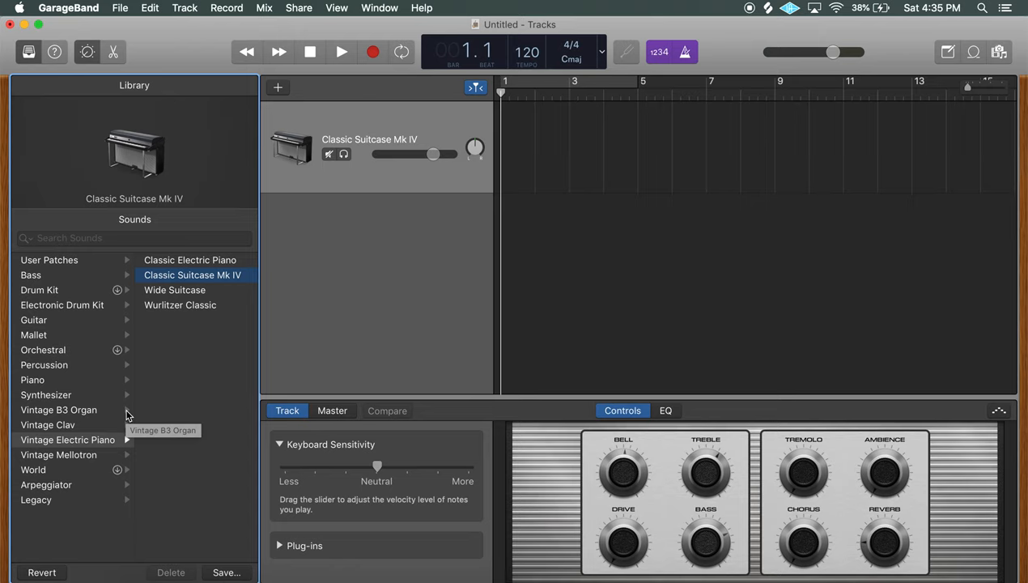
left_click(180, 305)
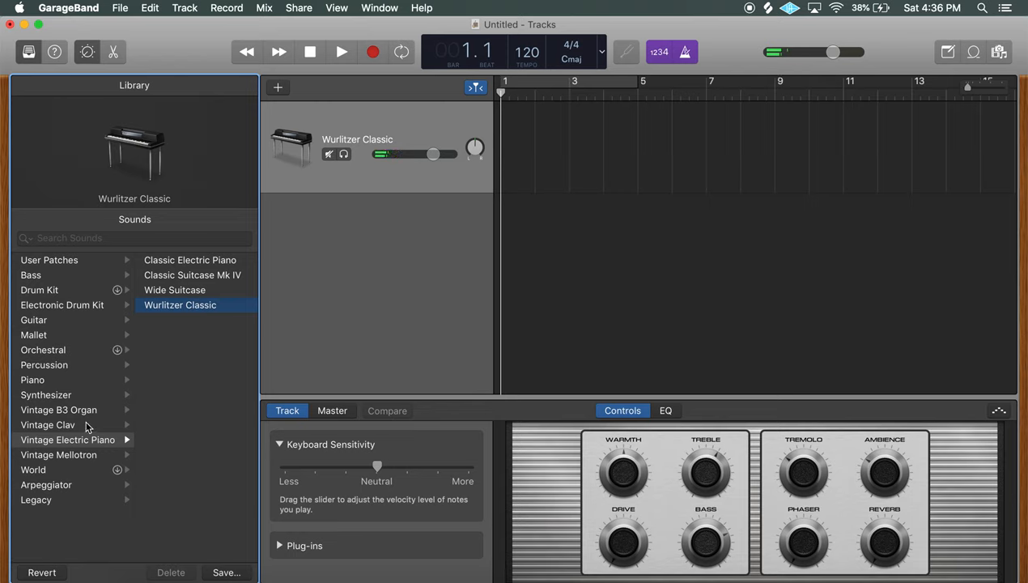
left_click(47, 424)
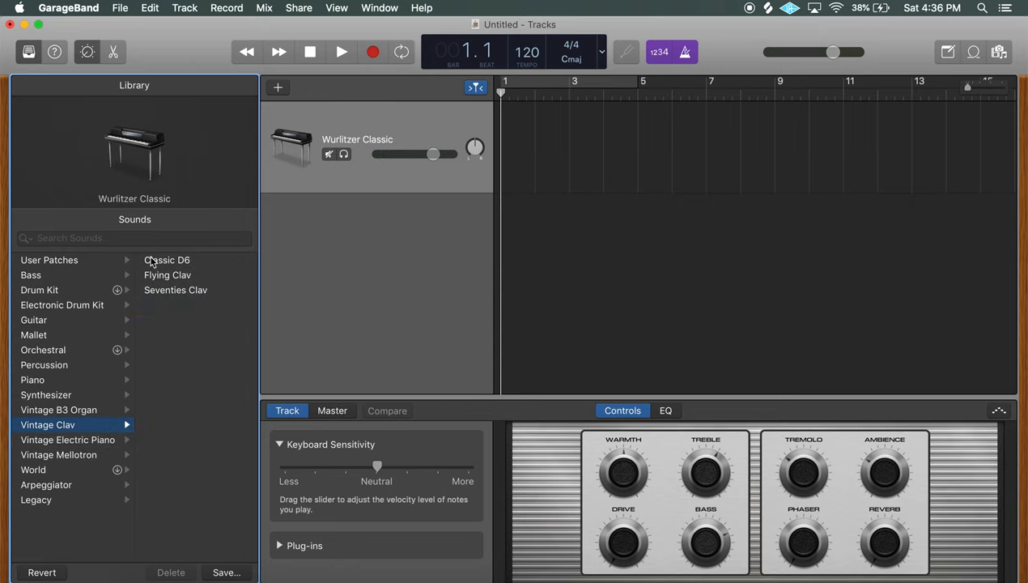
Switch the track sound to Flying Clav and move the Musical Typing window out of the way.
left_click(167, 275)
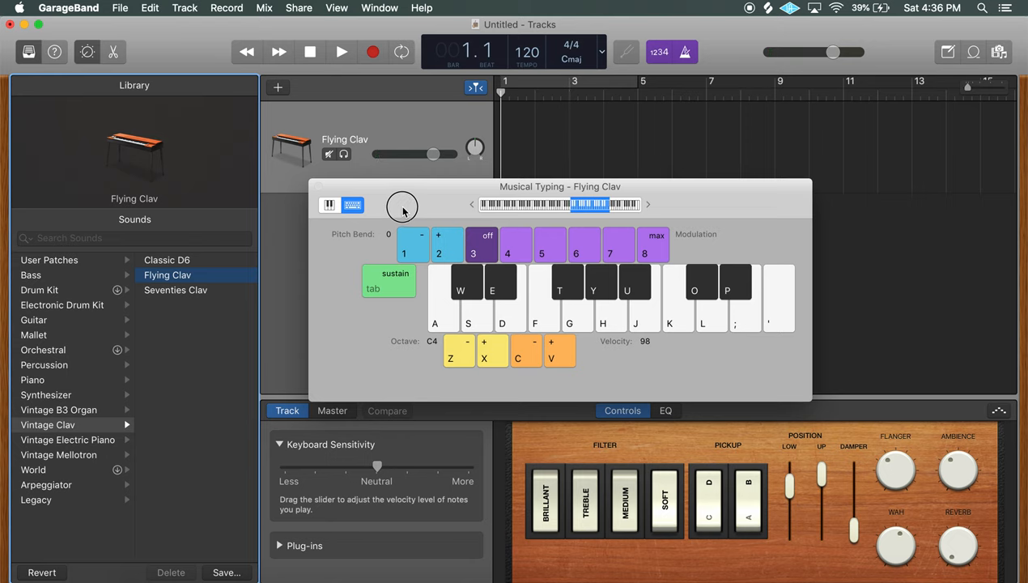
left_click_drag(560, 186, 603, 196)
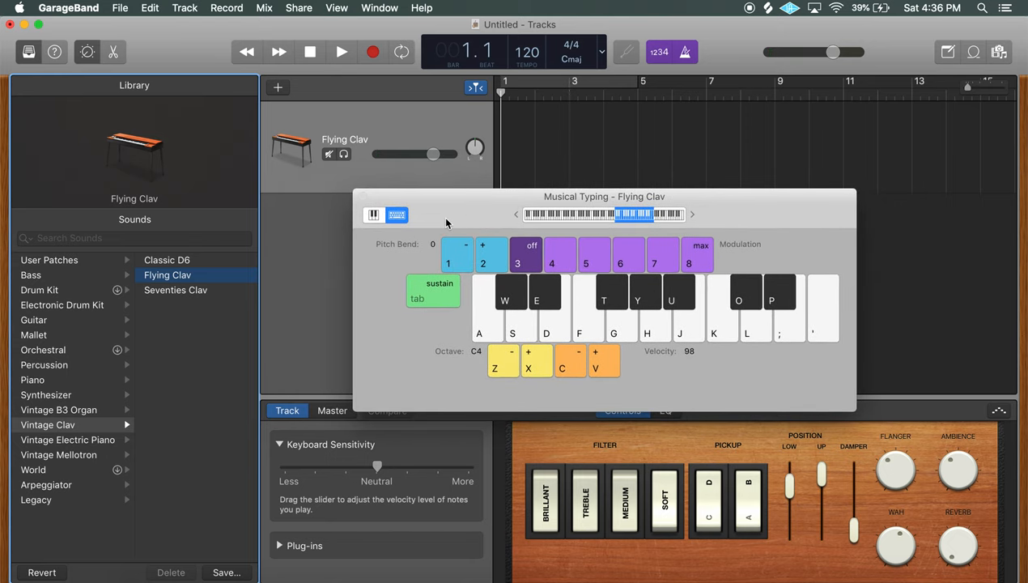
left_click_drag(602, 196, 583, 204)
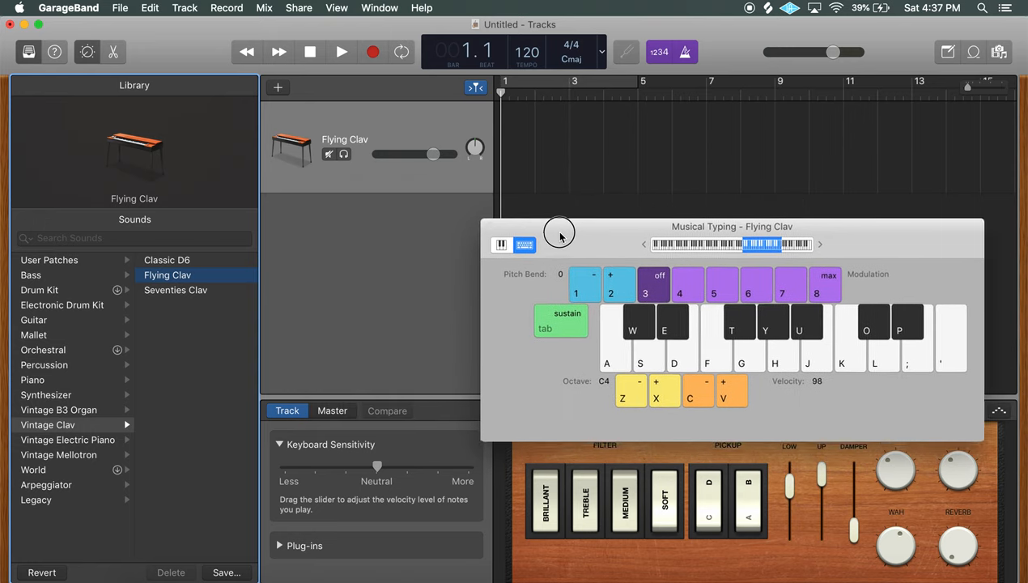
left_click_drag(558, 233, 748, 212)
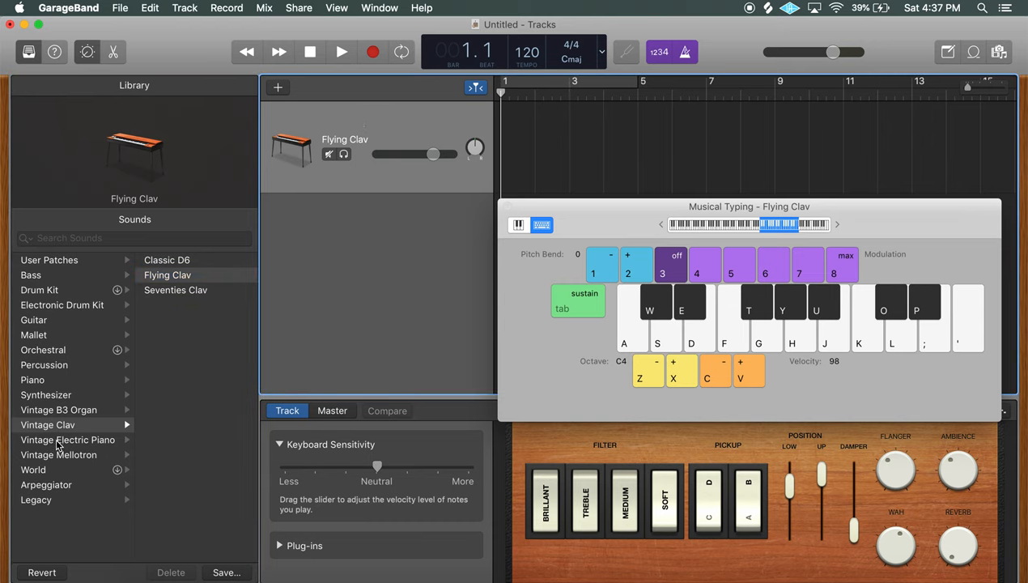
Try the Steely Beats electronic drum kit, then switch the track to Trap Door.
left_click(62, 305)
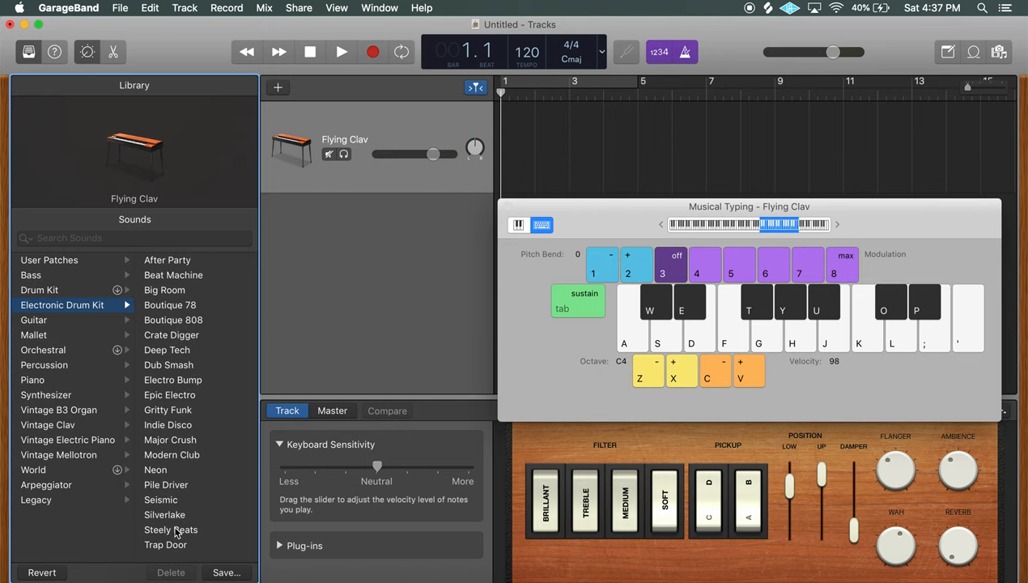
left_click(172, 530)
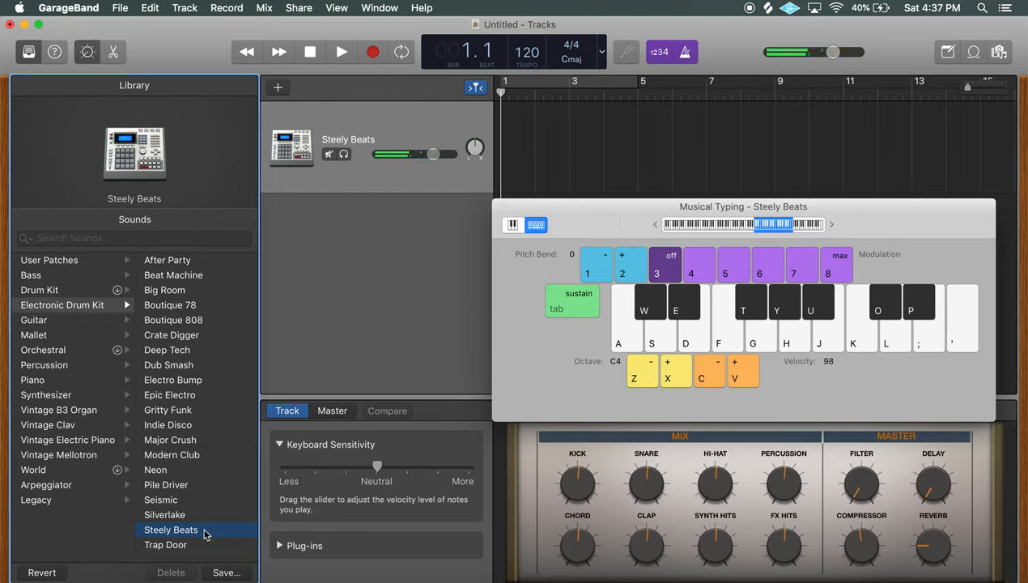
left_click(172, 544)
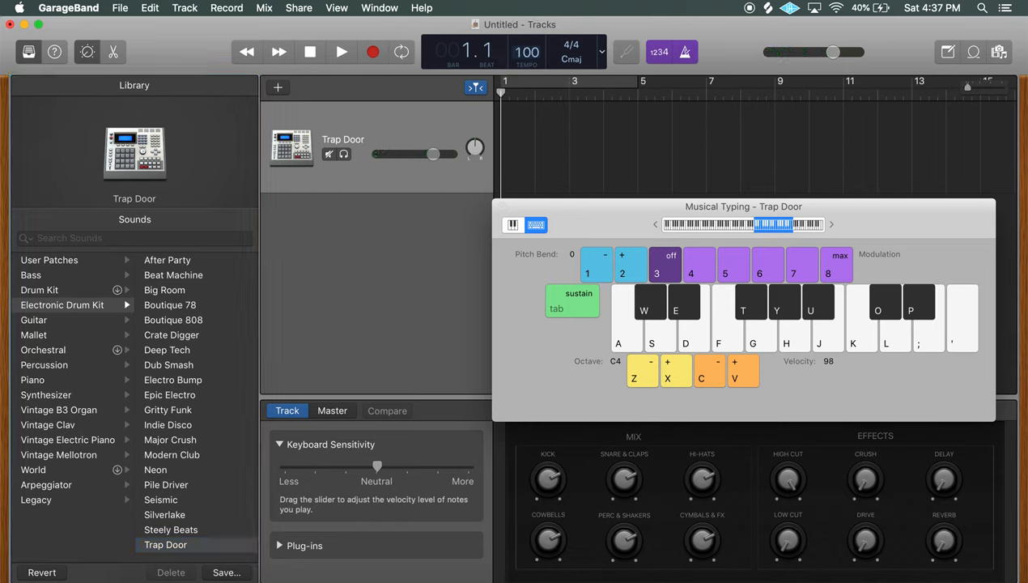
Audition the Trap Door kit with playback at tempo 100 and shift the typing keyboard to octave C1.
left_click(340, 52)
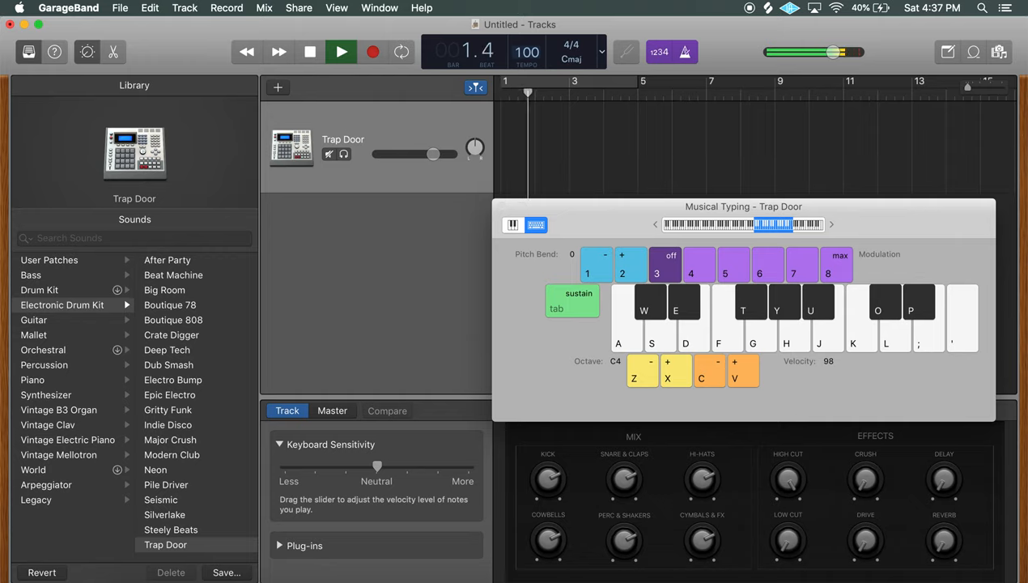
left_click(340, 51)
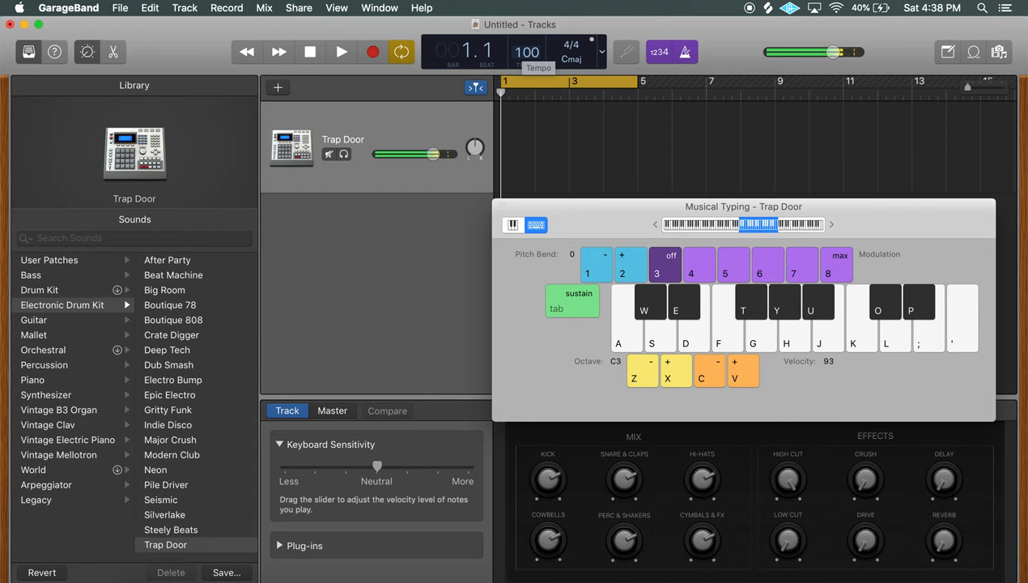
left_click(641, 369)
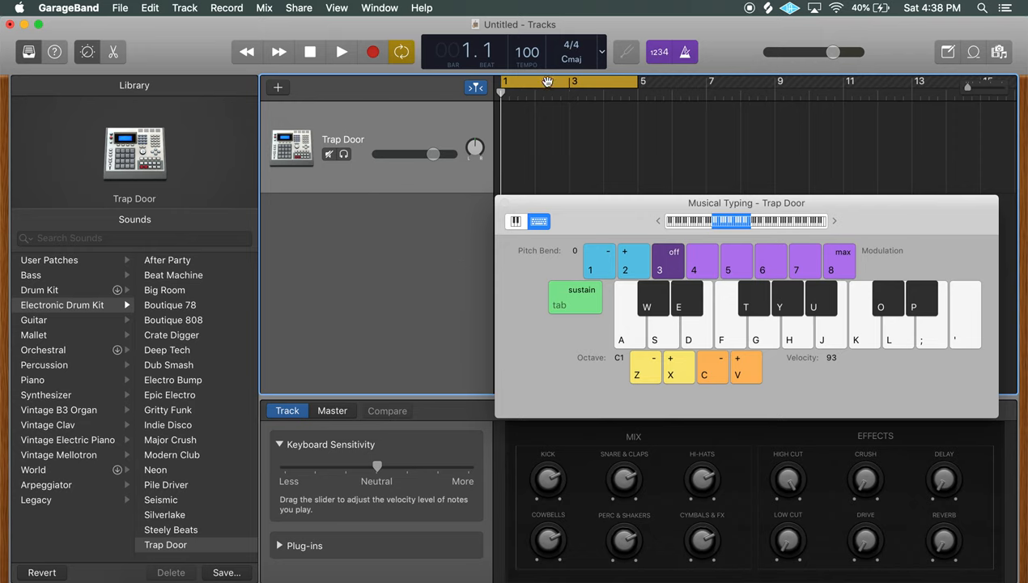
Lower the tempo to 95, record a short Trap Door drum region and close the typing keyboard.
left_click(340, 52)
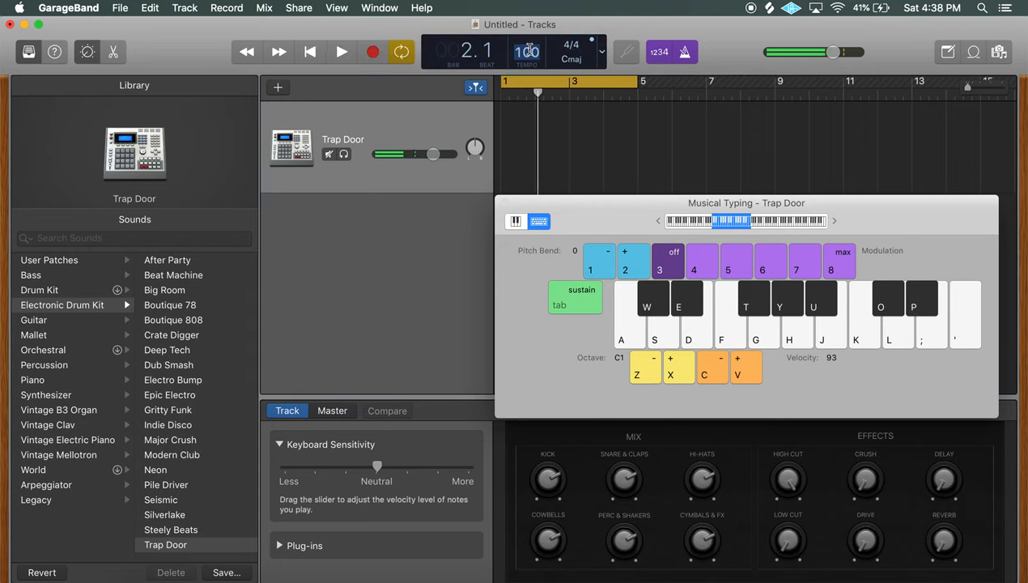
left_click(340, 51)
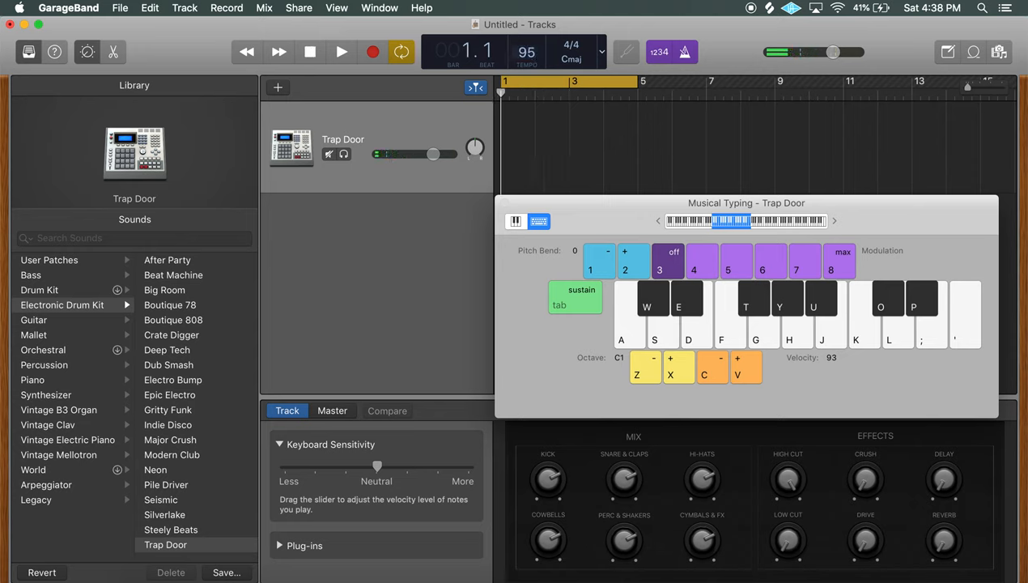
left_click(340, 52)
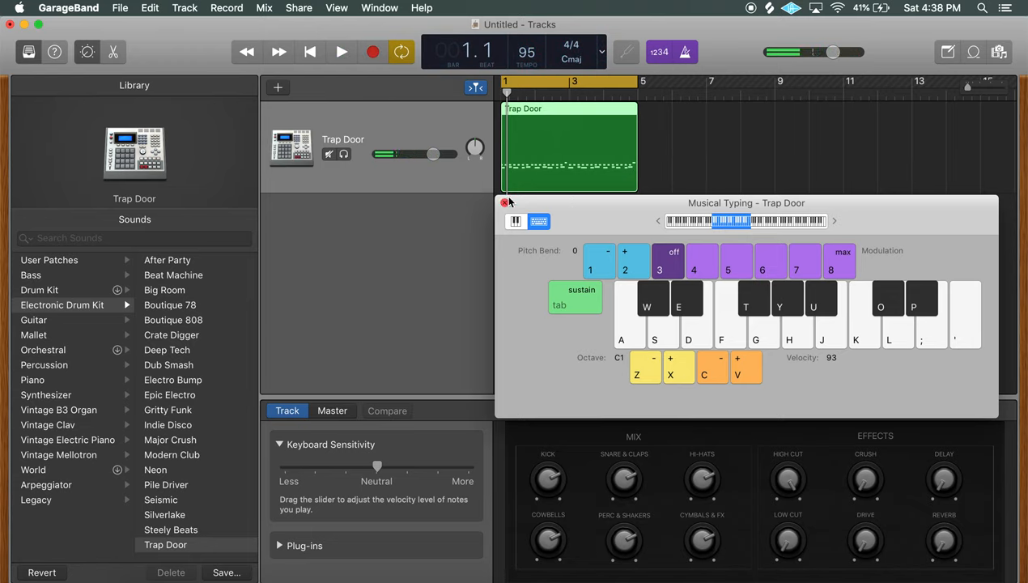
left_click(509, 202)
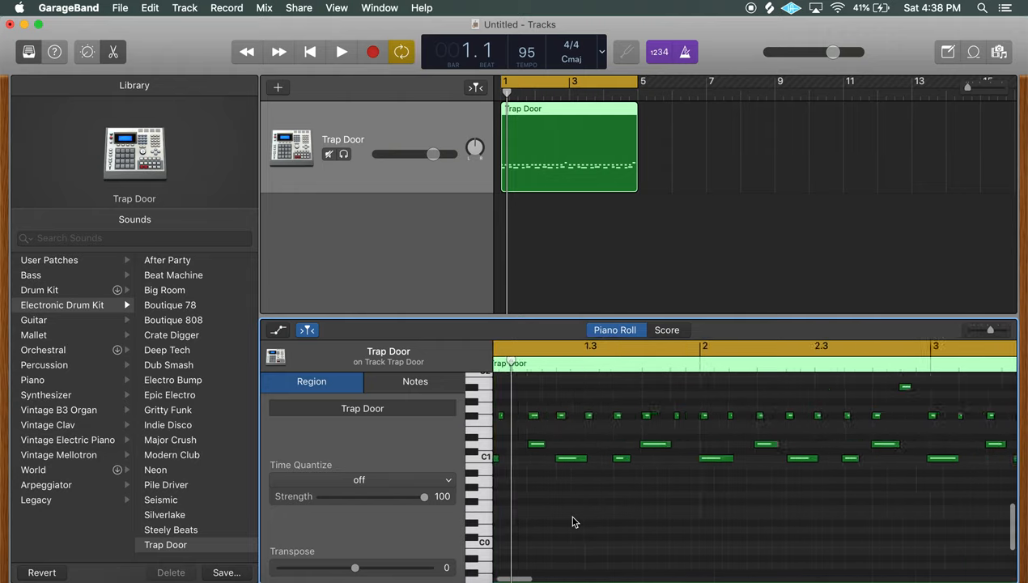
Select all notes in the Trap Door region and quantize them to a 1/16-note grid.
left_click(525, 460)
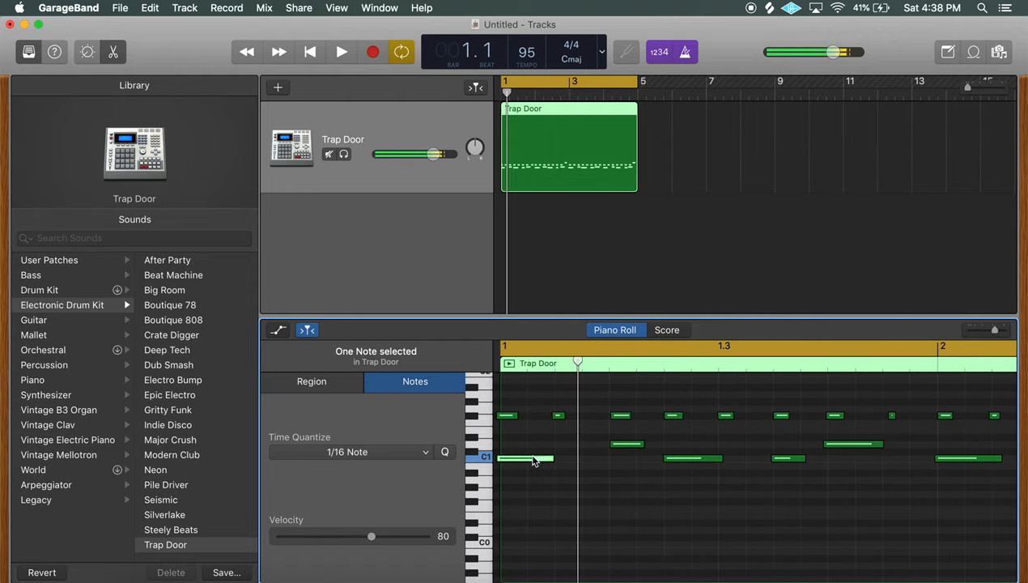
left_click(310, 382)
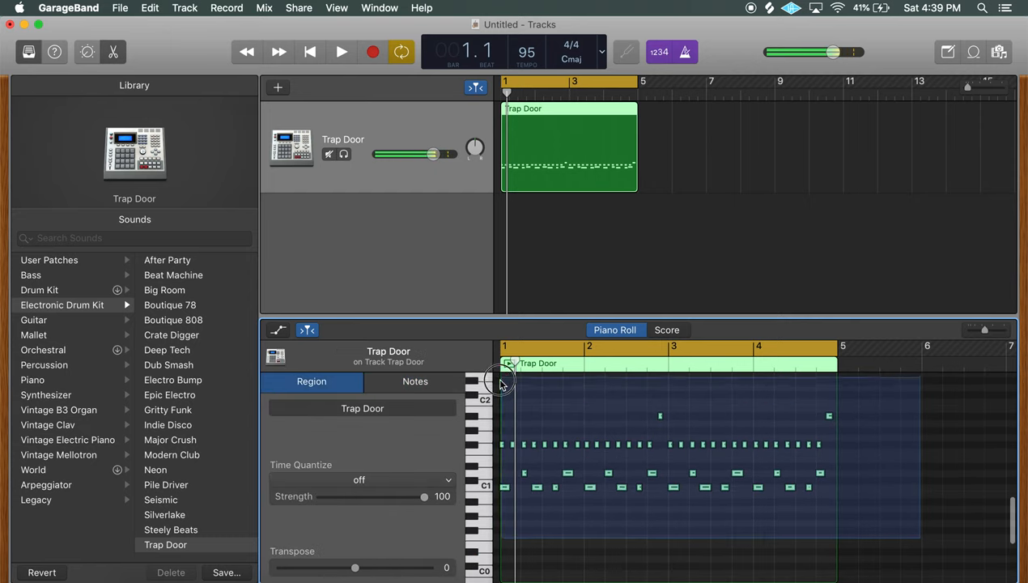
left_click(414, 382)
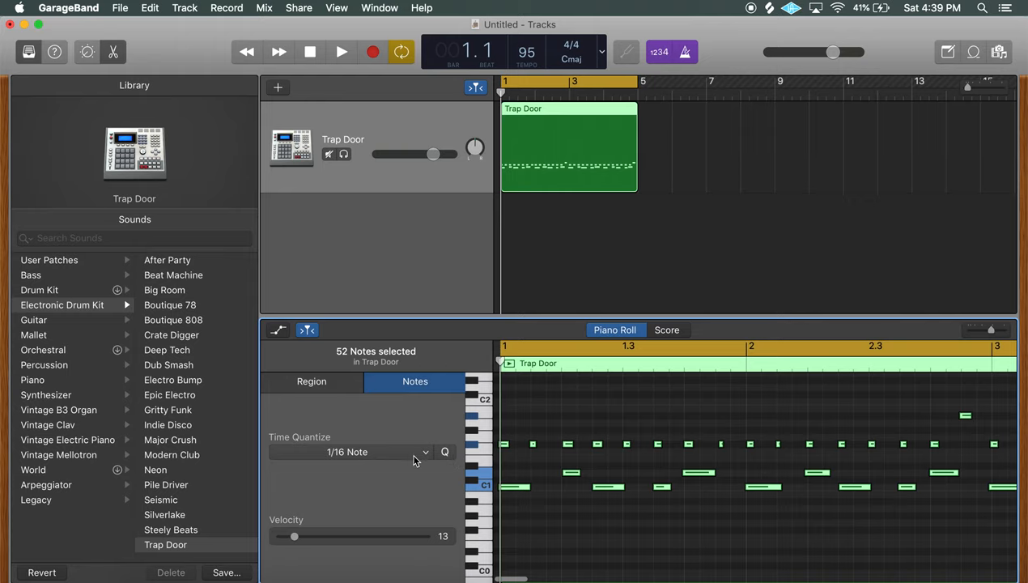
mouse_move(639, 429)
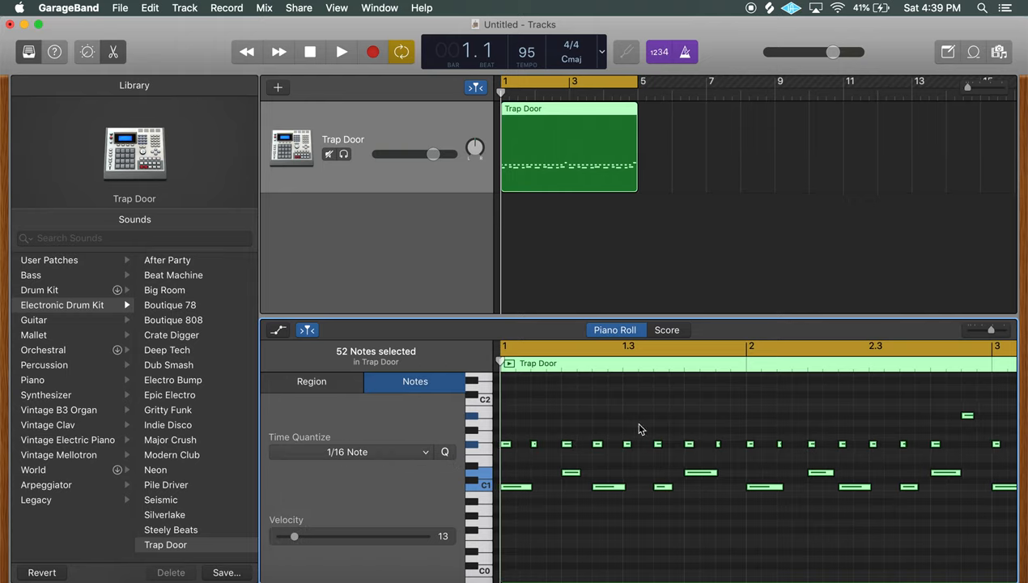
left_click(311, 382)
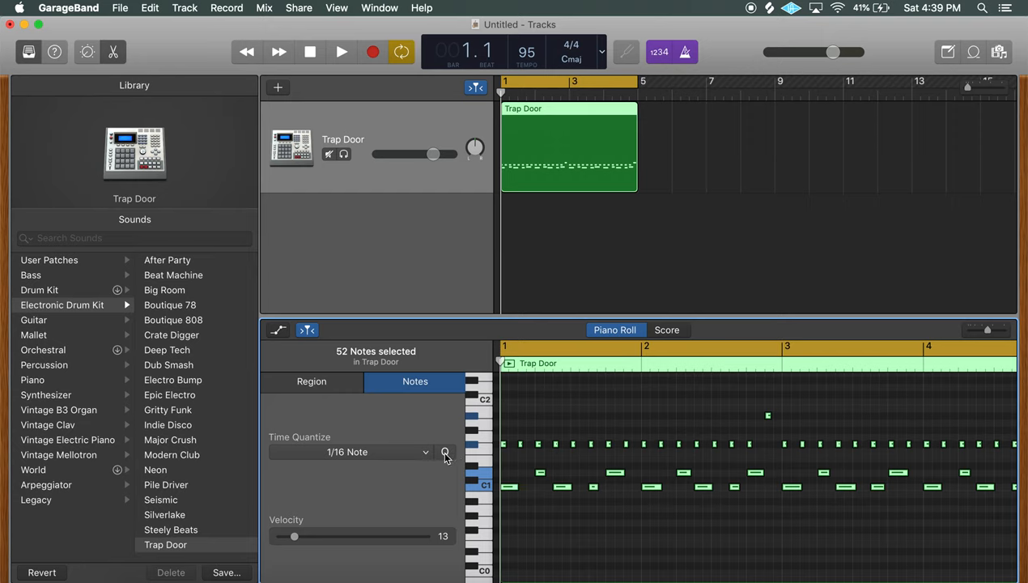
left_click(311, 382)
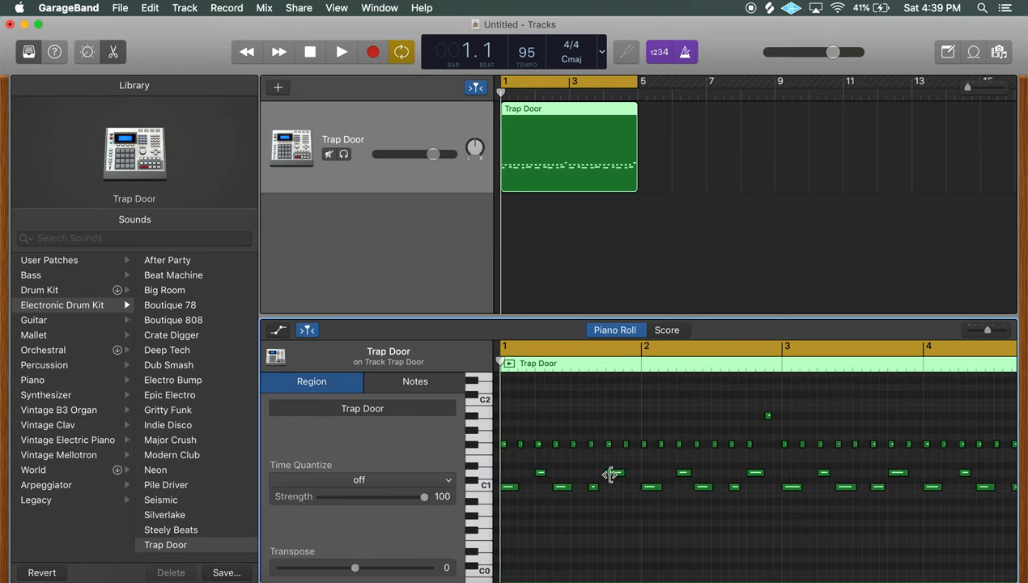
Play back the quantized drum pattern several times to check it.
left_click(340, 52)
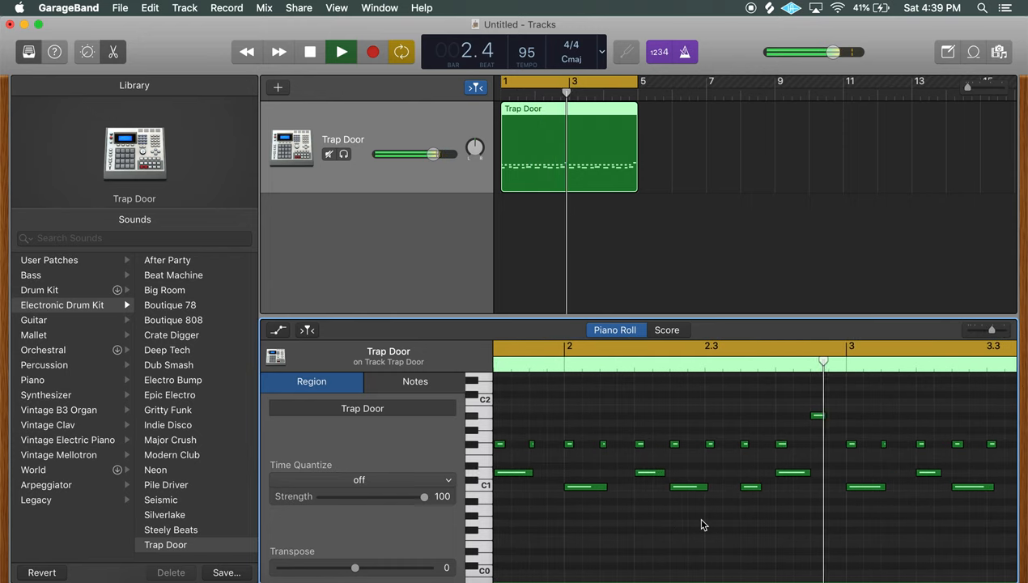
left_click(340, 52)
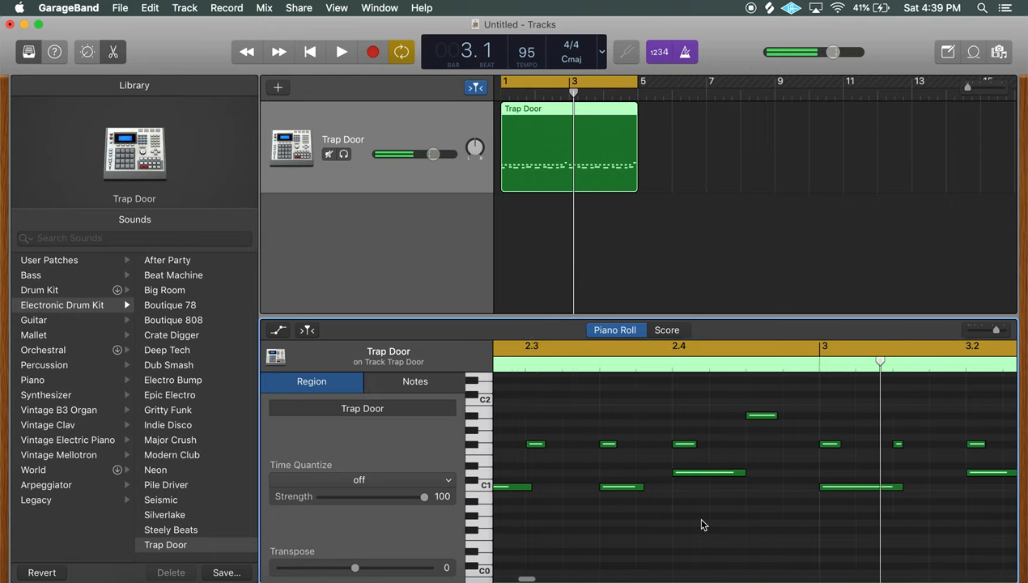
left_click(340, 52)
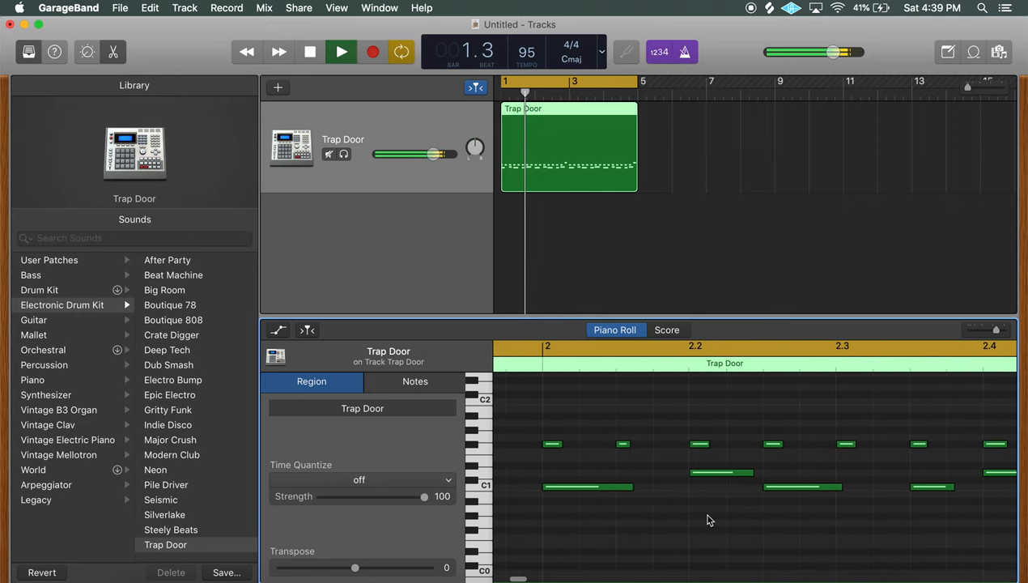
left_click(340, 52)
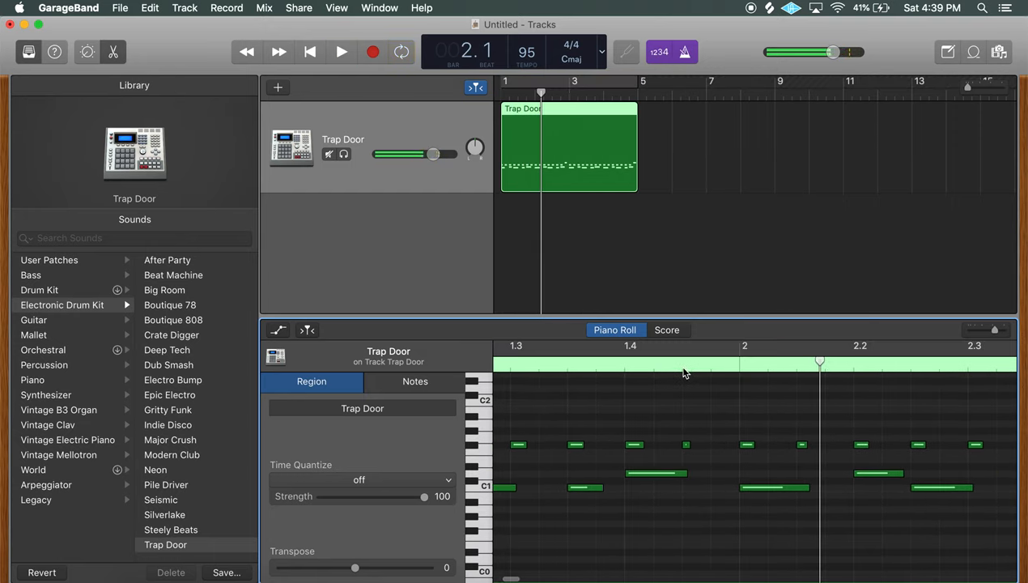
left_click(339, 51)
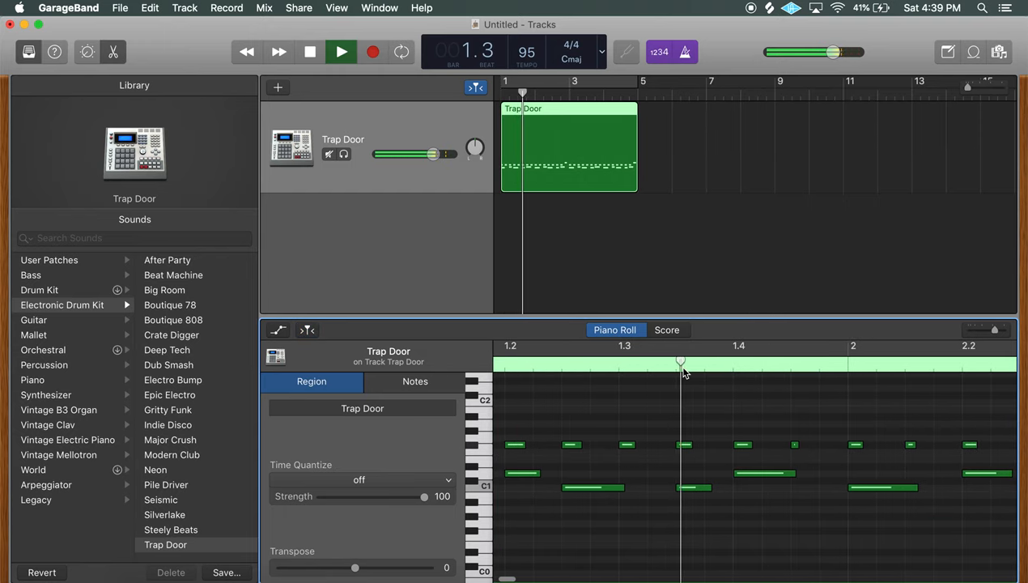
left_click(340, 52)
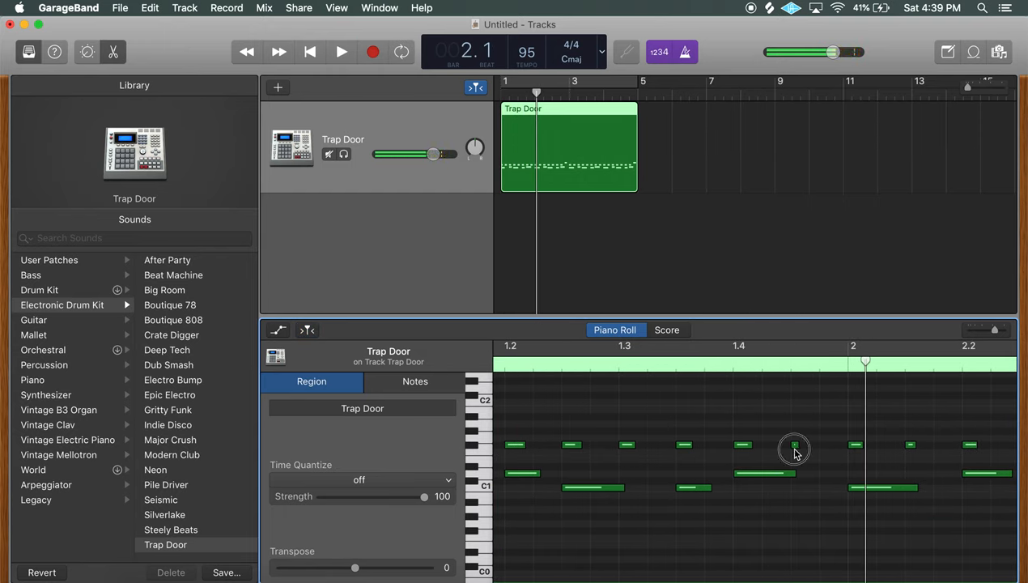
Raise the velocity of two individual drum hits, including a quiet note in the upper row.
left_click(793, 450)
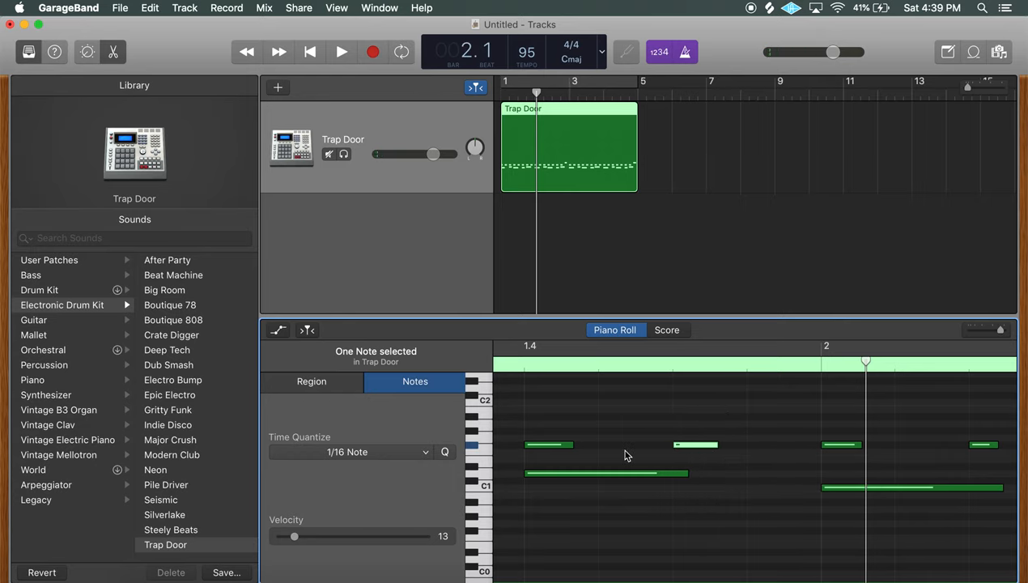
left_click_drag(294, 536, 399, 536)
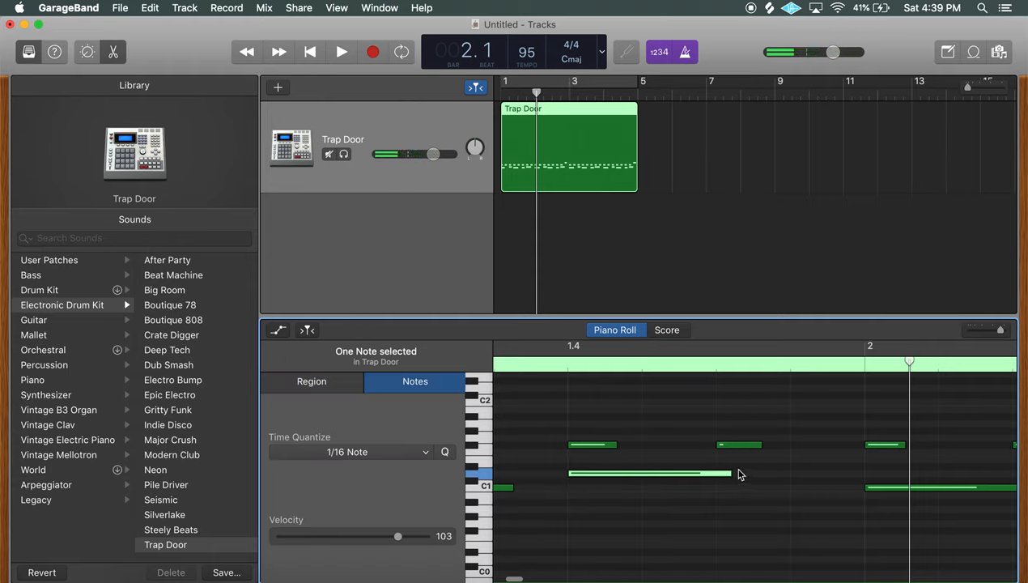
left_click(311, 382)
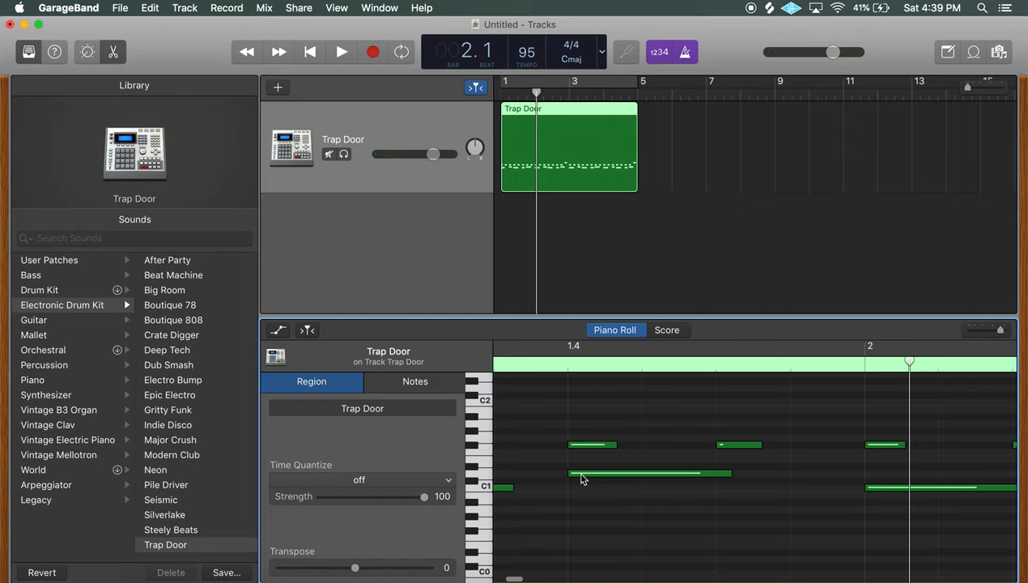
left_click(738, 443)
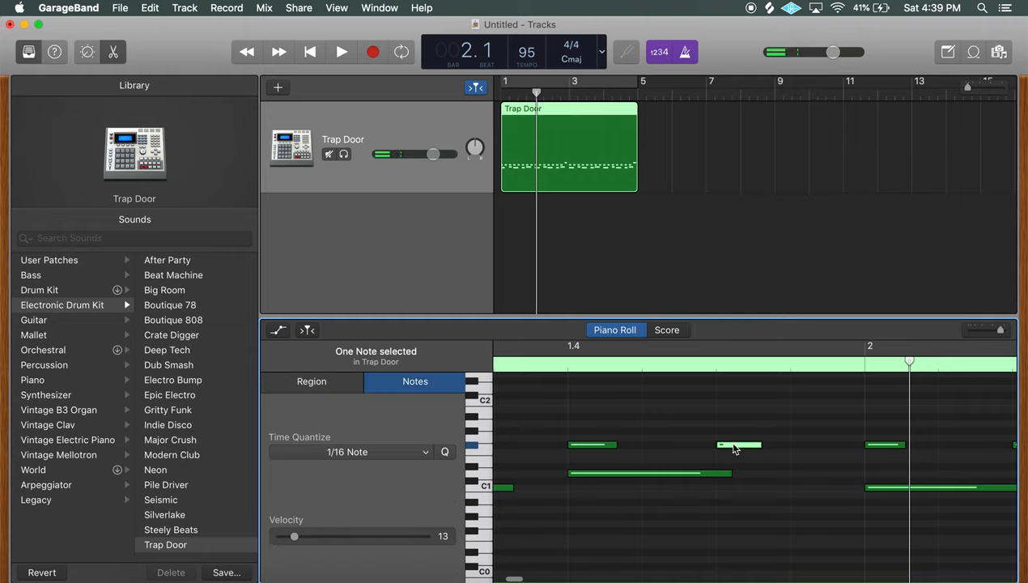
left_click(340, 51)
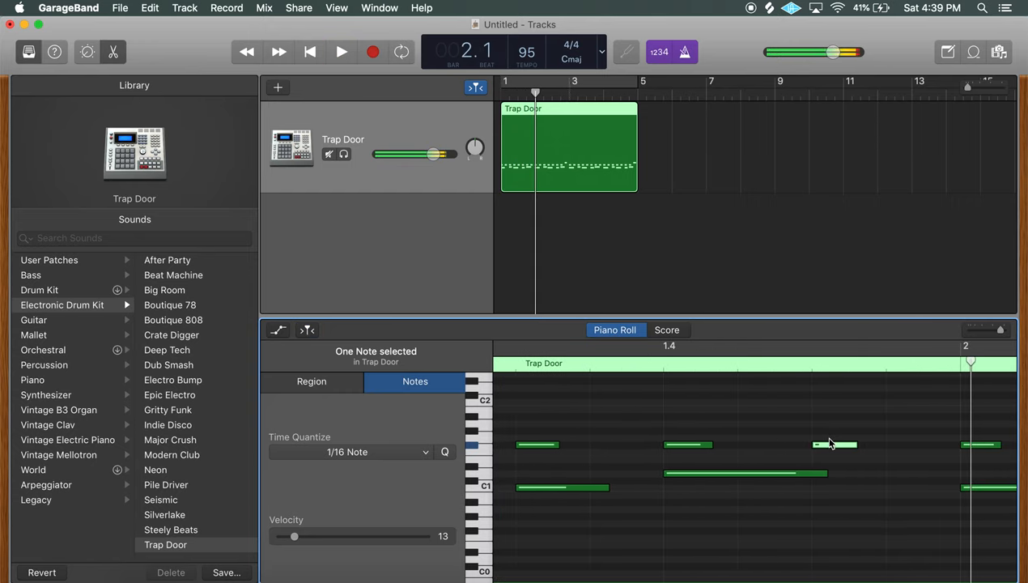
left_click_drag(295, 536, 382, 536)
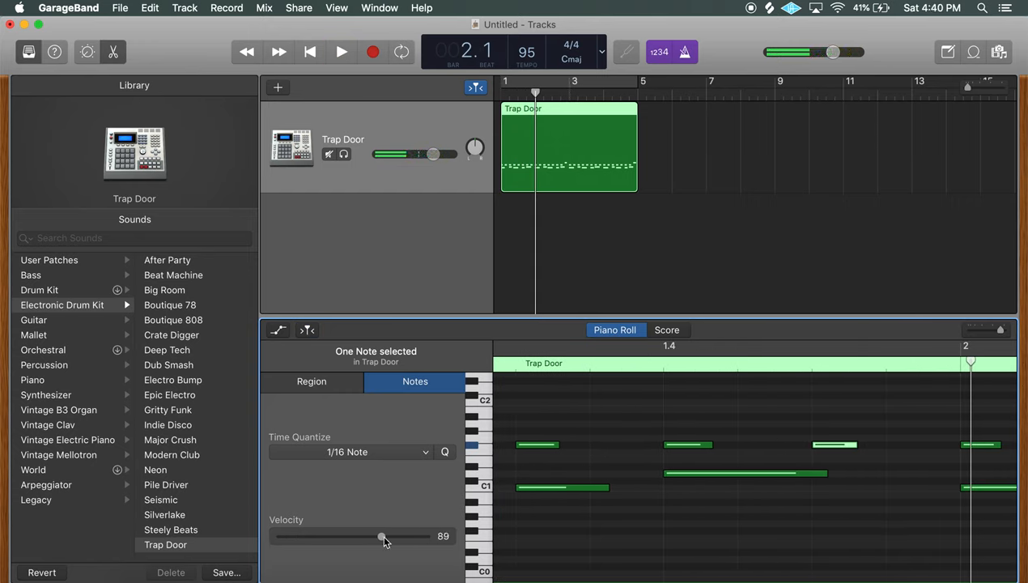
left_click(340, 52)
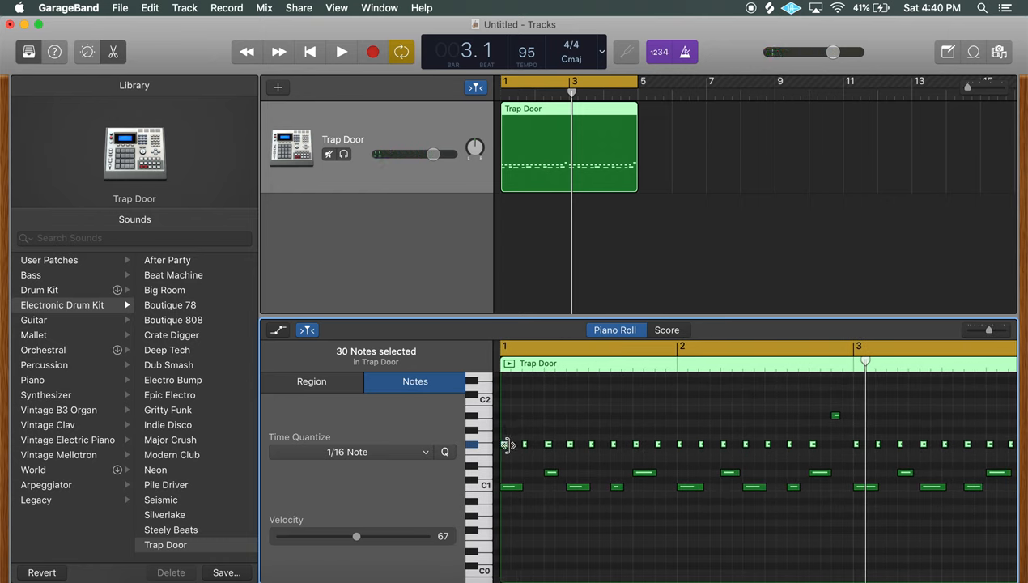
mouse_move(505, 443)
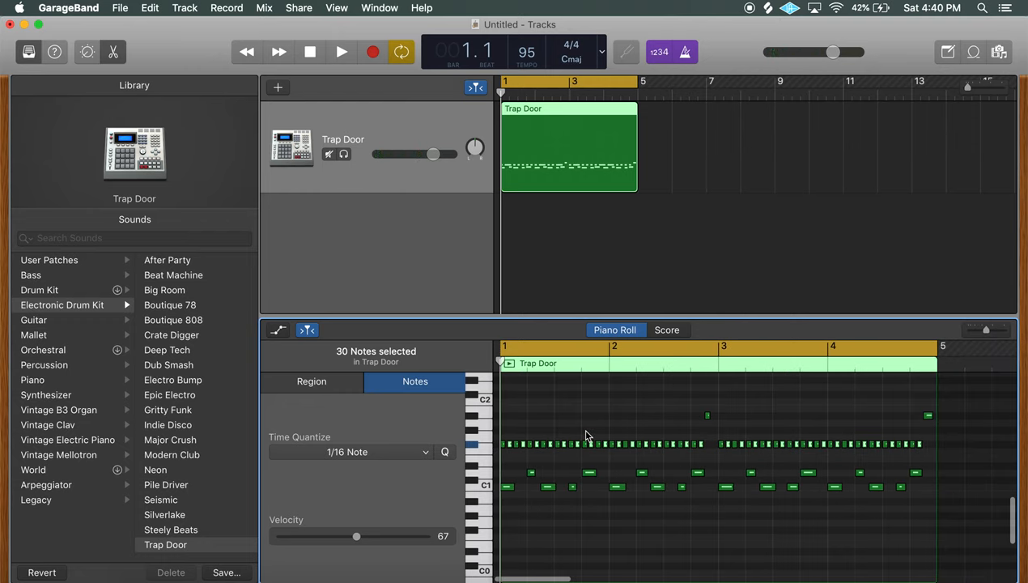
Deselect, then select all 60 notes of the repeated four-bar Trap Door pattern.
left_click(340, 51)
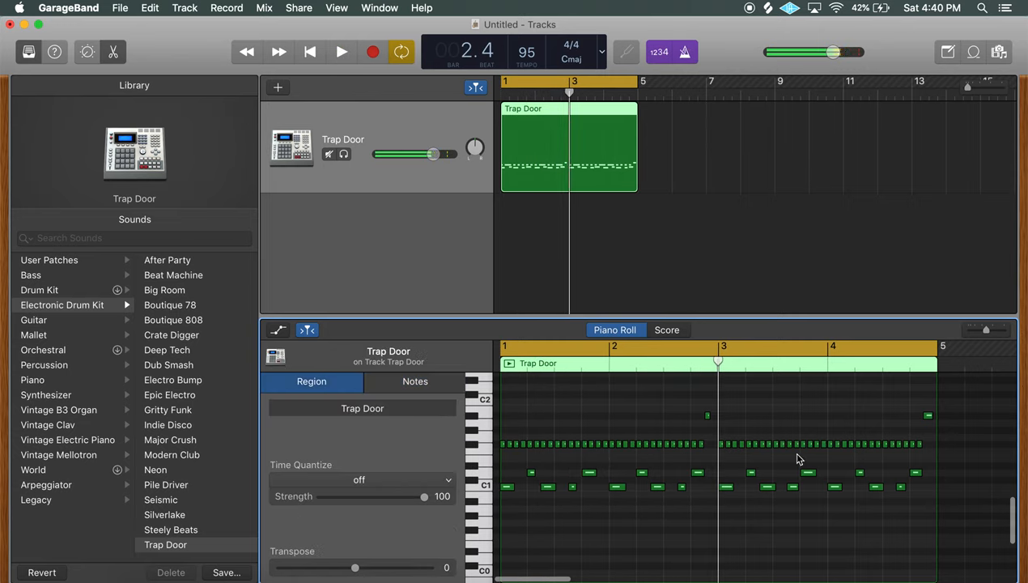
left_click(414, 382)
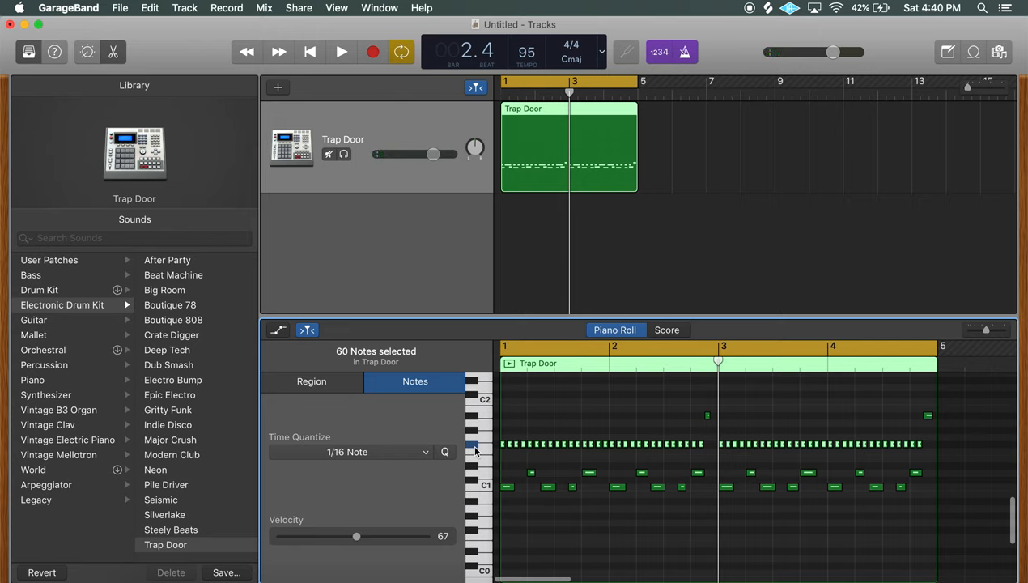
Apply a swung 1/16-note quantize to the drum notes, trying a heavier swing setting.
left_click(348, 452)
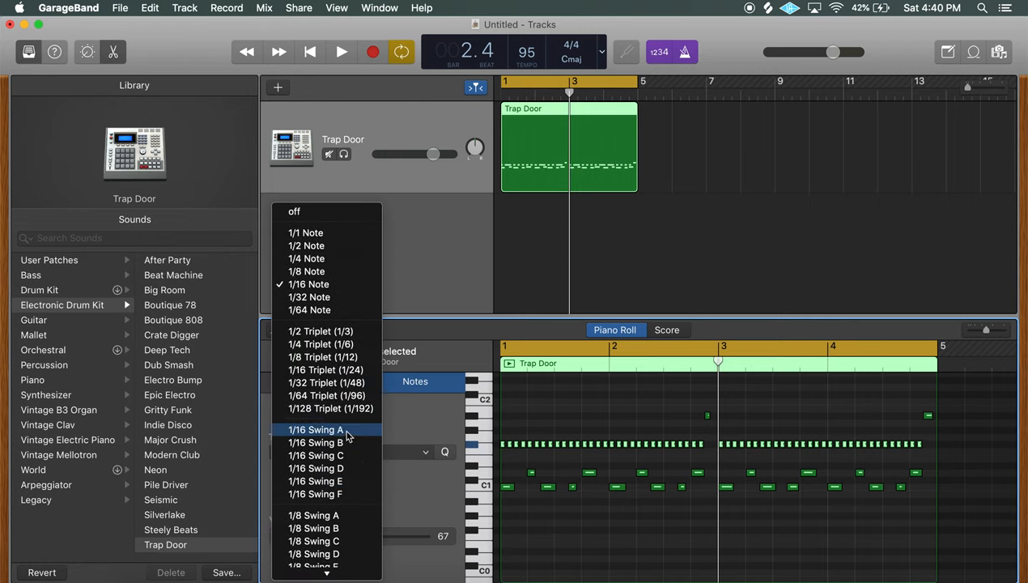
left_click(316, 429)
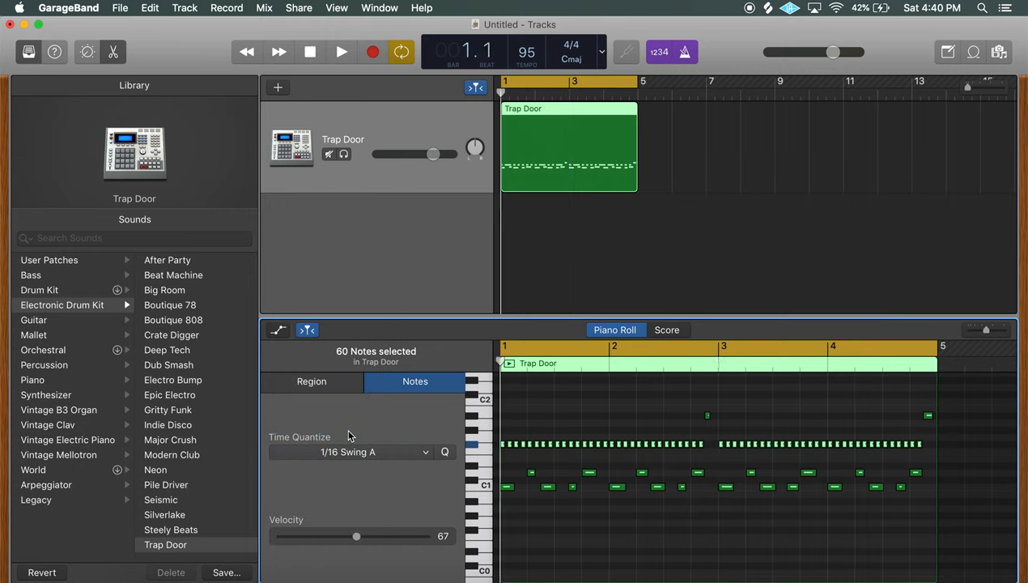
left_click(353, 452)
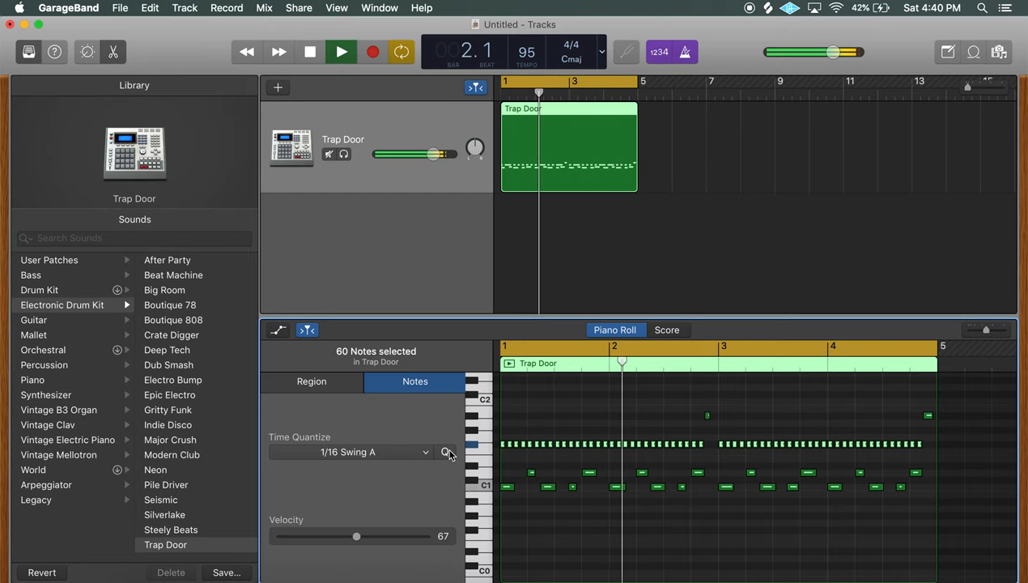
left_click(340, 51)
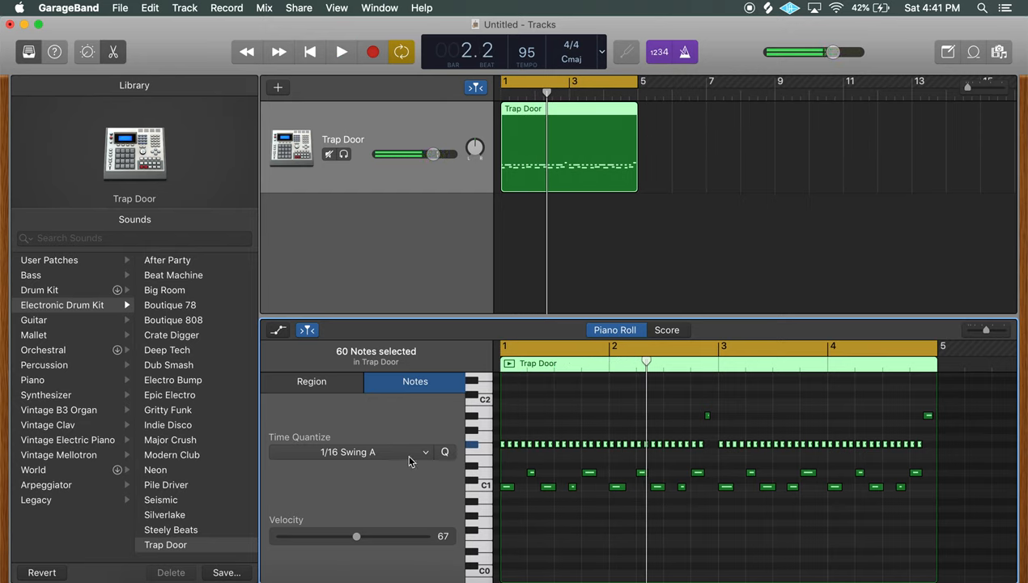
left_click(359, 452)
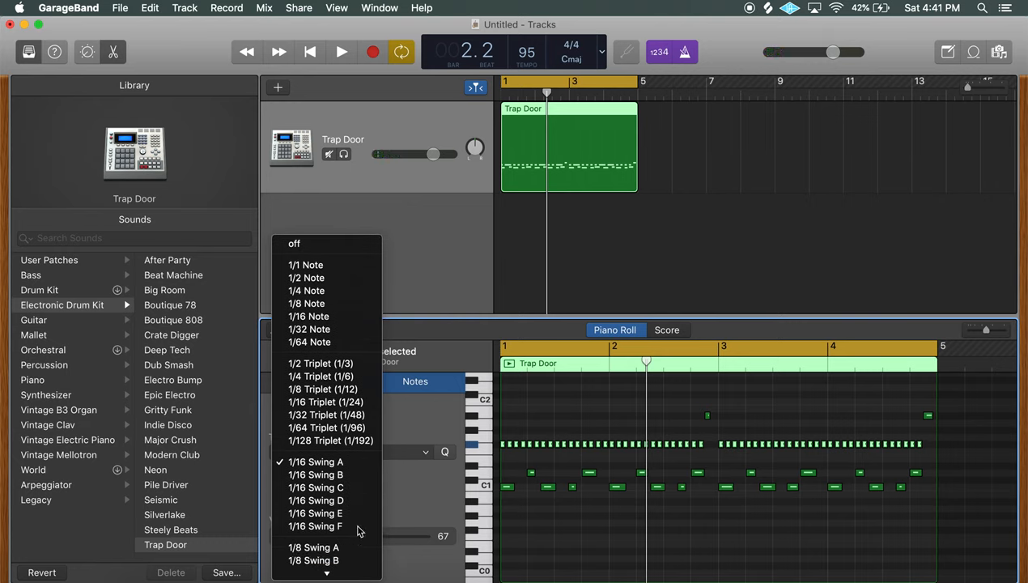
left_click(316, 525)
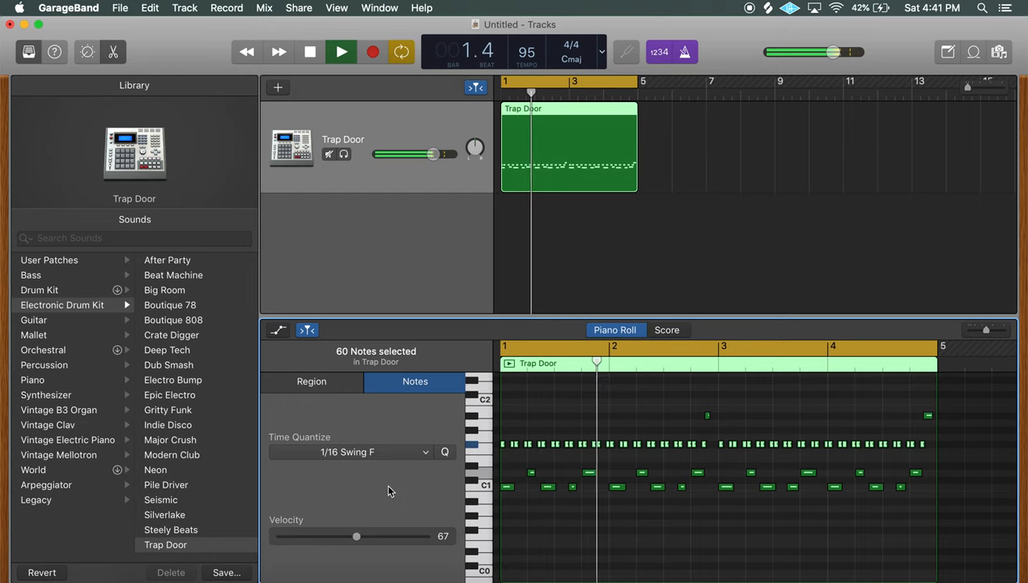
Settle on the lighter 1/16 Swing B grid and add a second software instrument track.
left_click(340, 52)
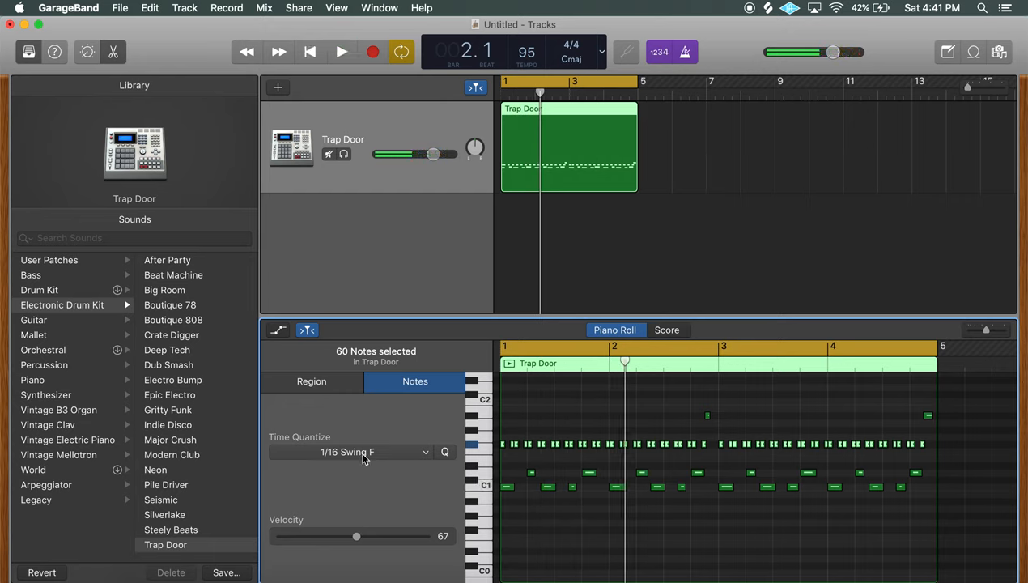
left_click(353, 452)
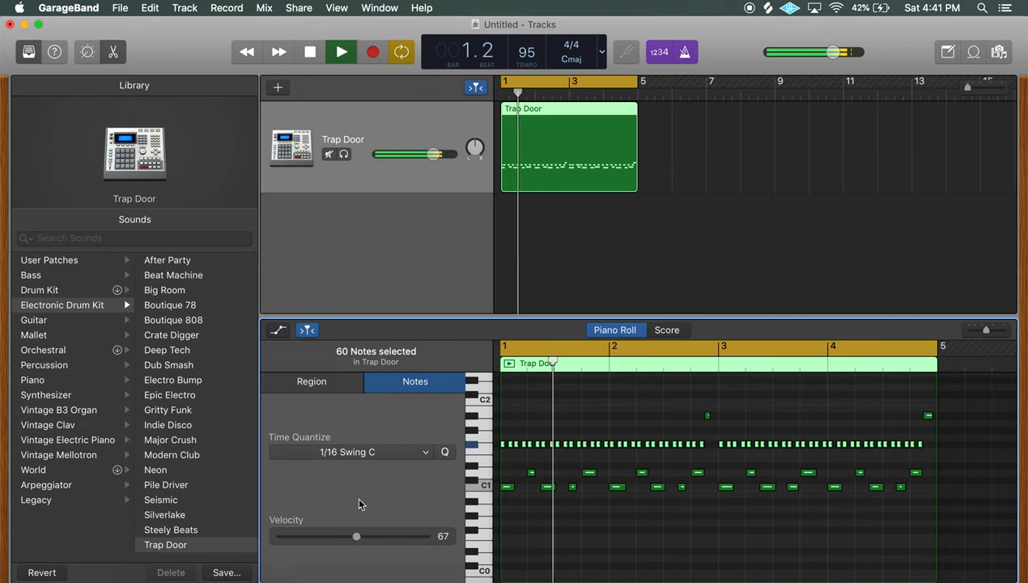
left_click(348, 452)
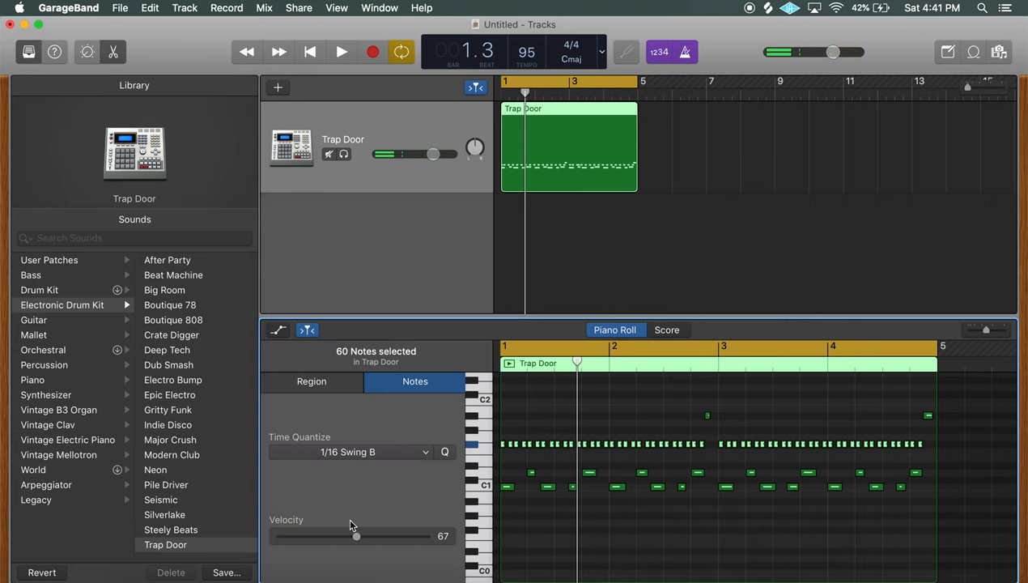
left_click(340, 52)
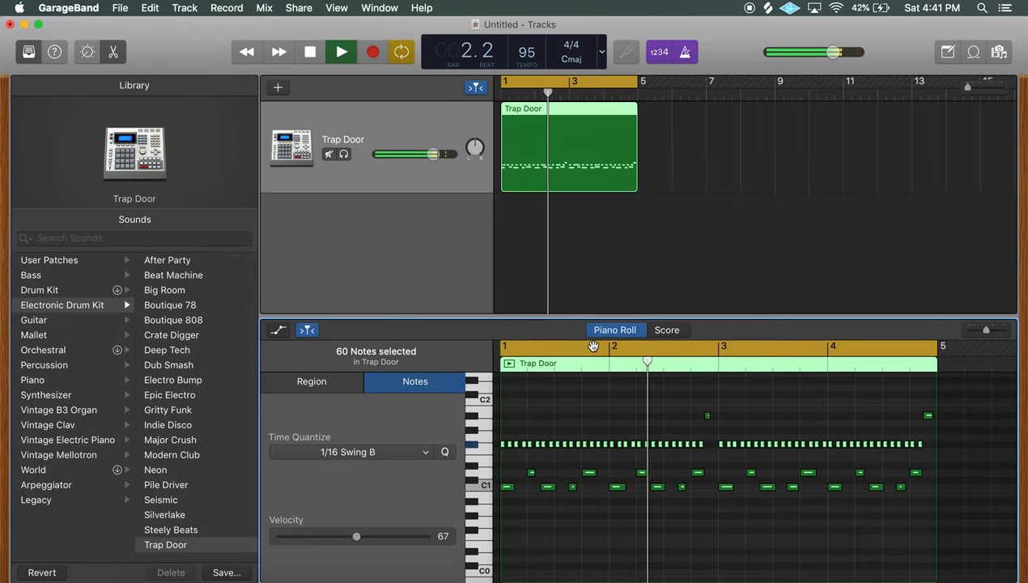
left_click(340, 52)
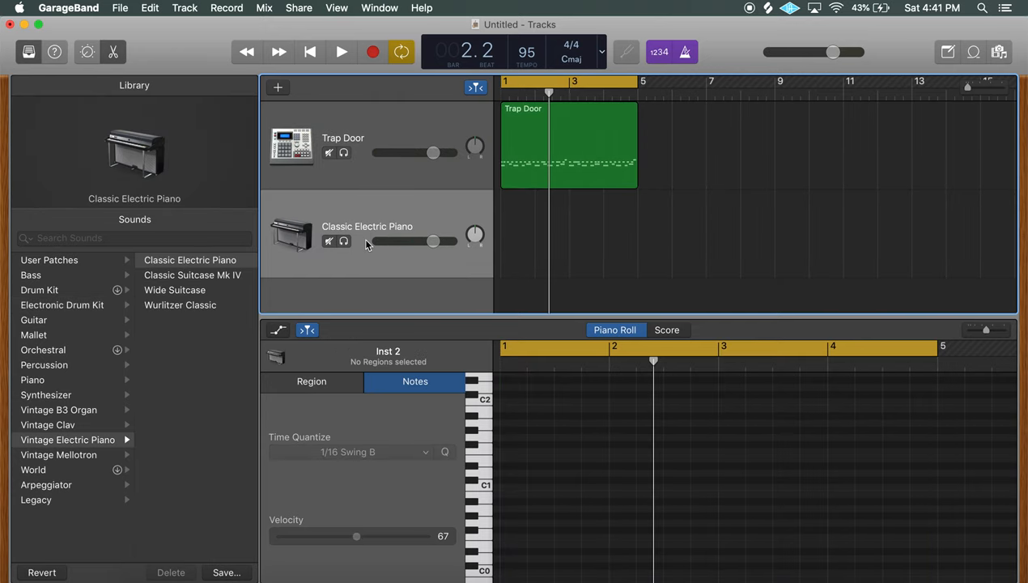
mouse_move(104, 411)
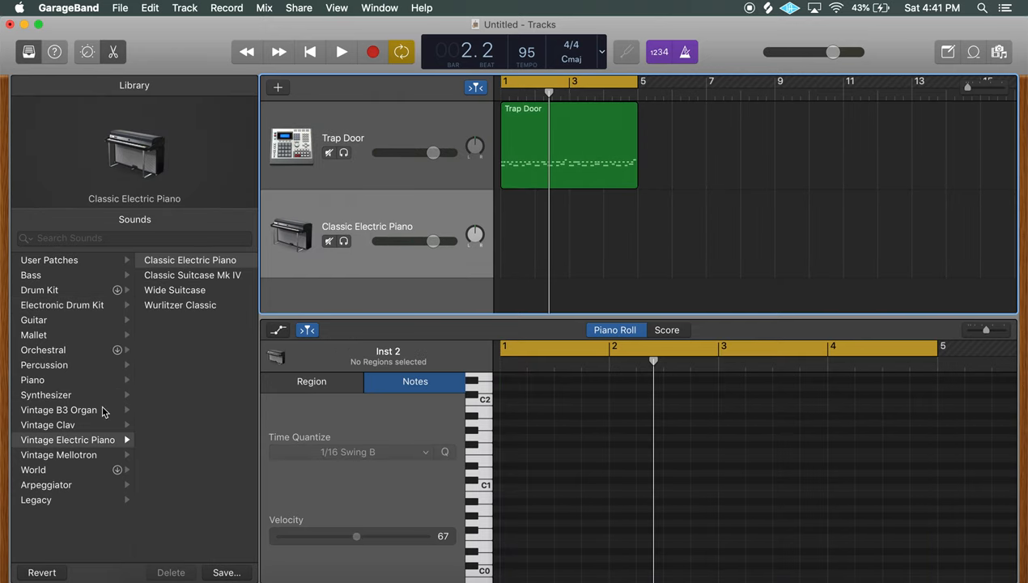
mouse_move(81, 416)
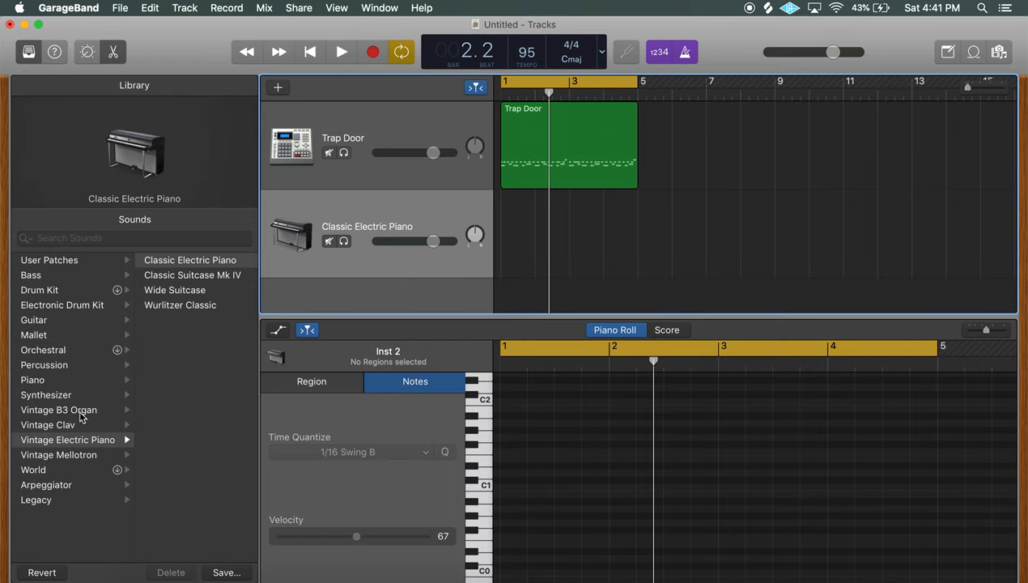
Give the second track the Vintage B3 Organ > Jazz Organ sound.
left_click(58, 410)
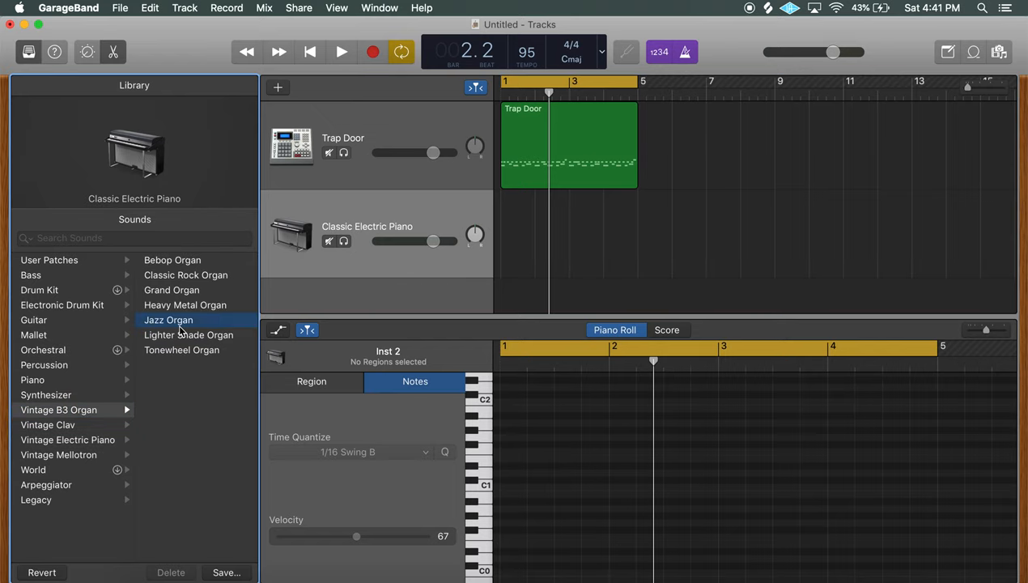
left_click(168, 320)
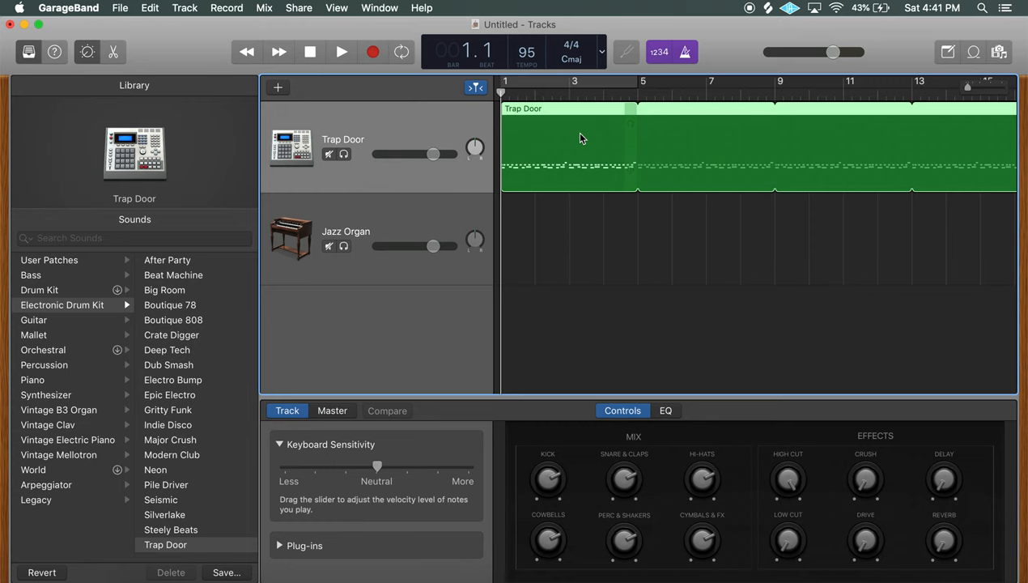
Record a chordal organ part on the Jazz Organ track over the drums.
left_click(347, 235)
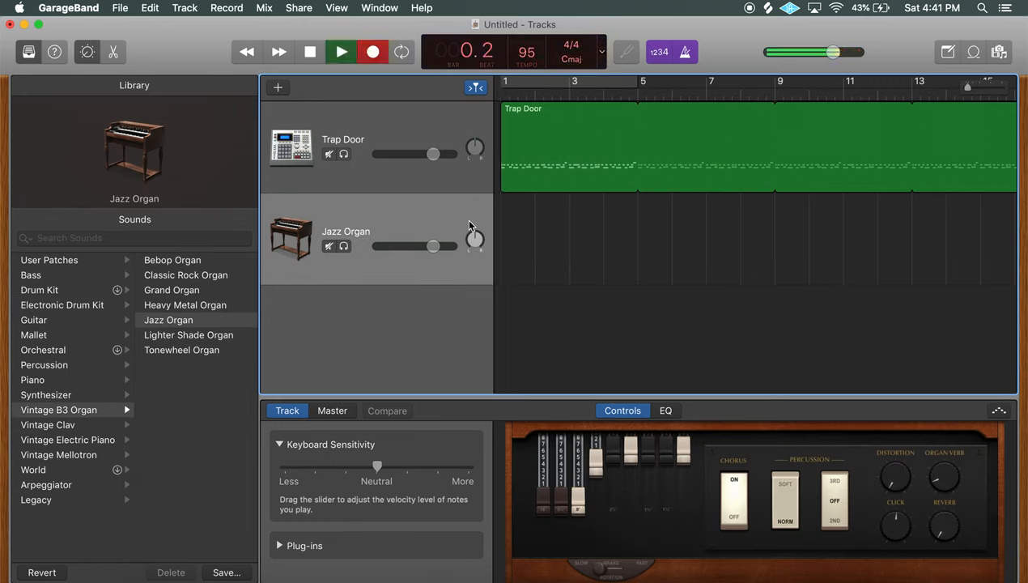
left_click(339, 52)
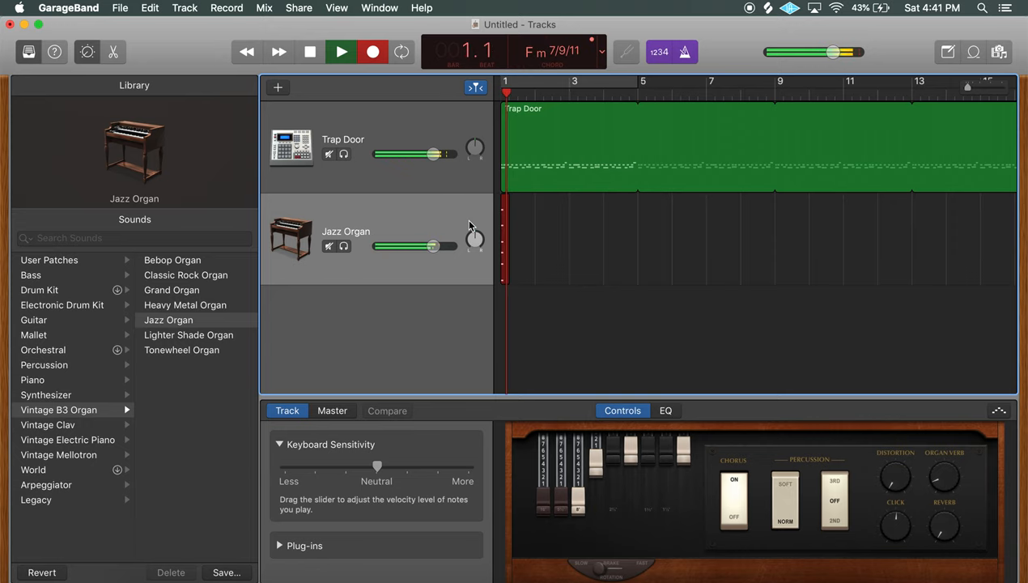
left_click(340, 50)
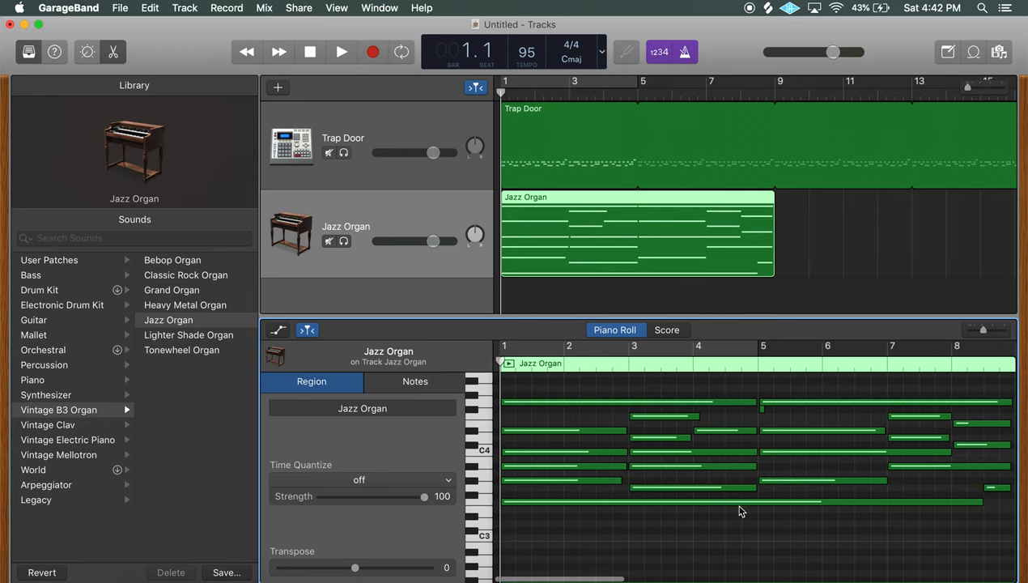
mouse_move(678, 527)
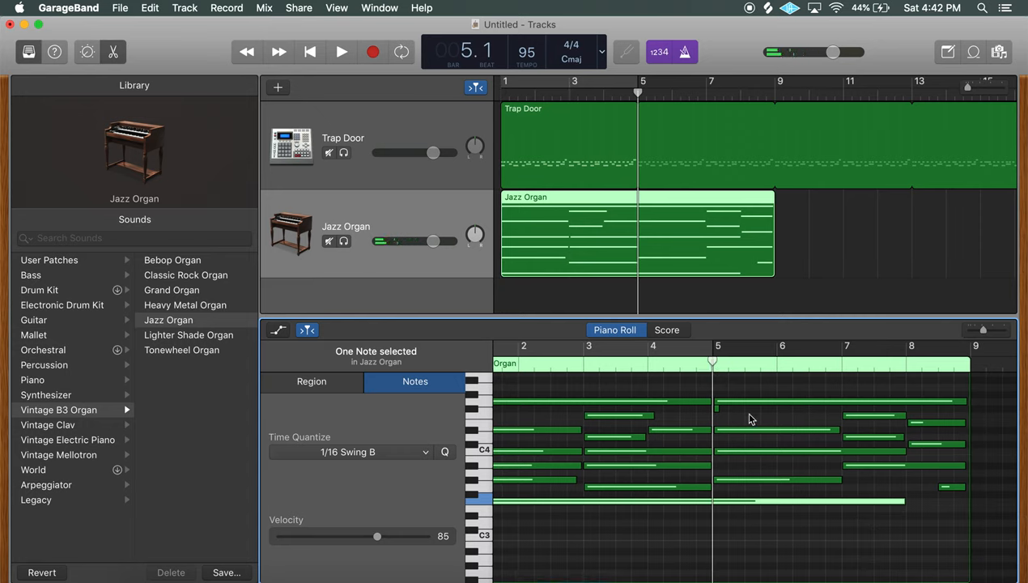
Correct individual organ notes in the Piano Roll, auditioning the part between edits.
left_click(311, 382)
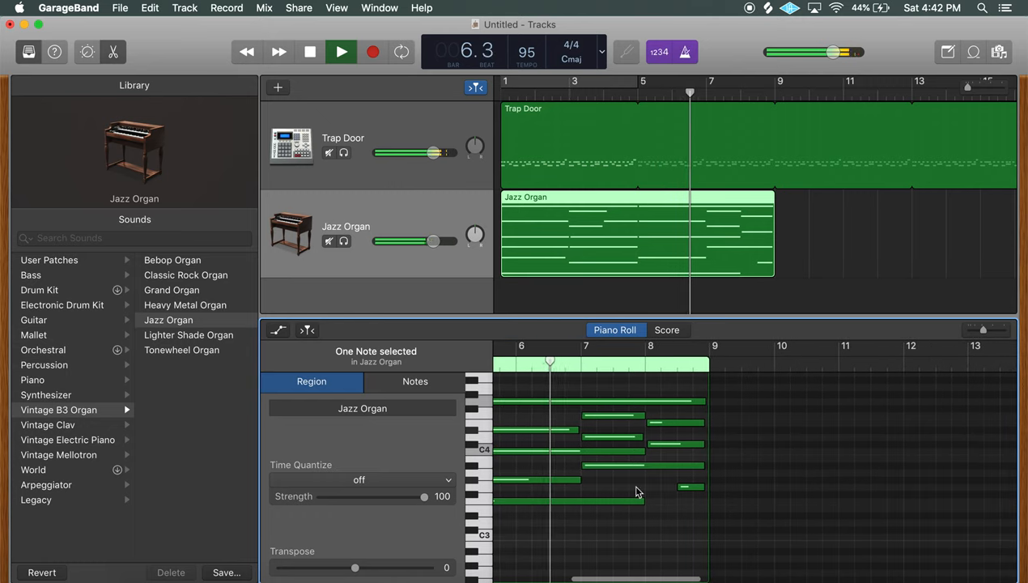
left_click(340, 51)
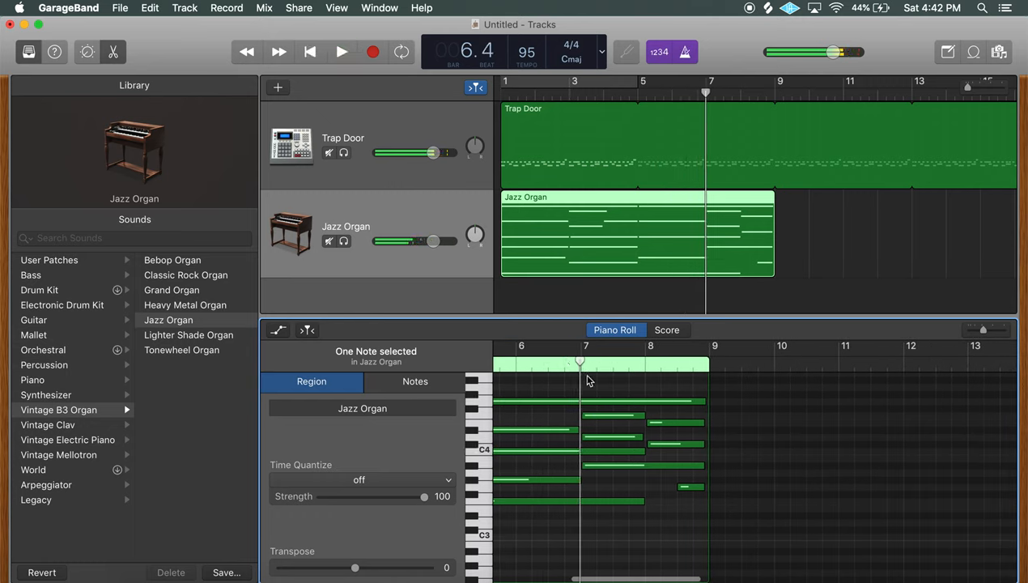
left_click(414, 382)
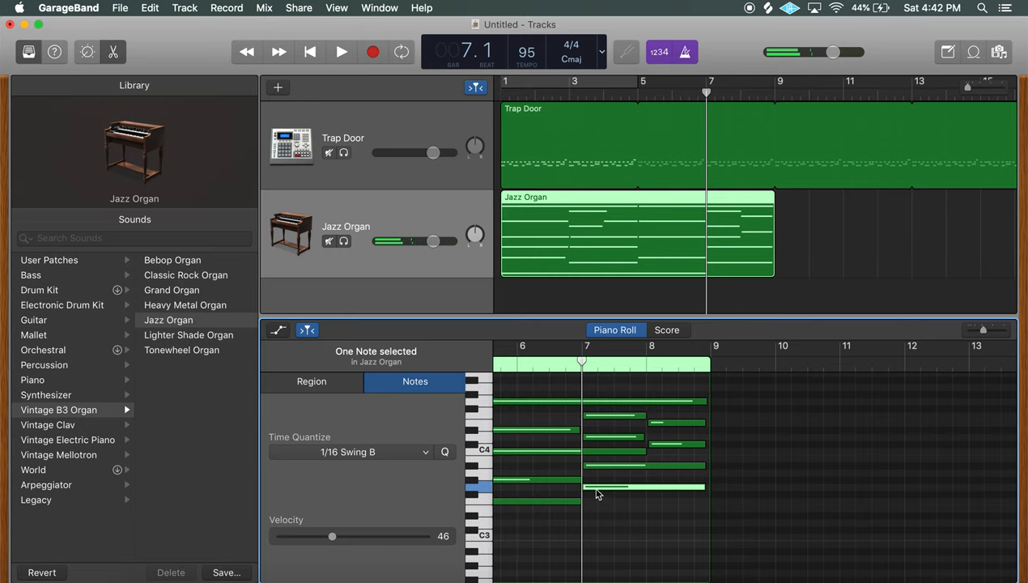
left_click(339, 52)
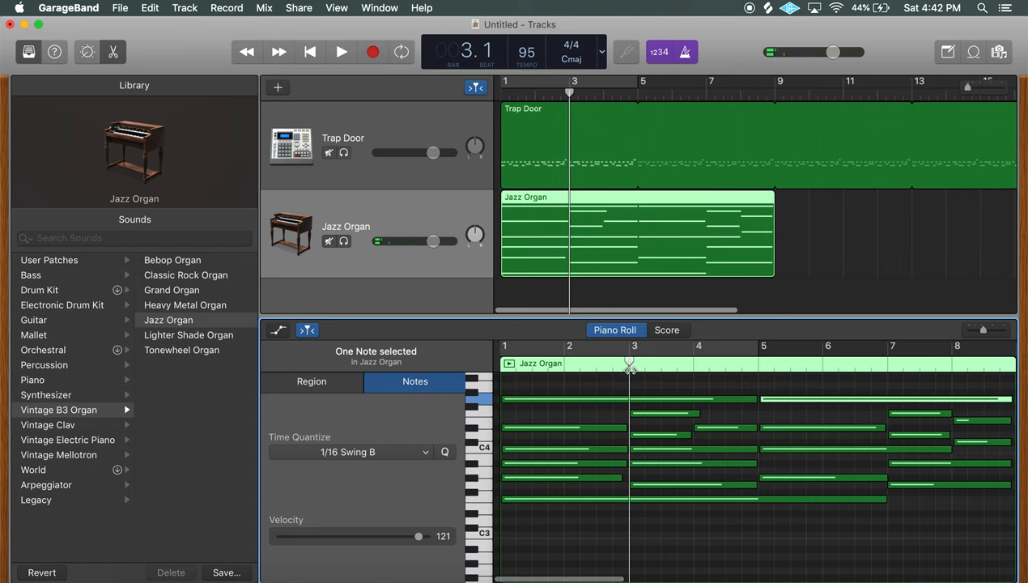
left_click(340, 51)
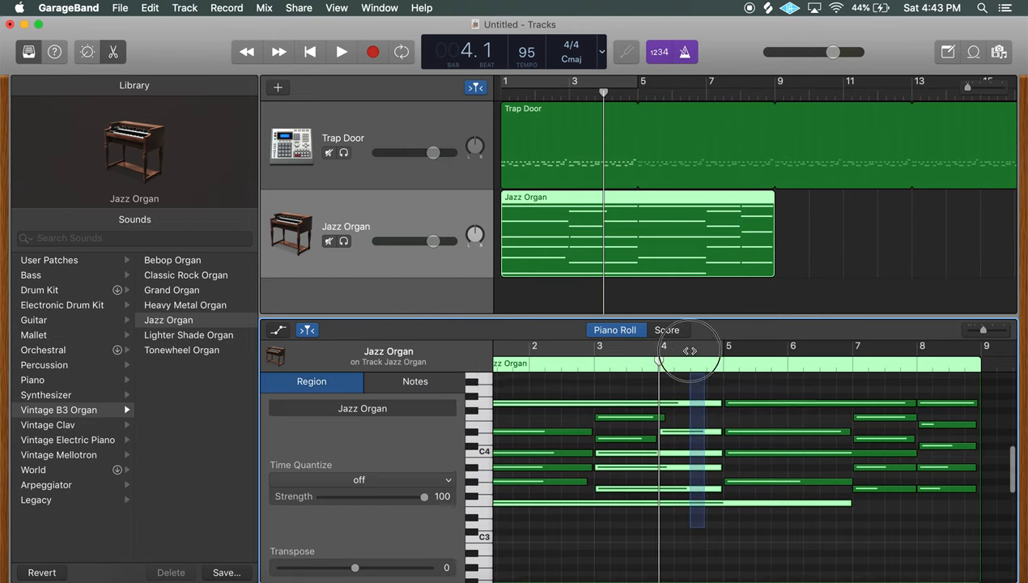
Adjust the velocity of the organ chords at bar 4 and move a stray low note into place.
left_click(415, 382)
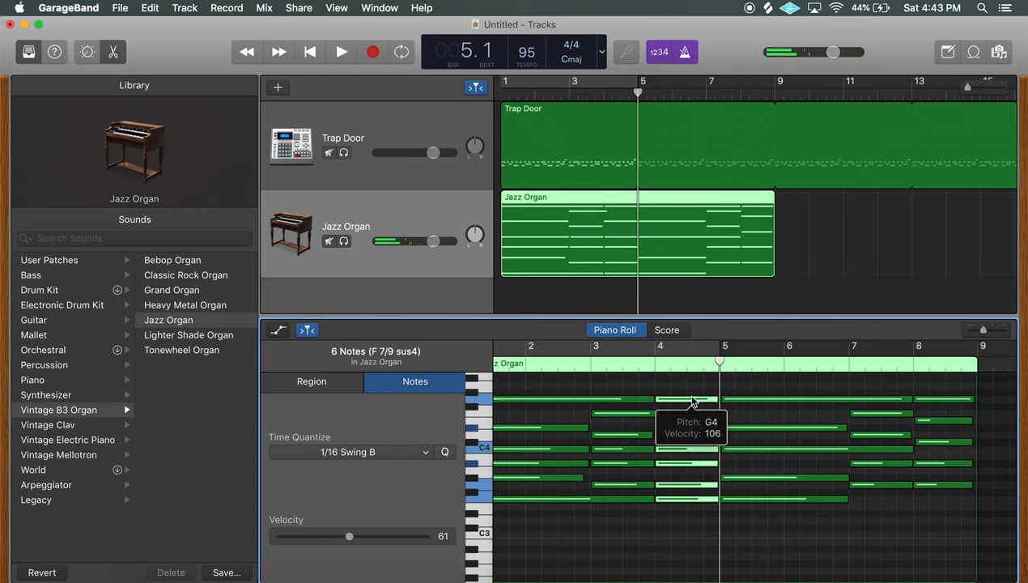
left_click(311, 382)
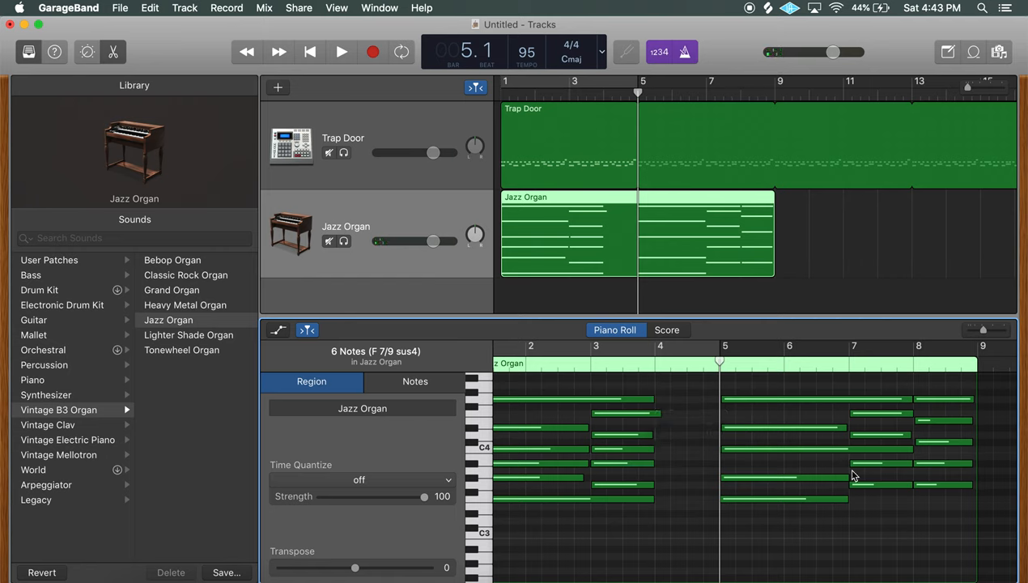
left_click(415, 382)
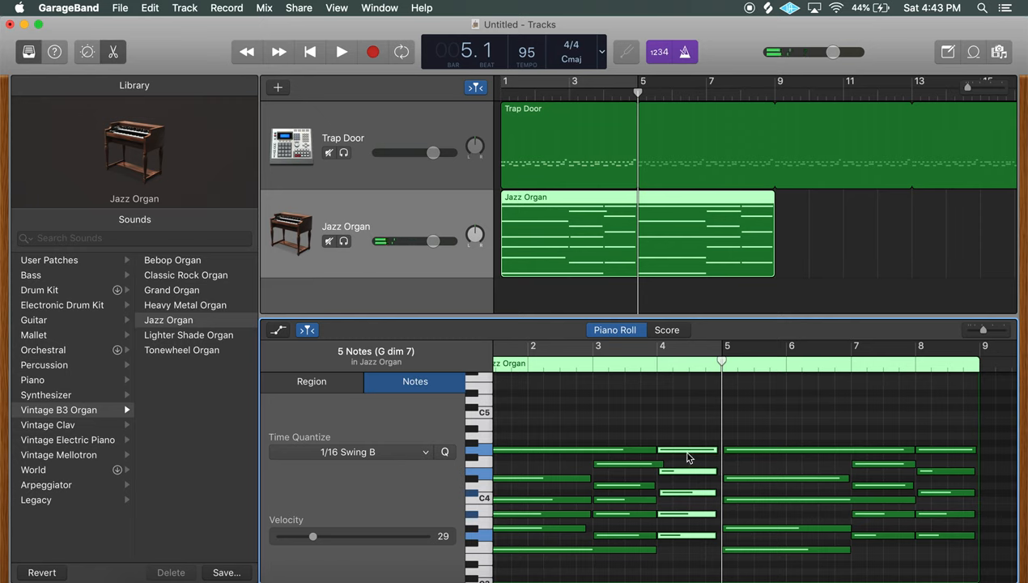
left_click(340, 52)
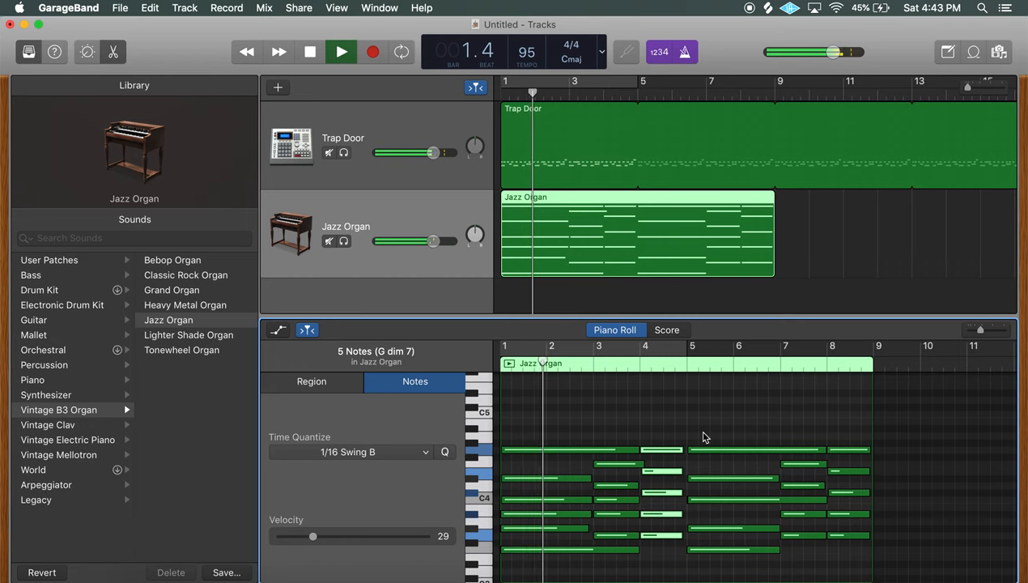
left_click(311, 382)
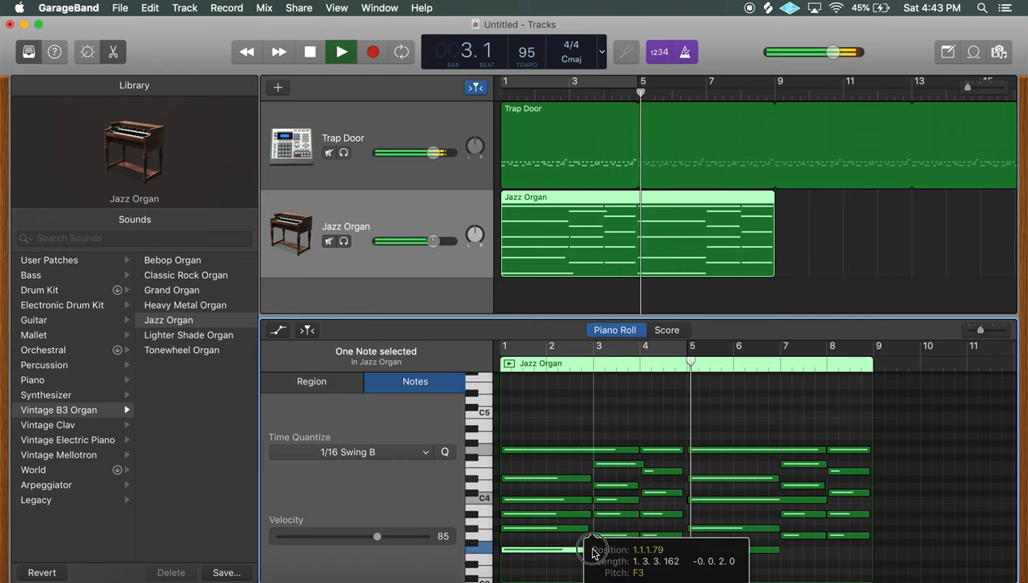
left_click(311, 382)
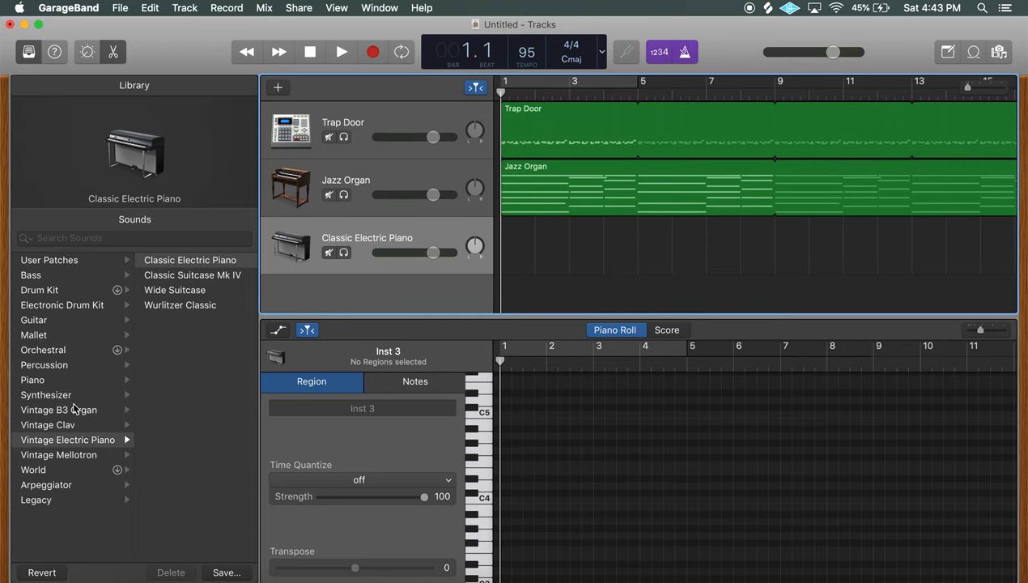
mouse_move(34, 343)
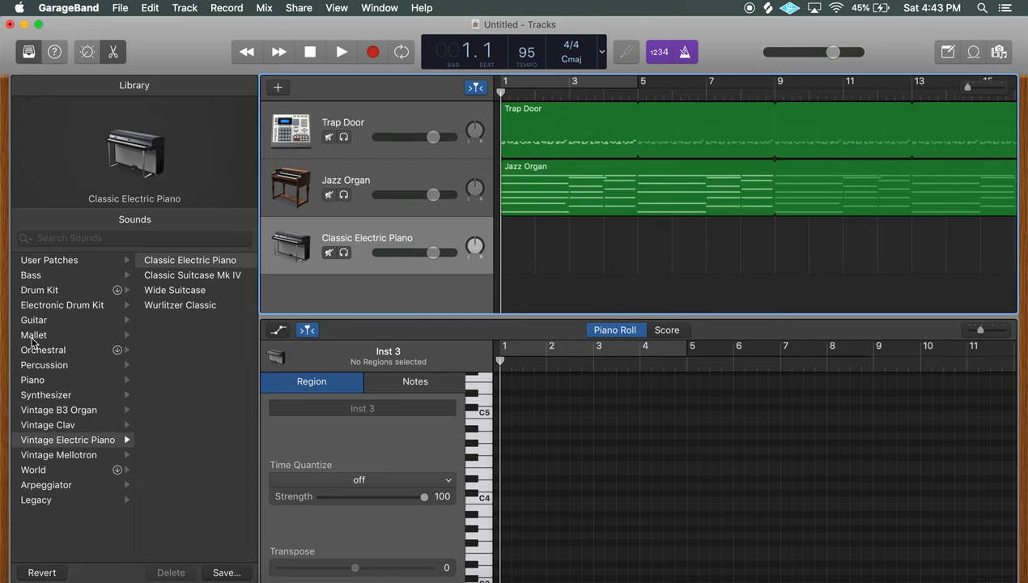
Assign Upright Studio Bass (after trying Fingerstyle Bass) to the third track and start recording.
left_click(31, 275)
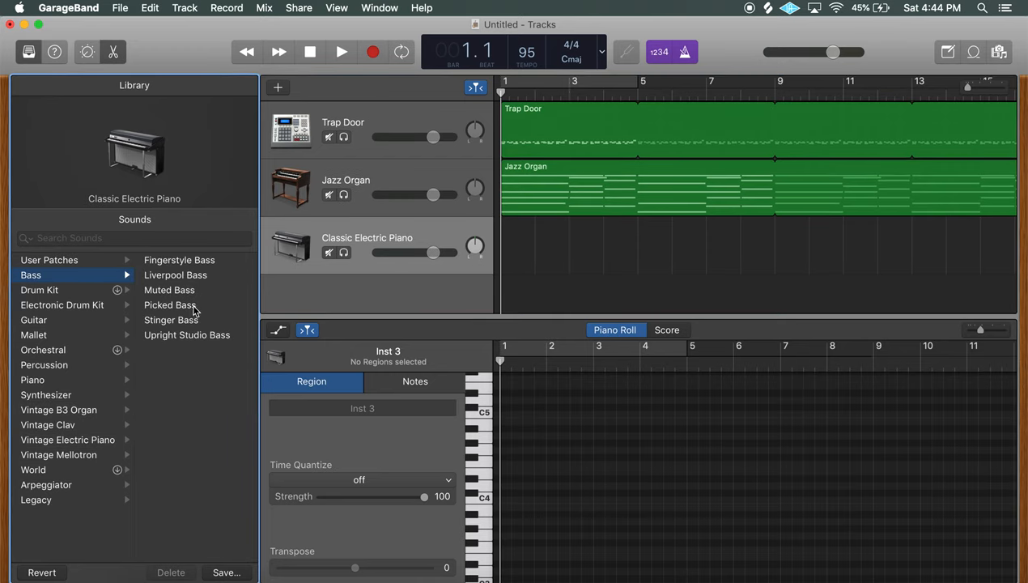
left_click(178, 259)
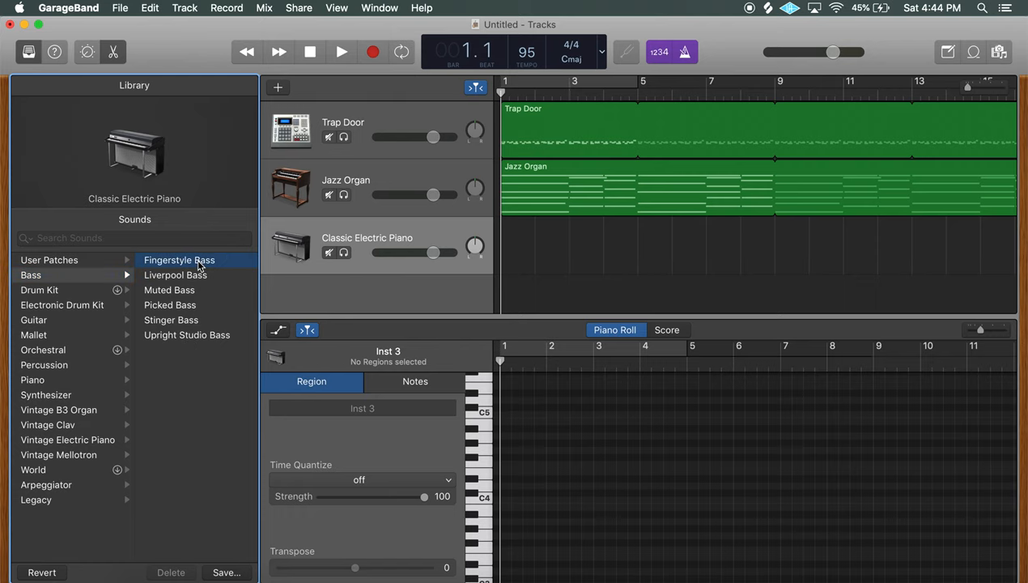
left_click(178, 259)
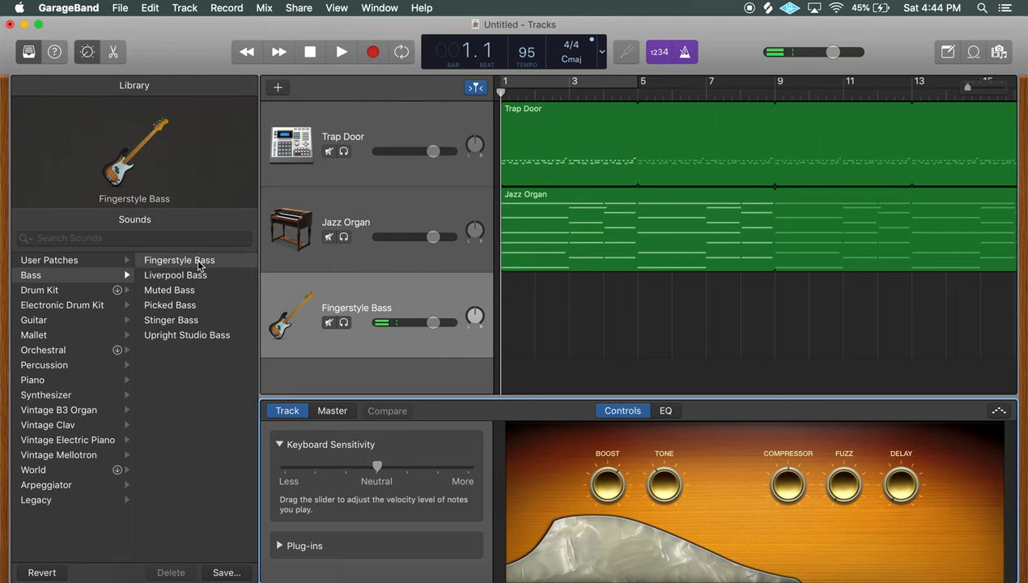
left_click(188, 333)
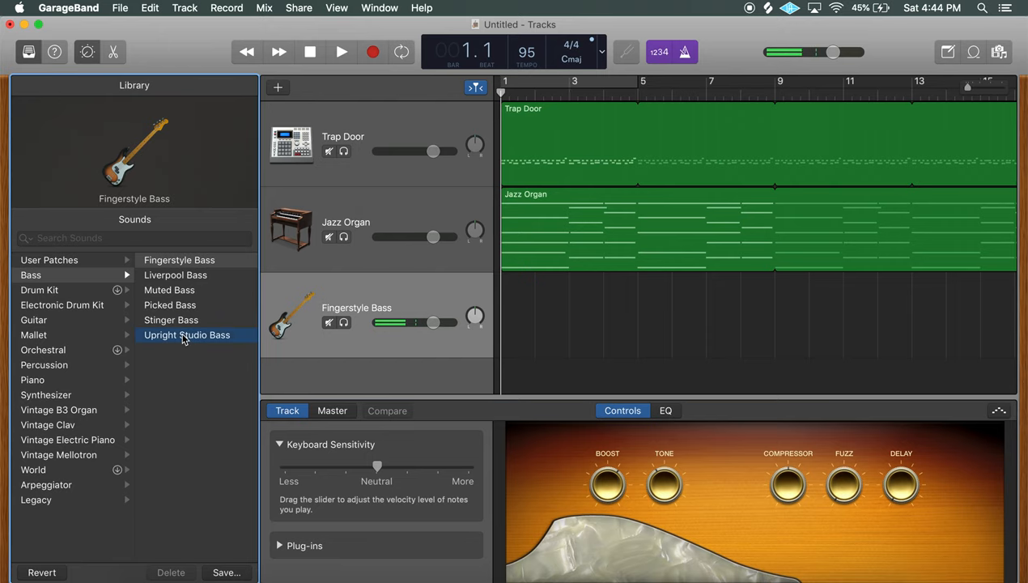
left_click(188, 333)
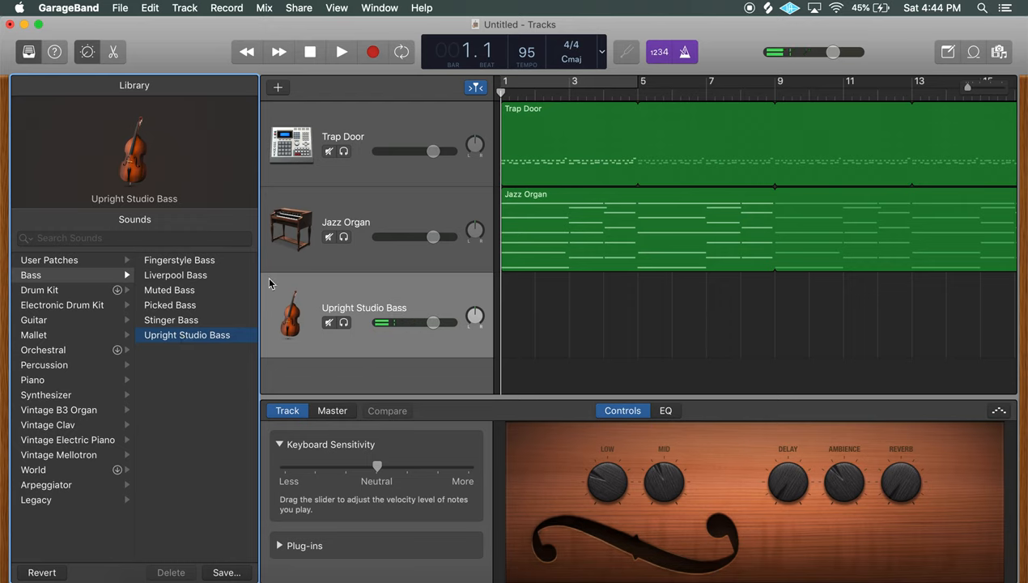
mouse_move(290, 314)
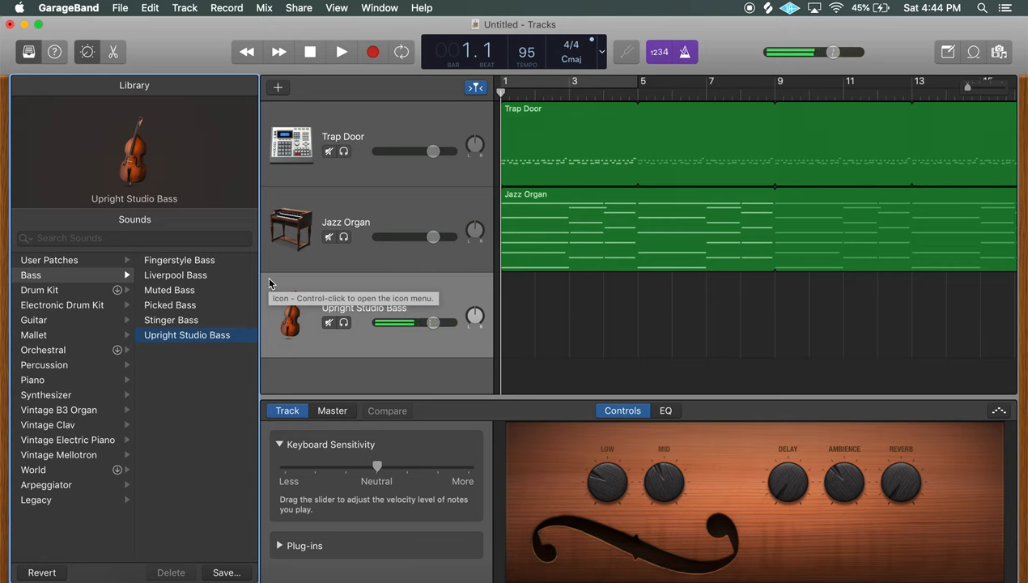
left_click(339, 51)
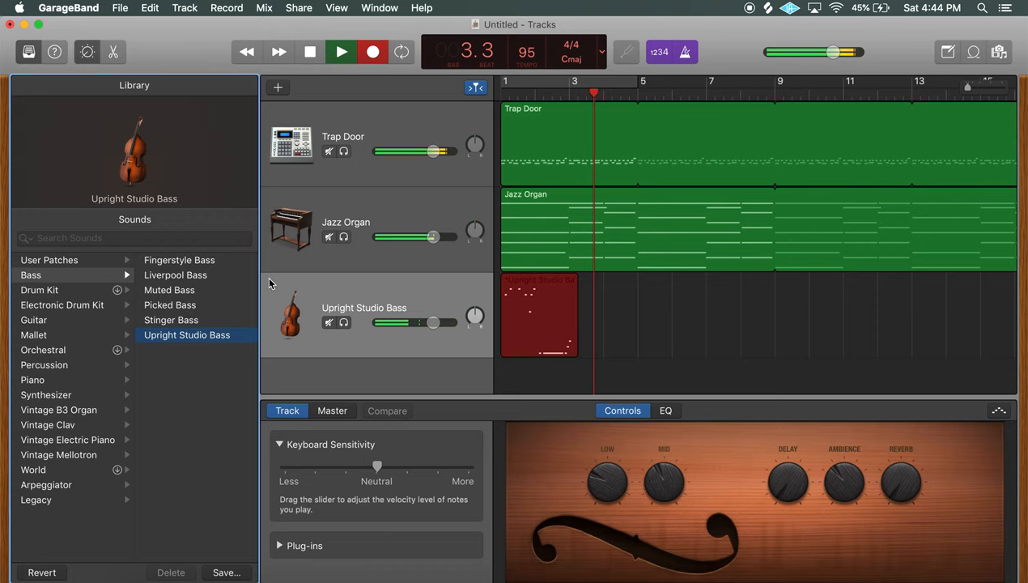
left_click(340, 52)
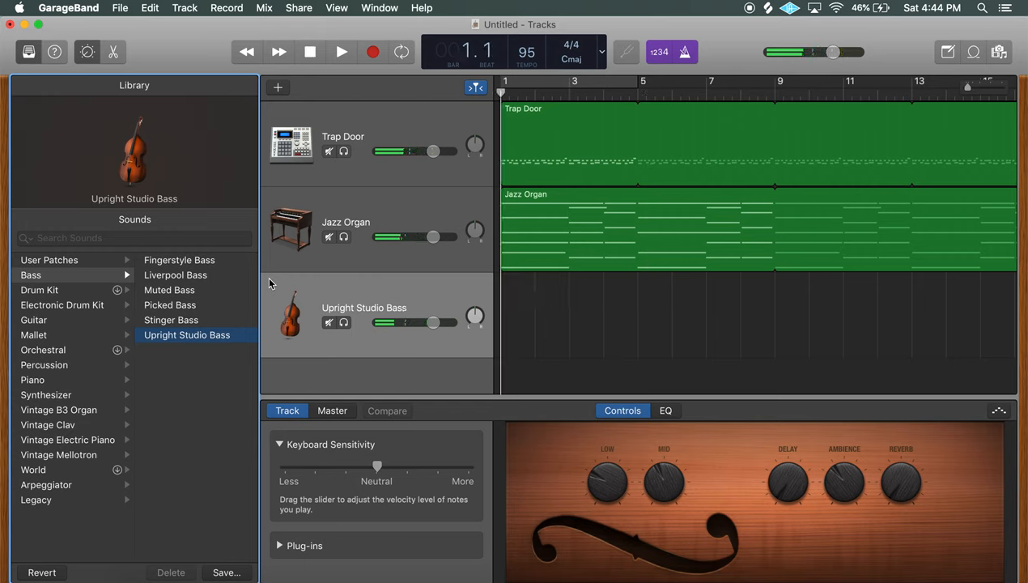
left_click(340, 52)
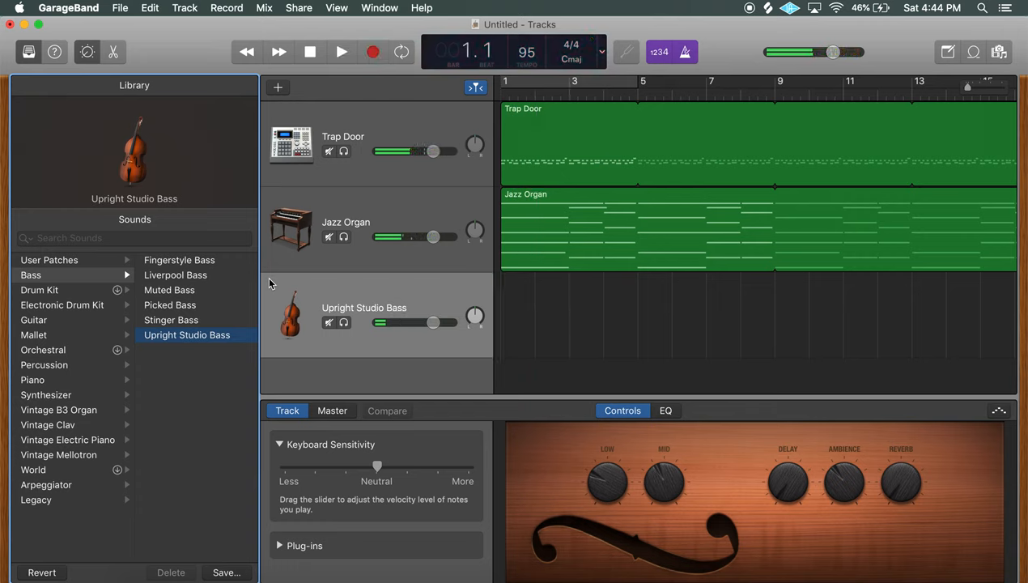
left_click(340, 52)
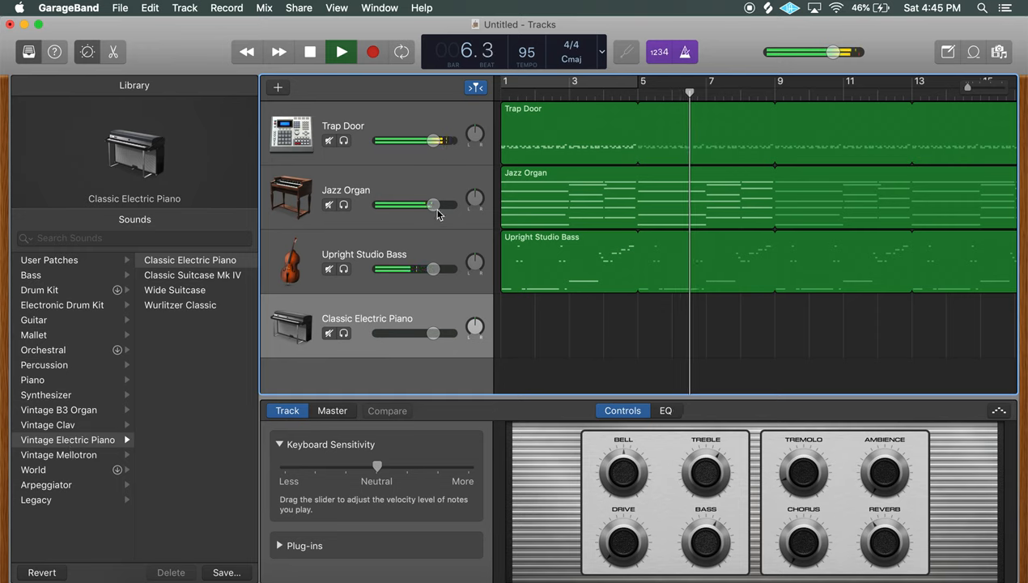
Show the Jazz Organ's Smart Controls and change its percussion switch.
left_click(364, 198)
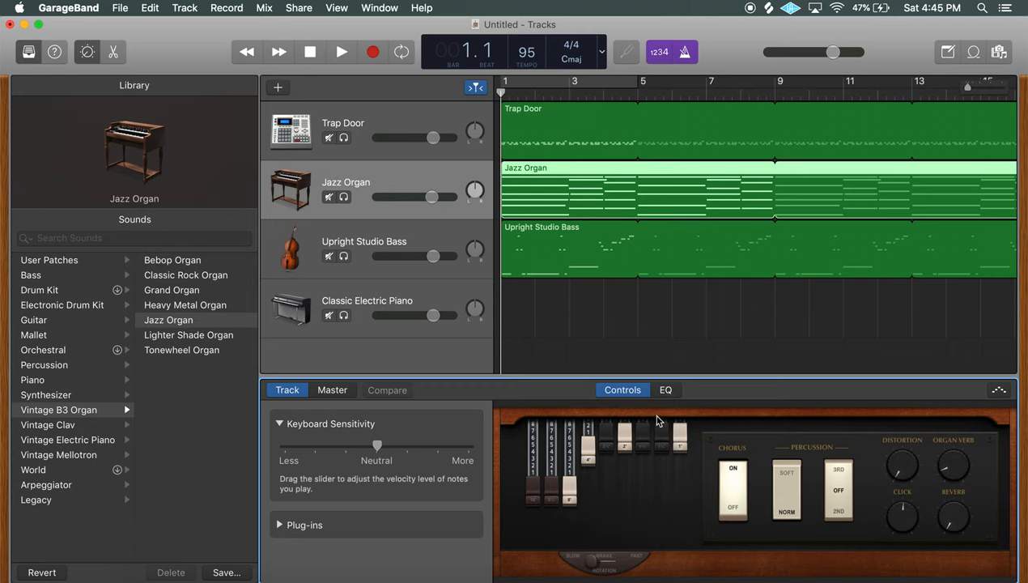
mouse_move(730, 485)
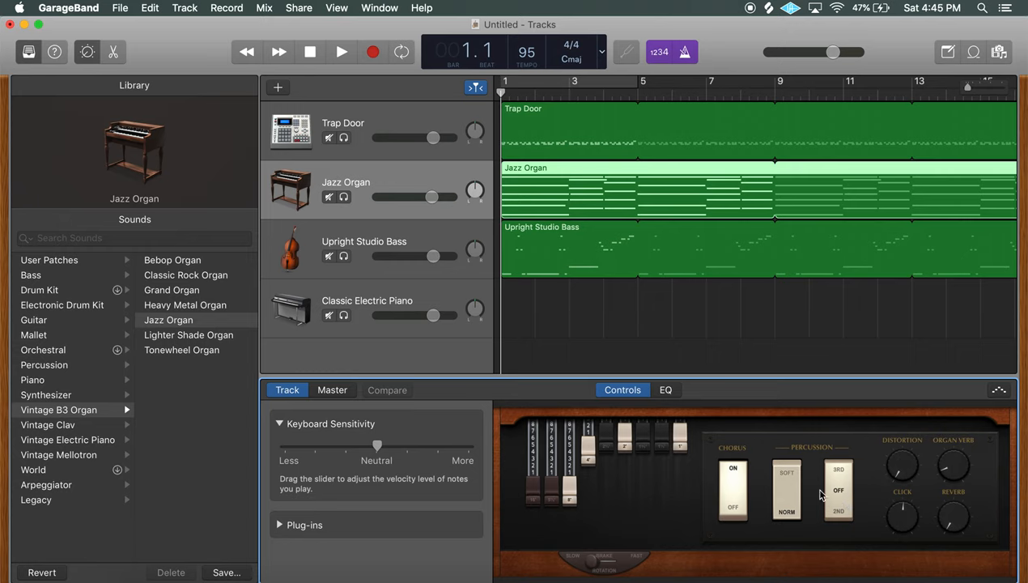
left_click(340, 52)
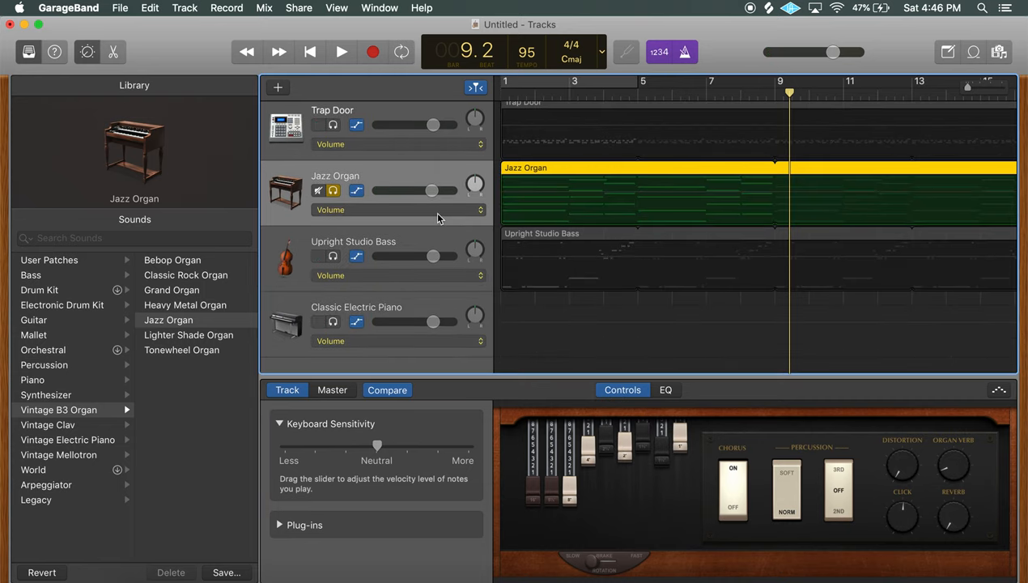
mouse_move(440, 214)
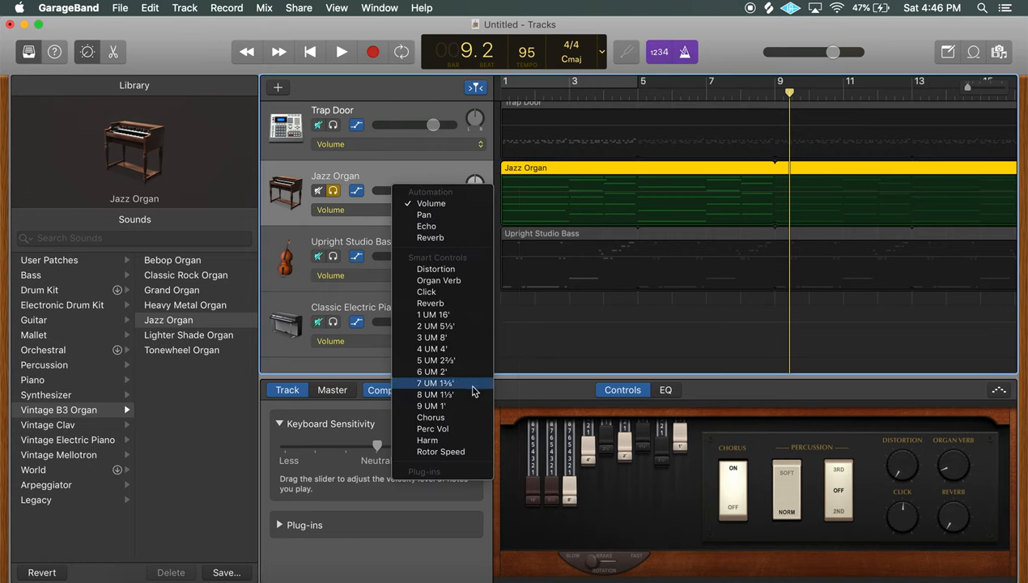
mouse_move(440, 405)
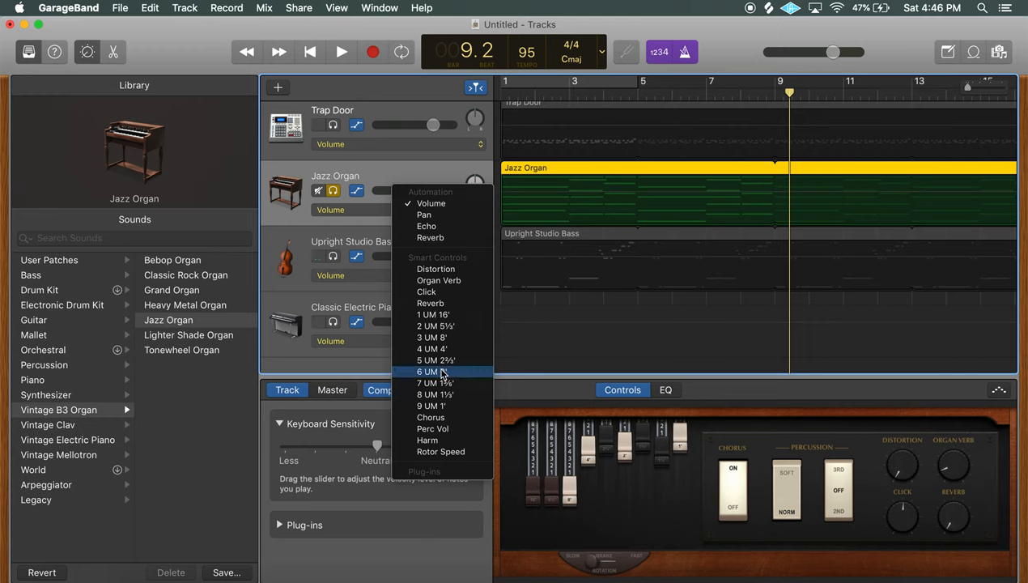
Target the Jazz Organ automation lane at the 6 UM 2' drawbar.
left_click(431, 370)
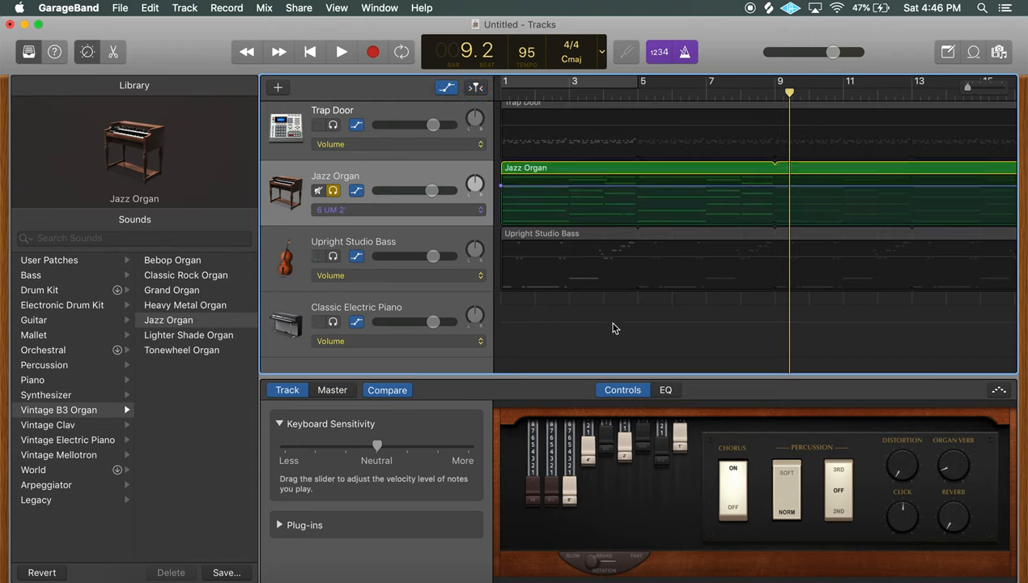
mouse_move(774, 191)
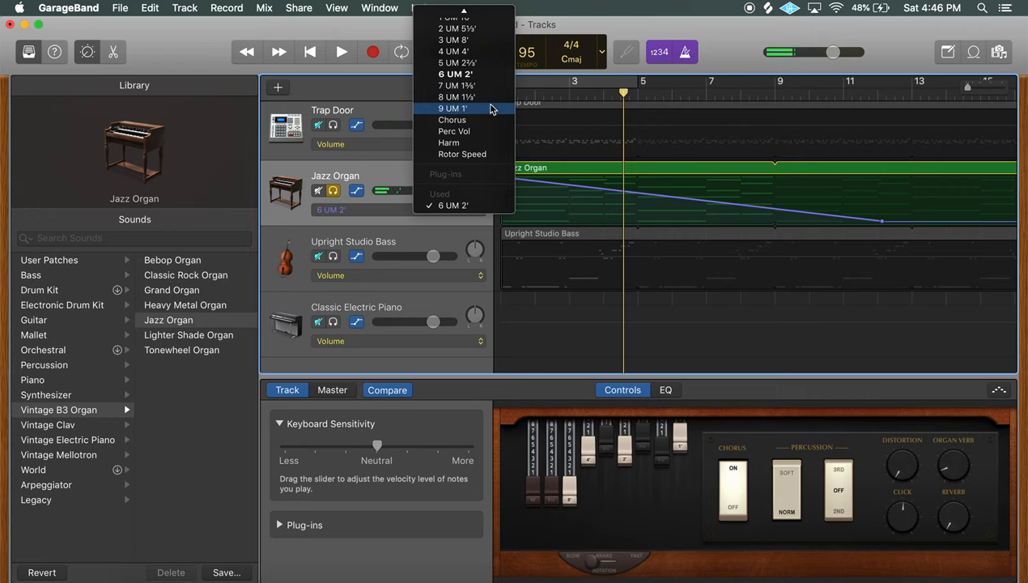
mouse_move(477, 97)
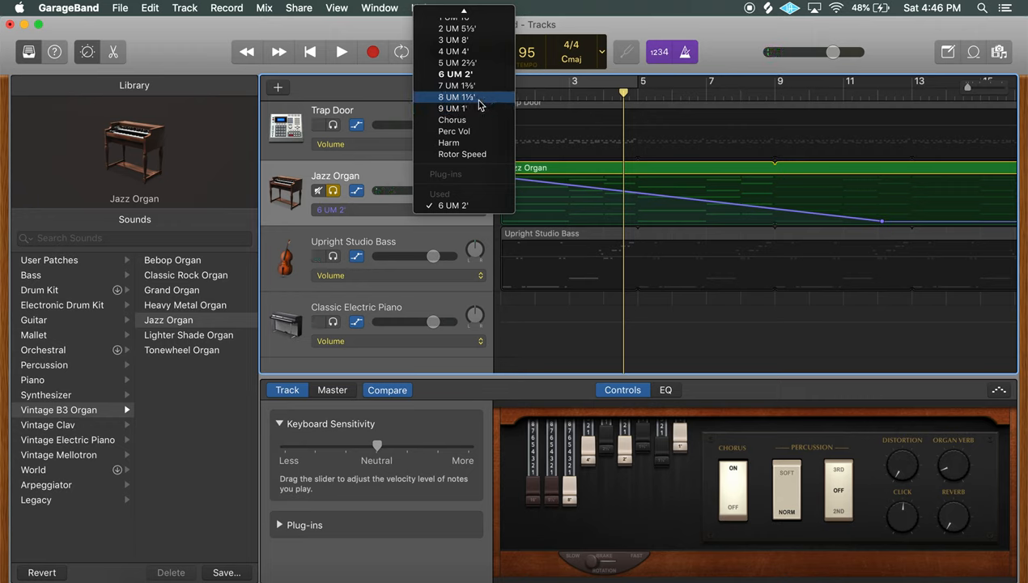
Switch automation to the 8 UM 1⅓' drawbar and add a point to start its downward ramp.
left_click(454, 97)
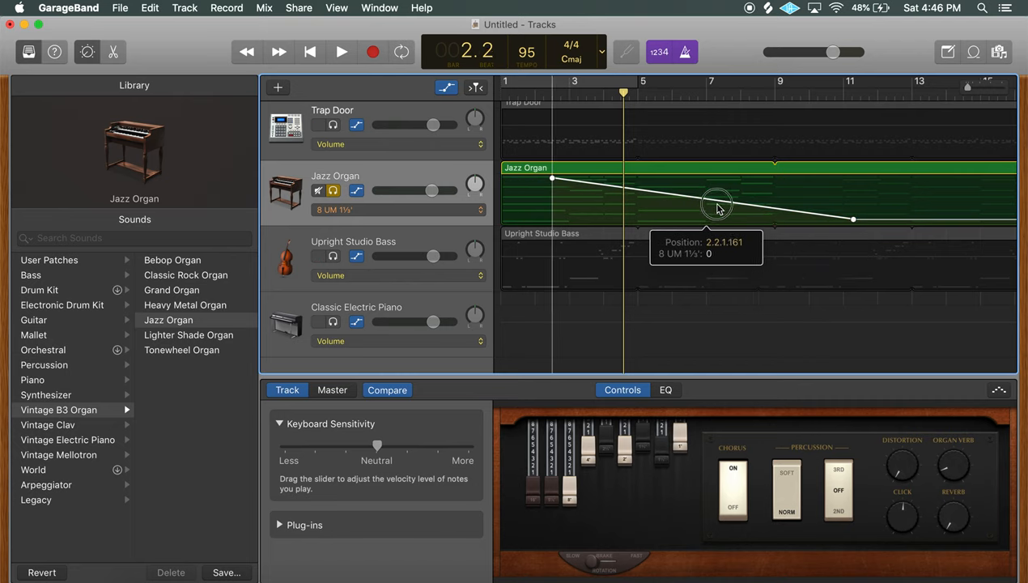
left_click(340, 50)
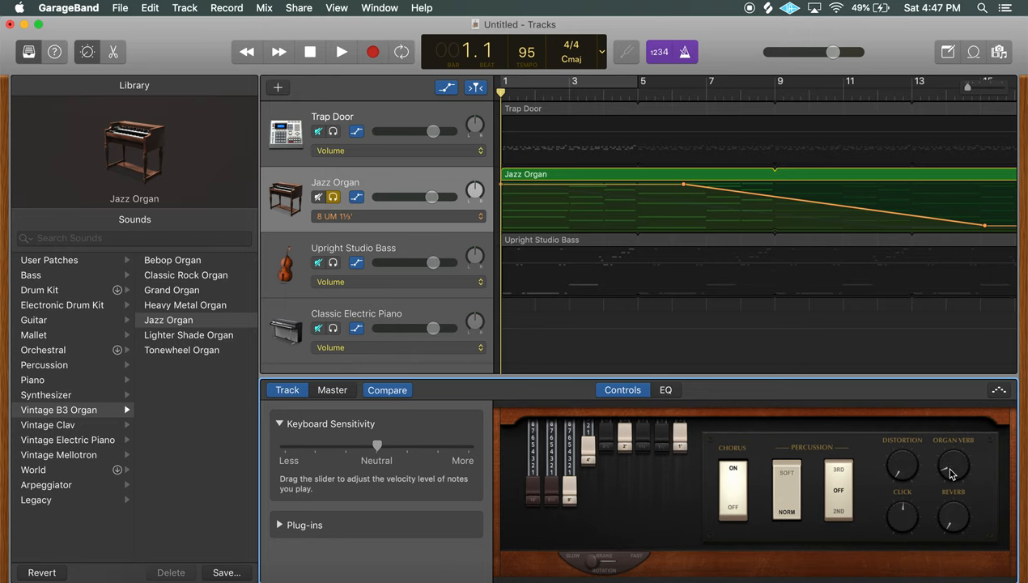
Reshape the drawbar automation curve to hold steady early then fall off to the end.
left_click(340, 51)
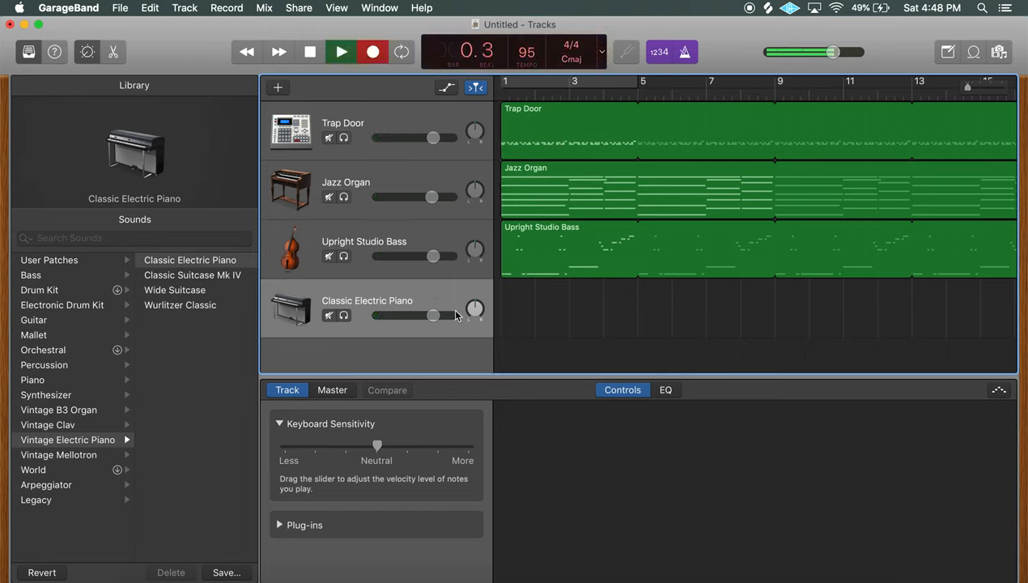
Record a Classic Electric Piano take from around bar 4, then stop recording.
left_click(340, 52)
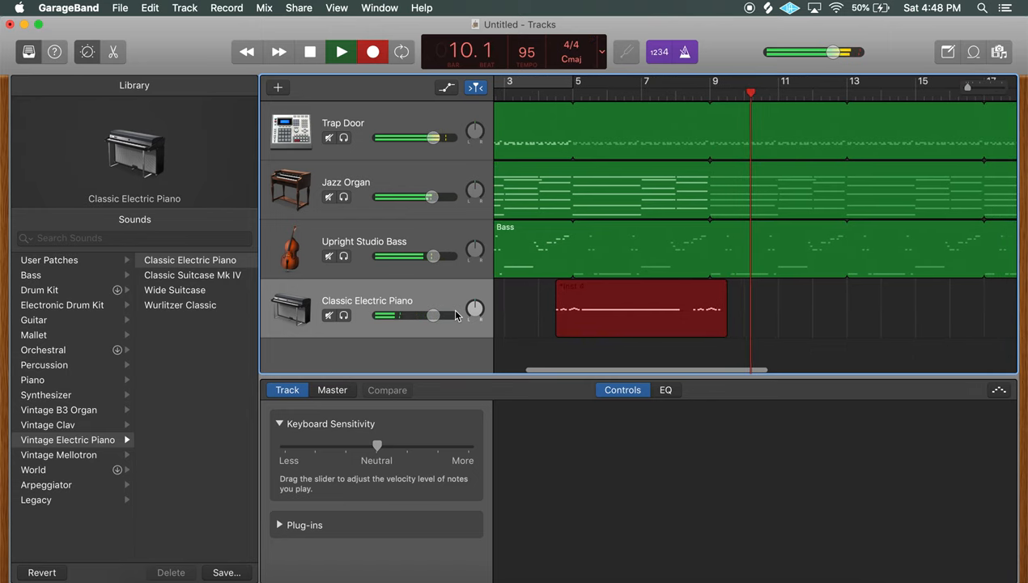
left_click(309, 50)
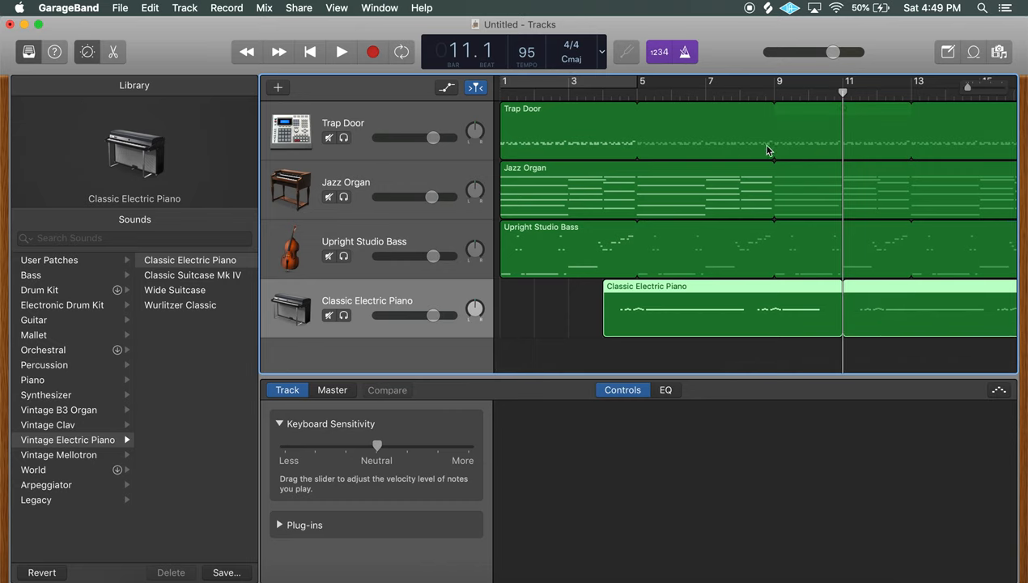
left_click(340, 52)
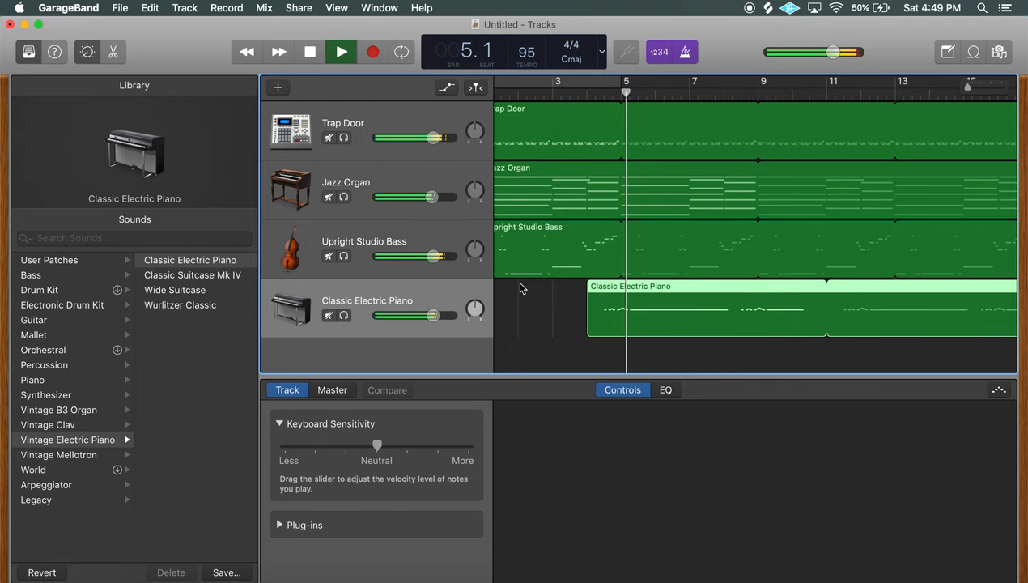
left_click_drag(428, 314, 428, 314)
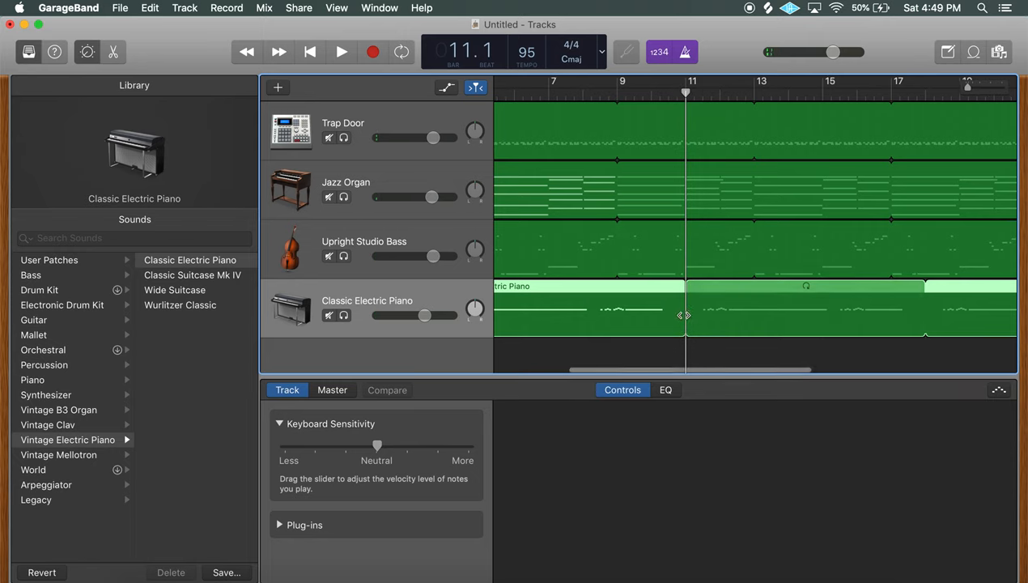
Loop the Classic Electric Piano region out to later bars and play it back.
left_click_drag(683, 316, 709, 321)
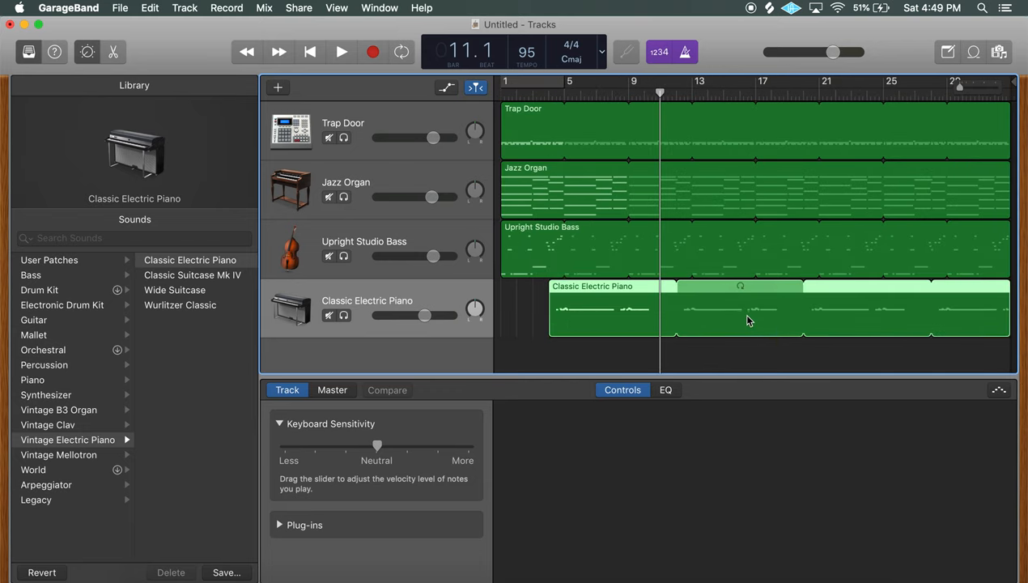
left_click(340, 52)
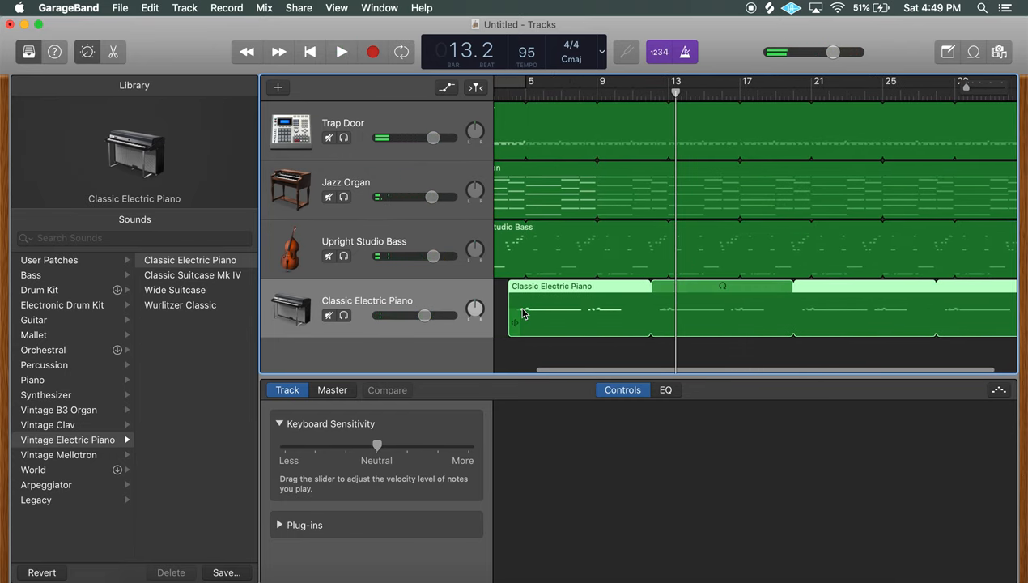
mouse_move(515, 335)
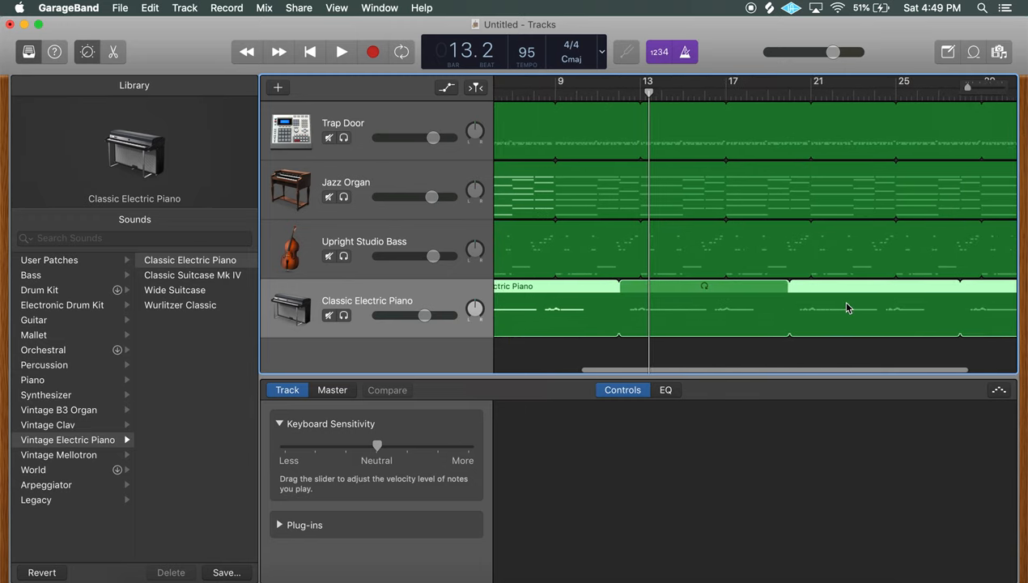
left_click(340, 51)
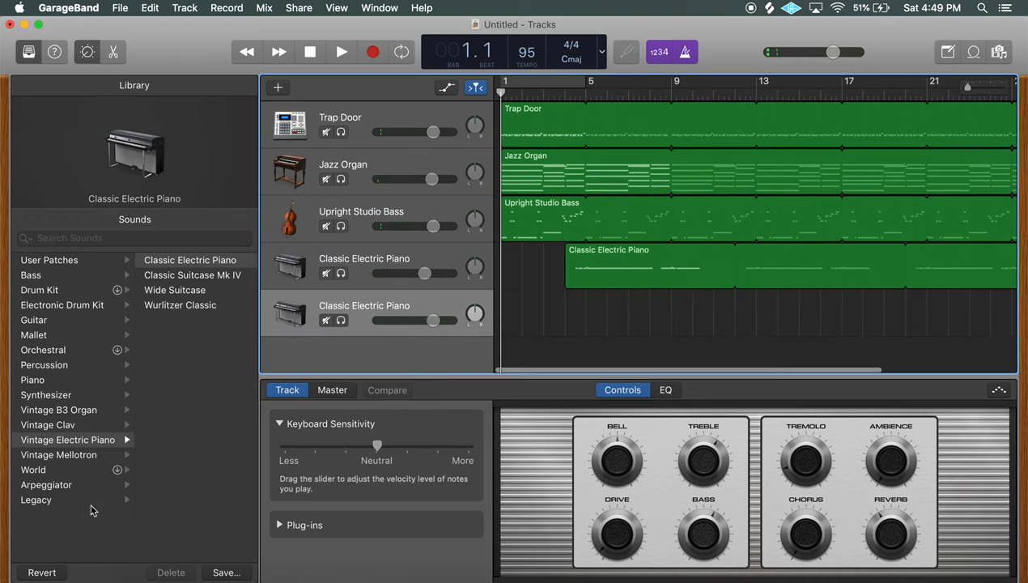
Give the fifth track the Synthesizer > Lead > Retro Space Lead sound.
left_click(45, 395)
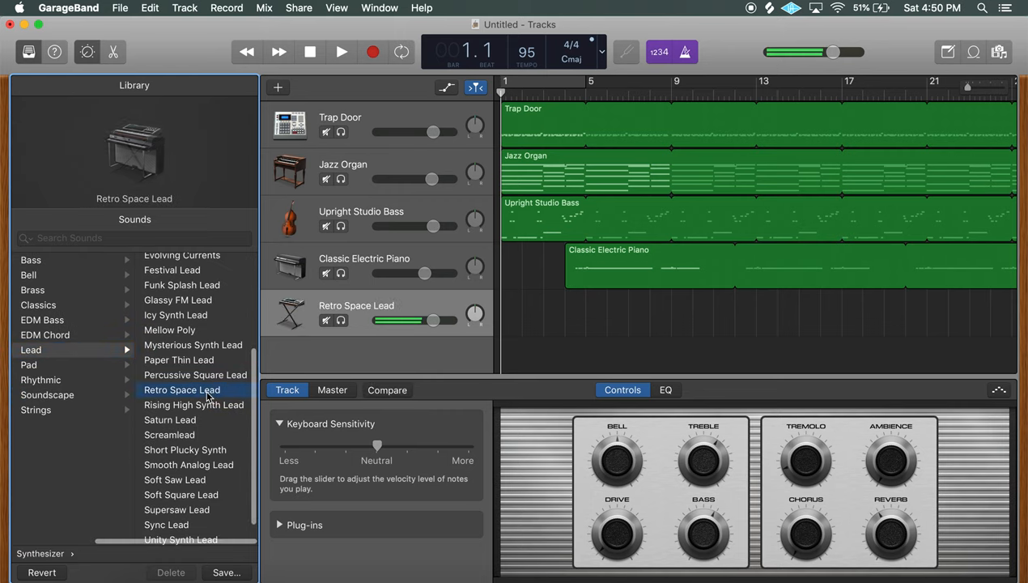
left_click(596, 389)
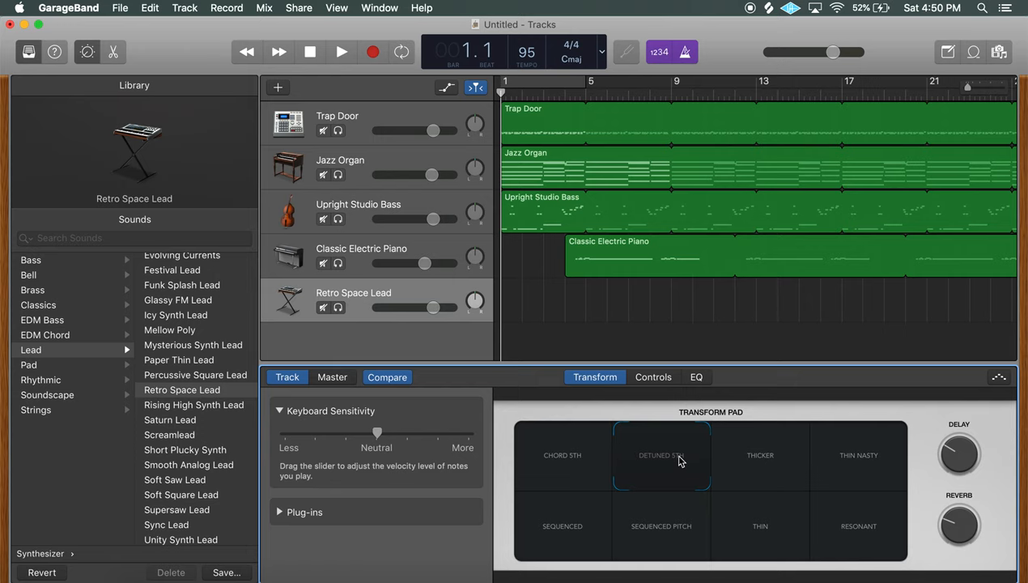
Drag the Transform Pad puck between detuned, thin and thicker variations during playback.
left_click(340, 52)
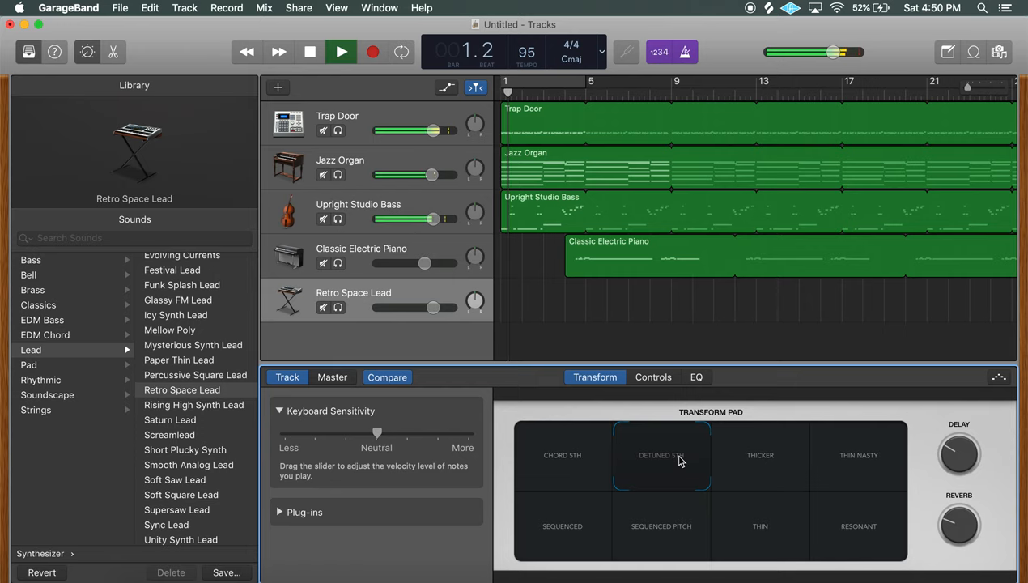
left_click(759, 453)
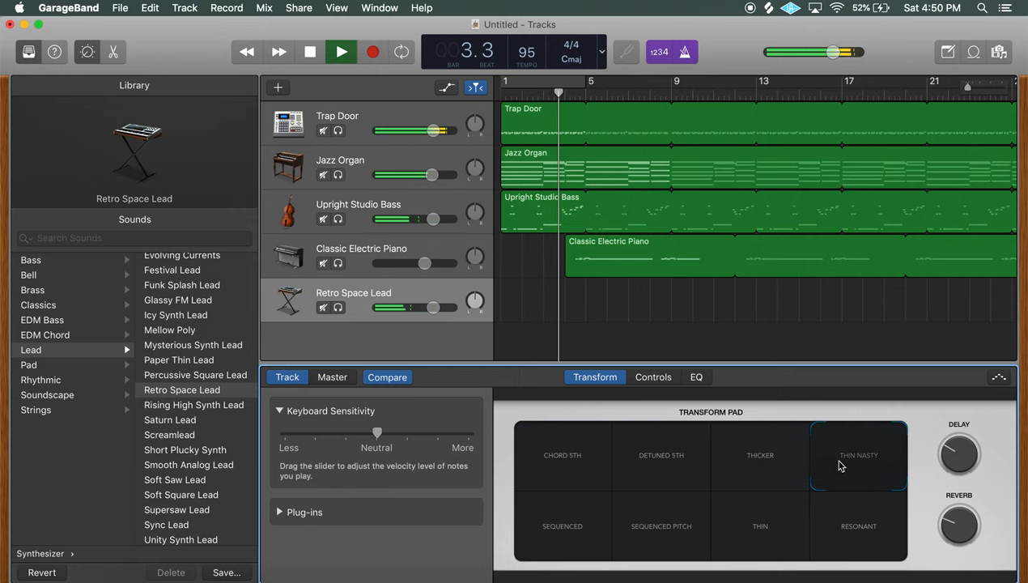
left_click(309, 51)
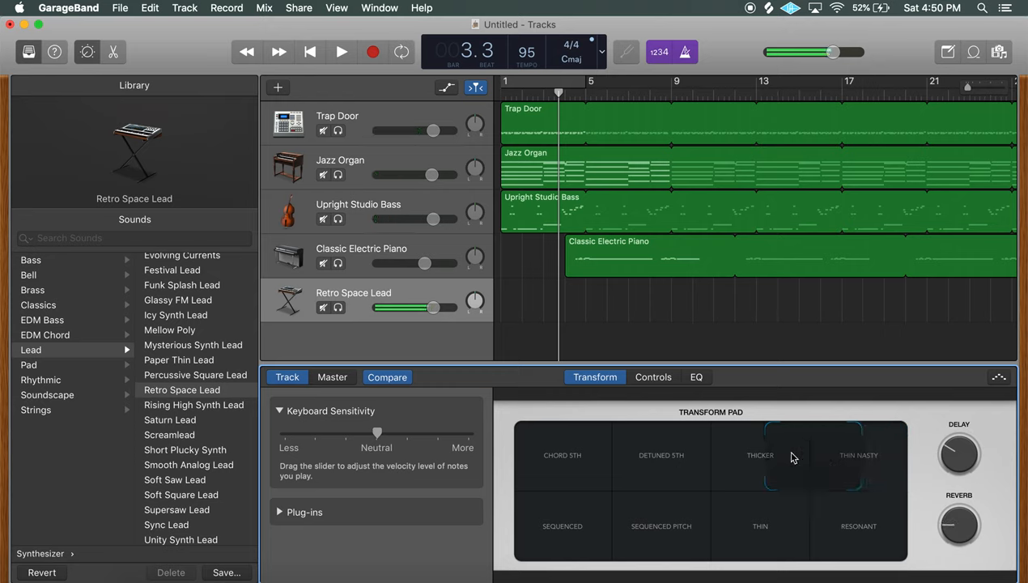
left_click(813, 455)
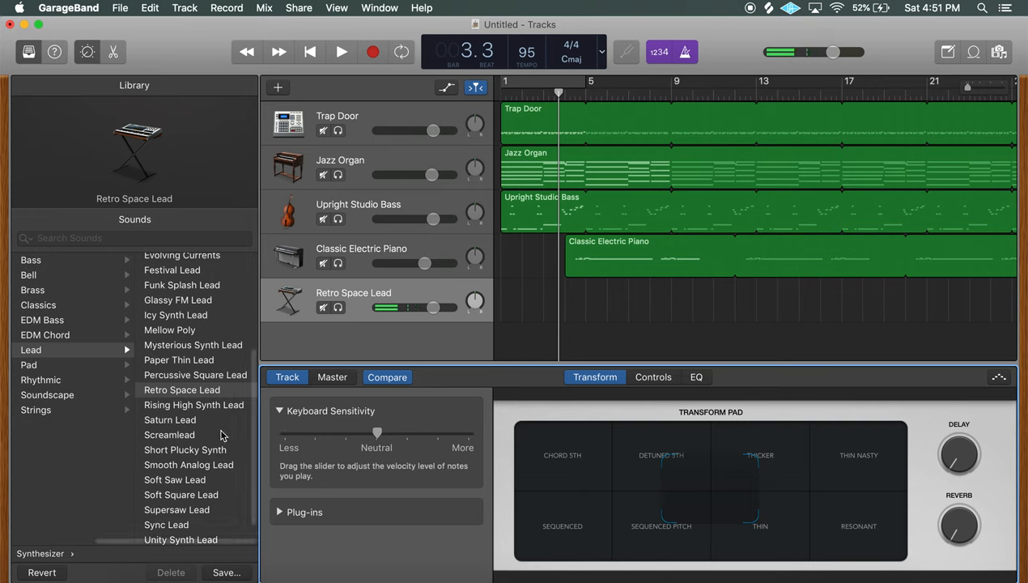
Load Saturn Lead onto the new synth track, discarding the unsaved Retro Space Lead tweaks.
left_click(170, 419)
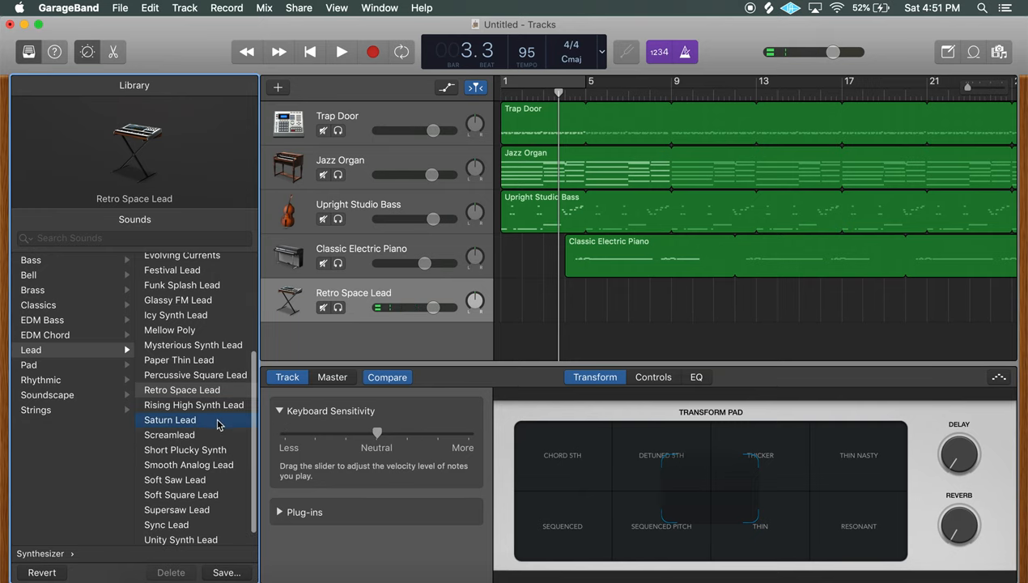
left_click(168, 419)
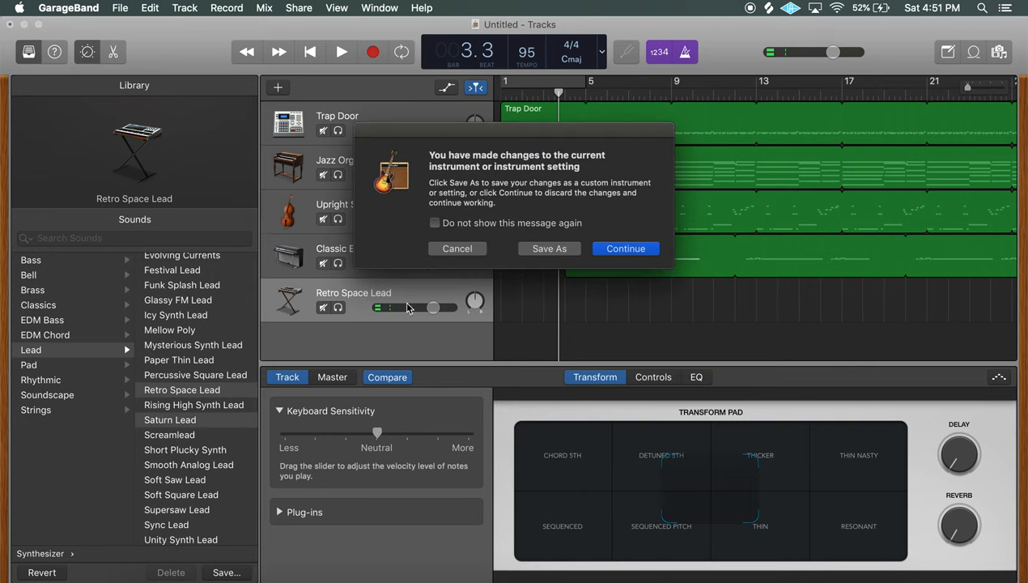
mouse_move(563, 223)
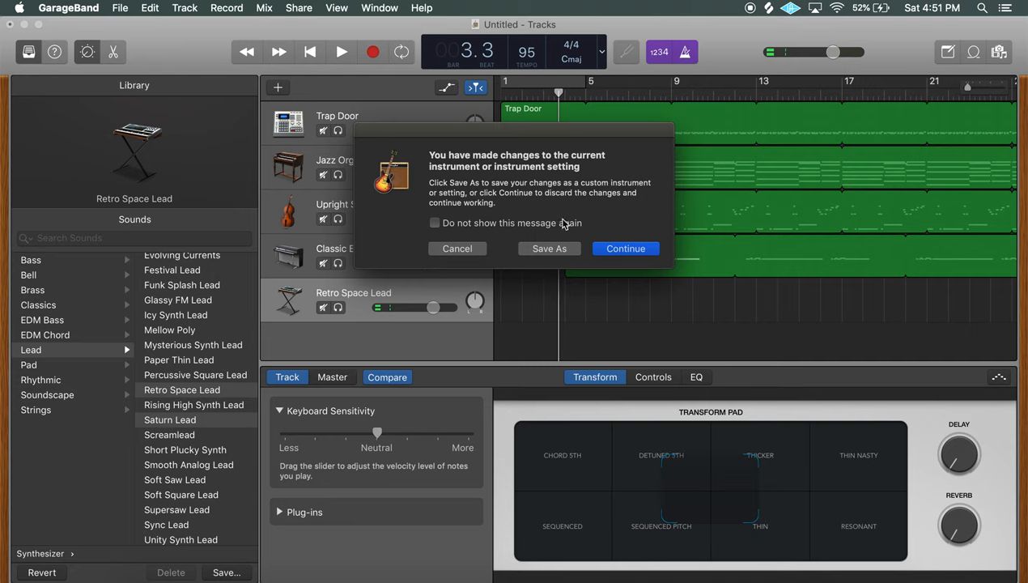
left_click(434, 223)
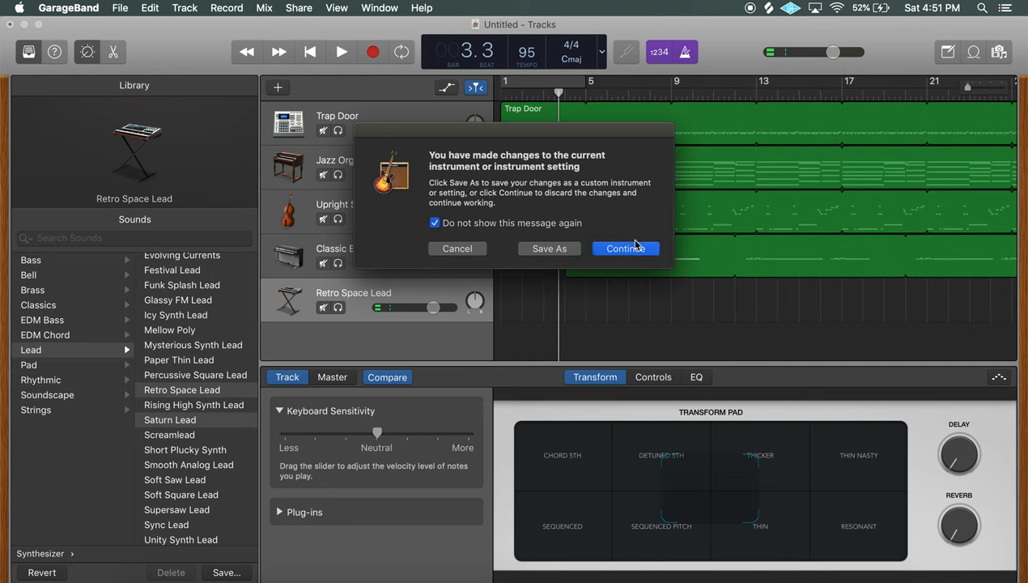
left_click(625, 249)
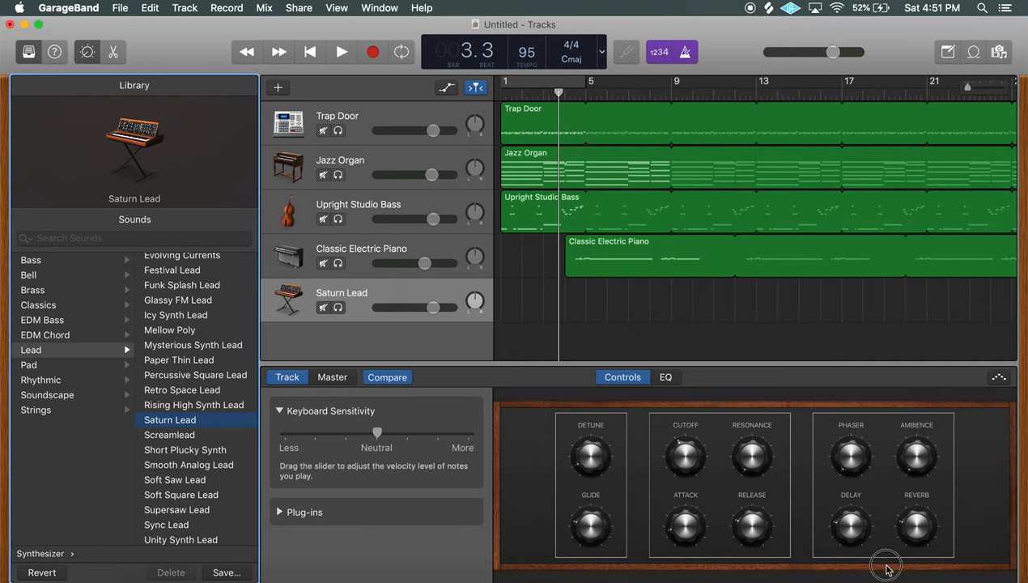
left_click(340, 52)
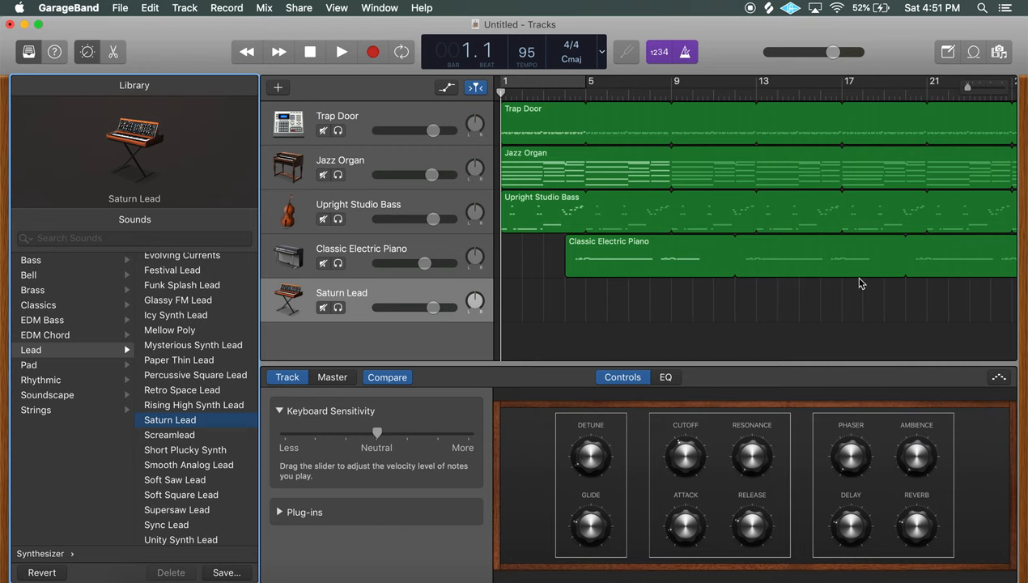
left_click(340, 51)
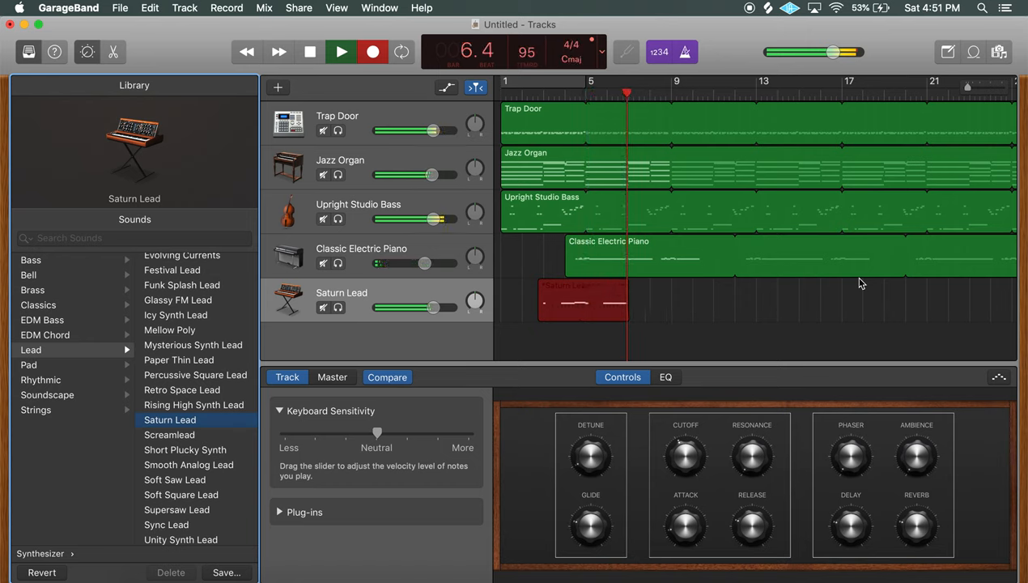
left_click(340, 51)
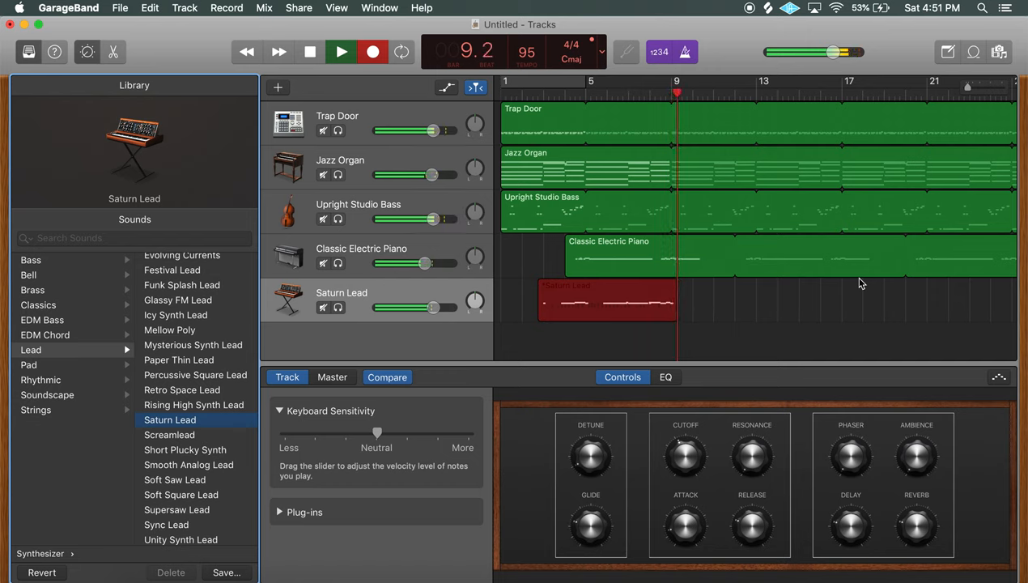
left_click(340, 52)
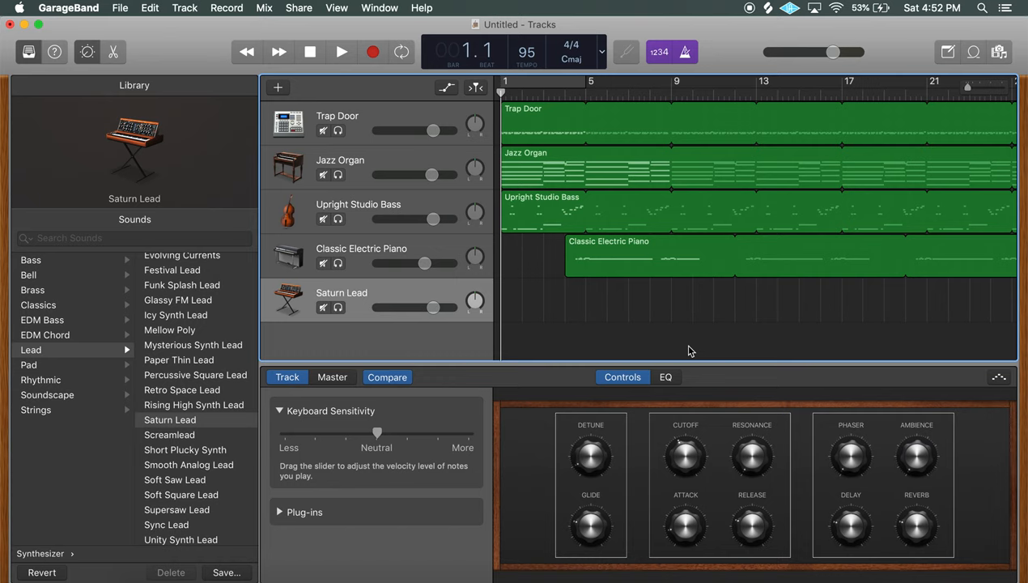
Record the lead melody region on the Saturn Lead track from around bar 5.
left_click(340, 52)
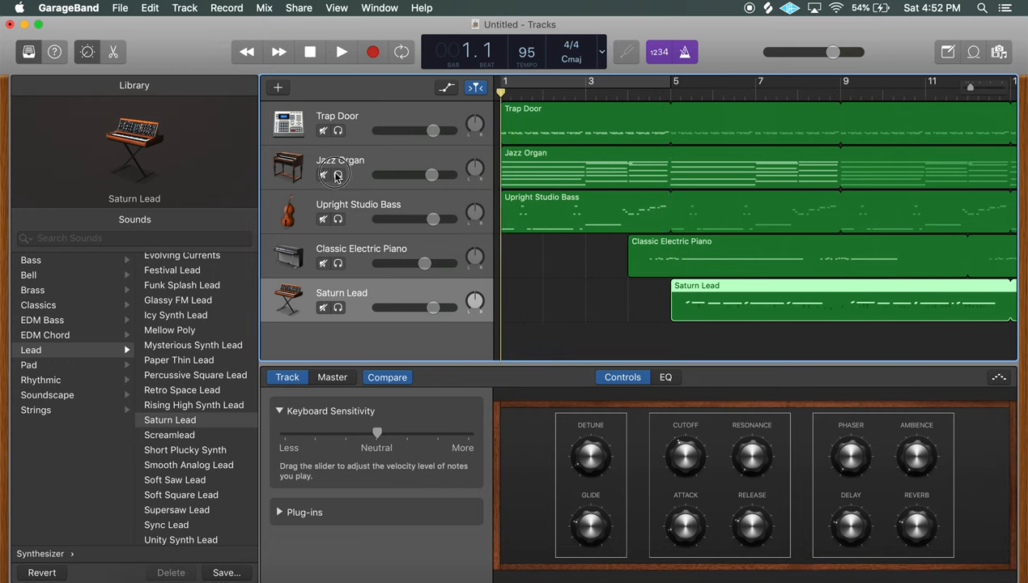
Play the song with the new melody, lowering the Upright Studio Bass and restarting playback.
left_click(340, 52)
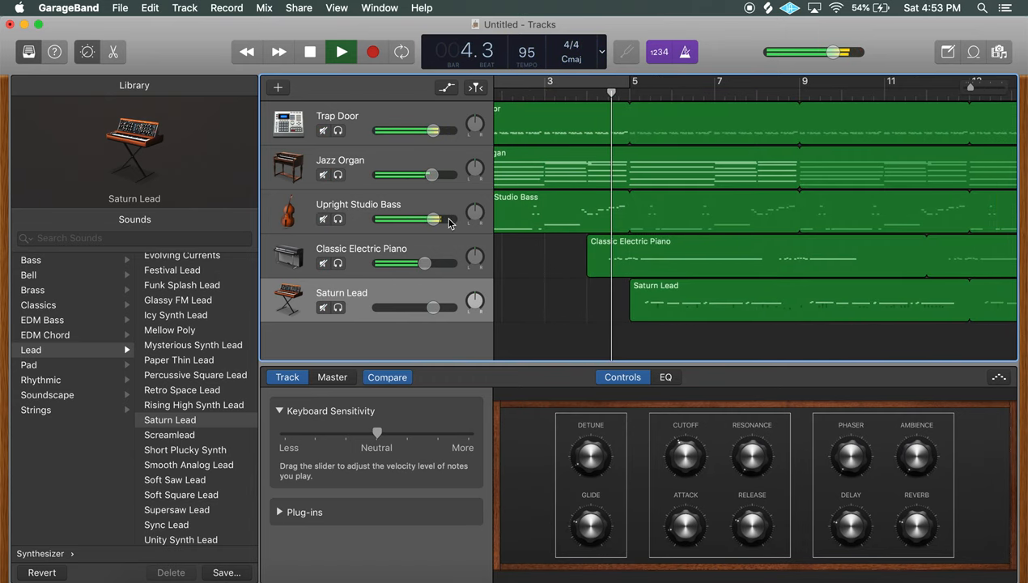
left_click(309, 51)
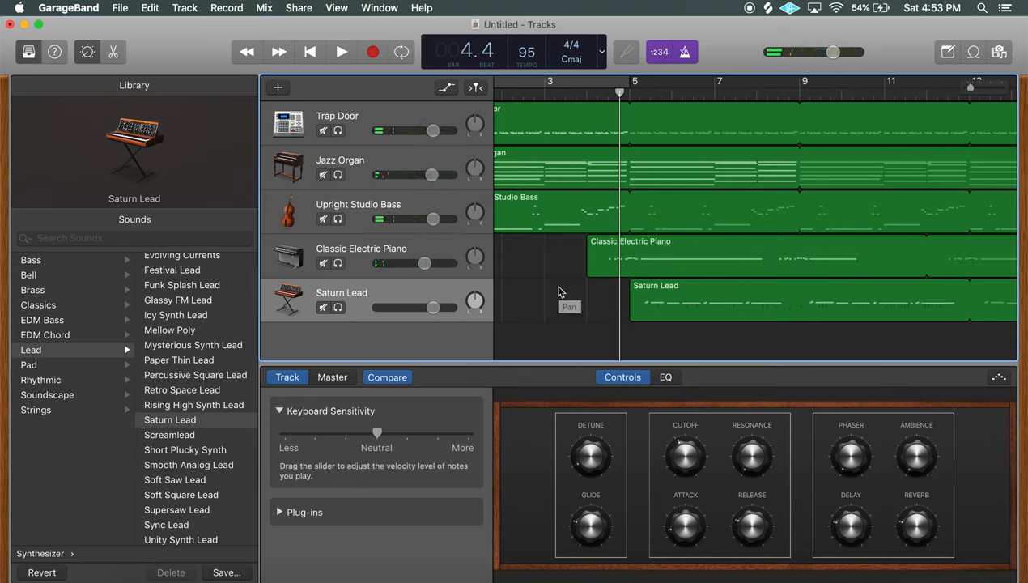
left_click(339, 51)
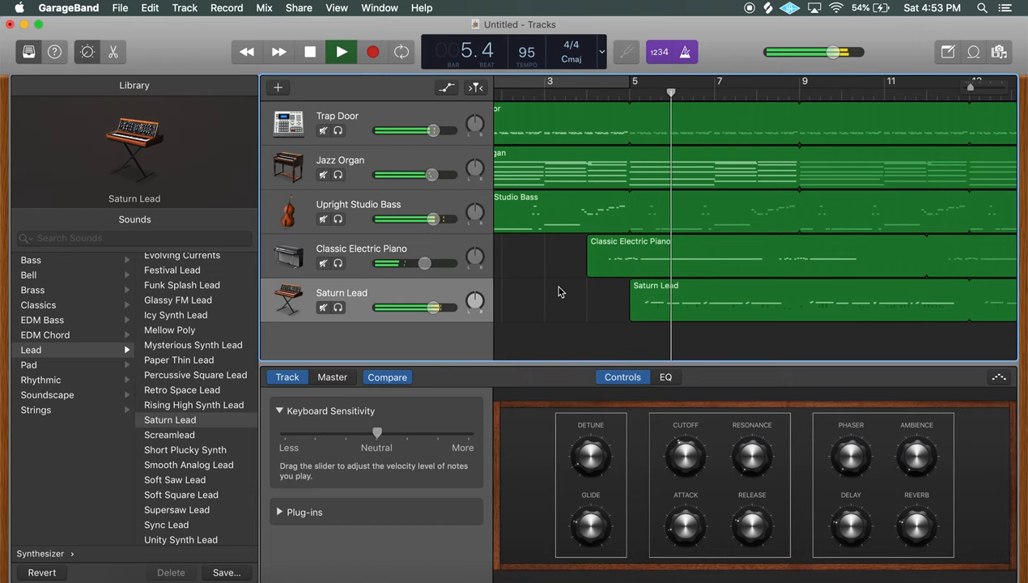
key("cmd+k")
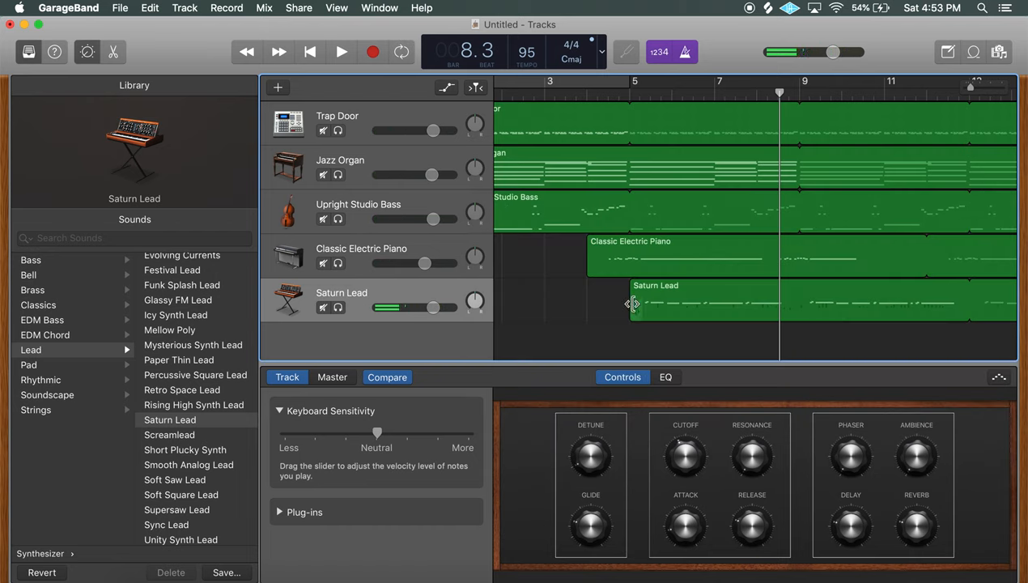
left_click(340, 52)
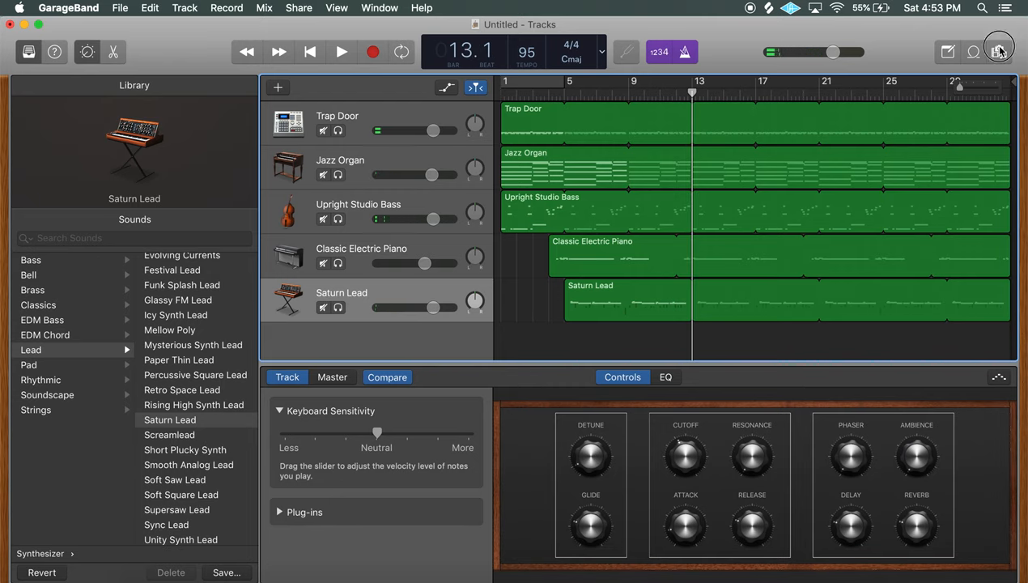
Show the Loop Browser filtered to the Conga instrument category.
left_click(999, 52)
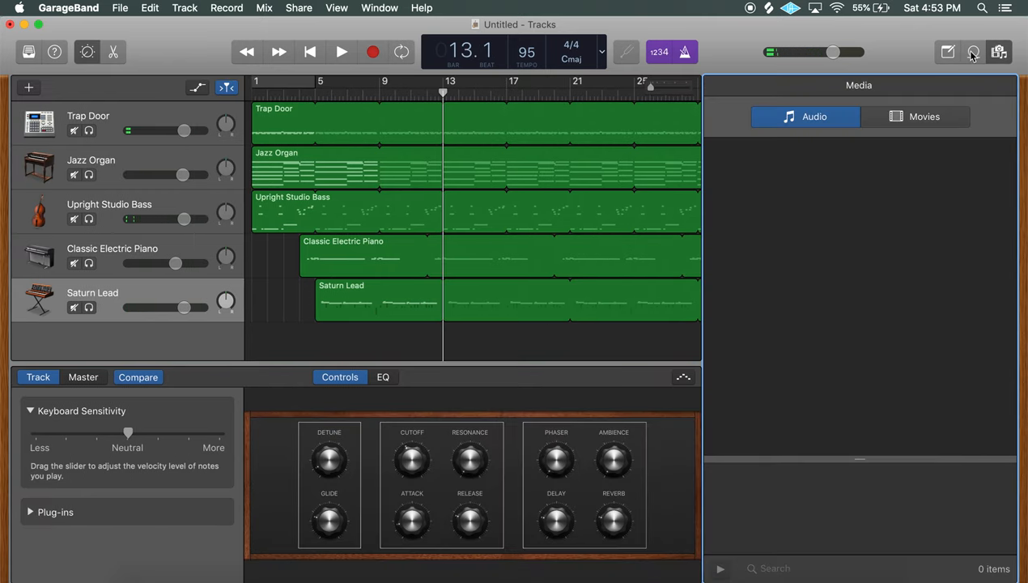
left_click(973, 52)
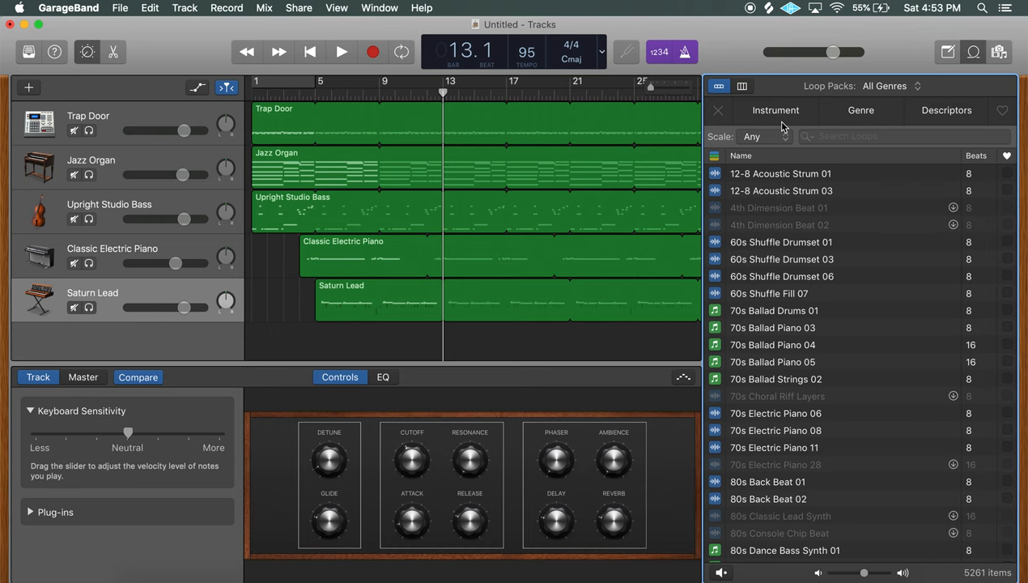
left_click(774, 110)
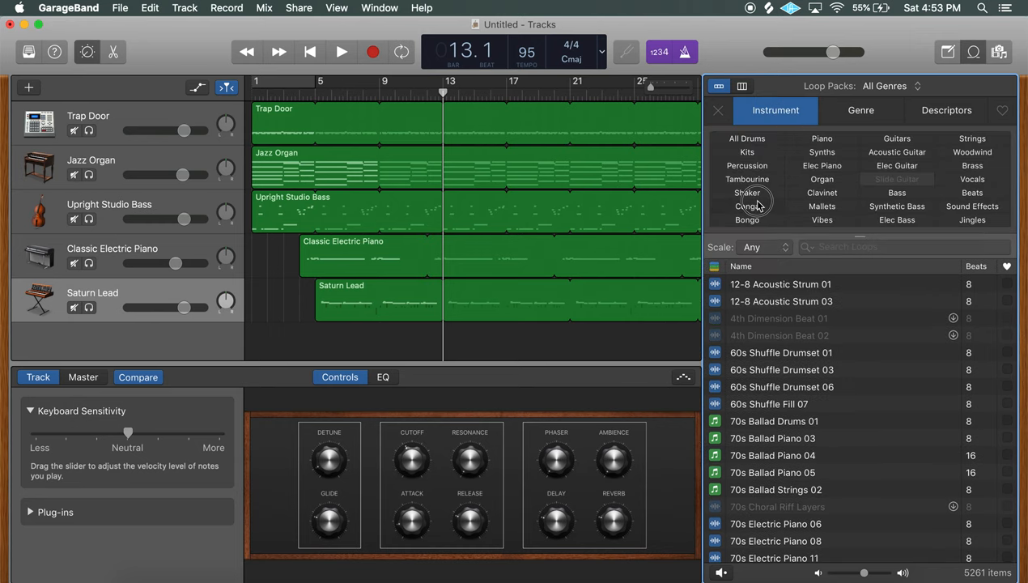
left_click(746, 206)
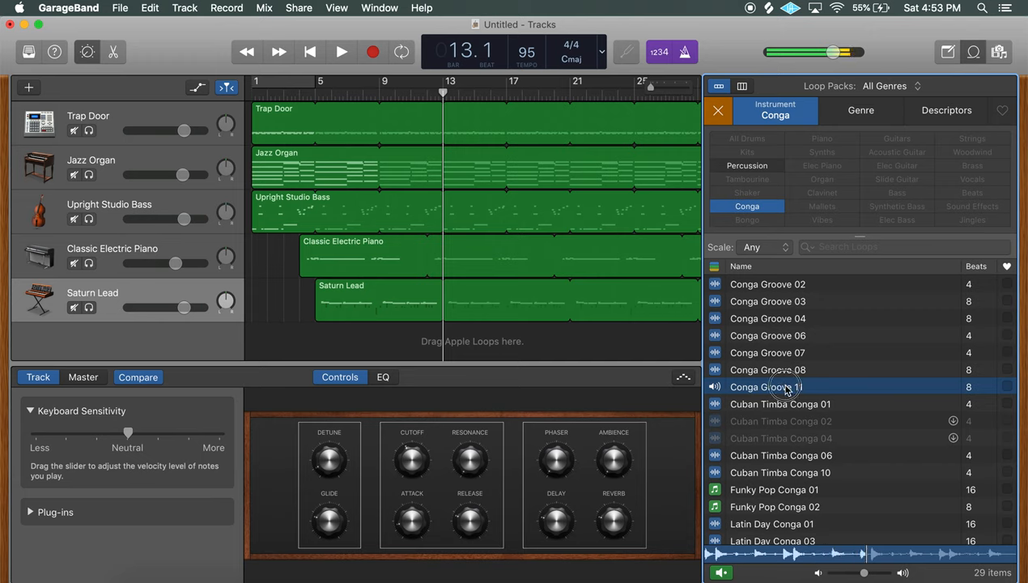
Preview Cuban Timba Conga 01 and add it as a new track from bar 1.
left_click(780, 405)
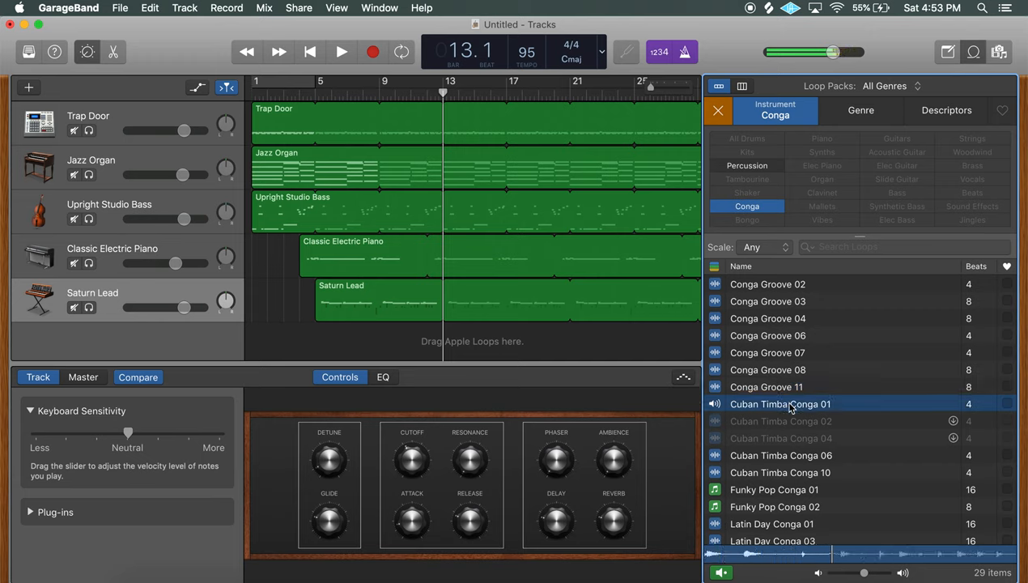
left_click_drag(781, 404, 259, 327)
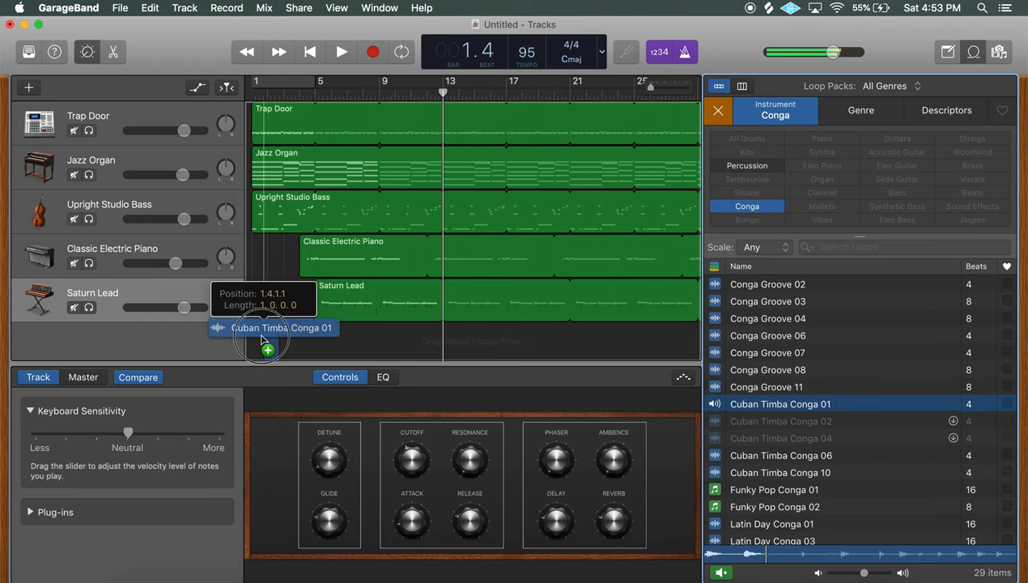
left_click_drag(259, 327, 259, 327)
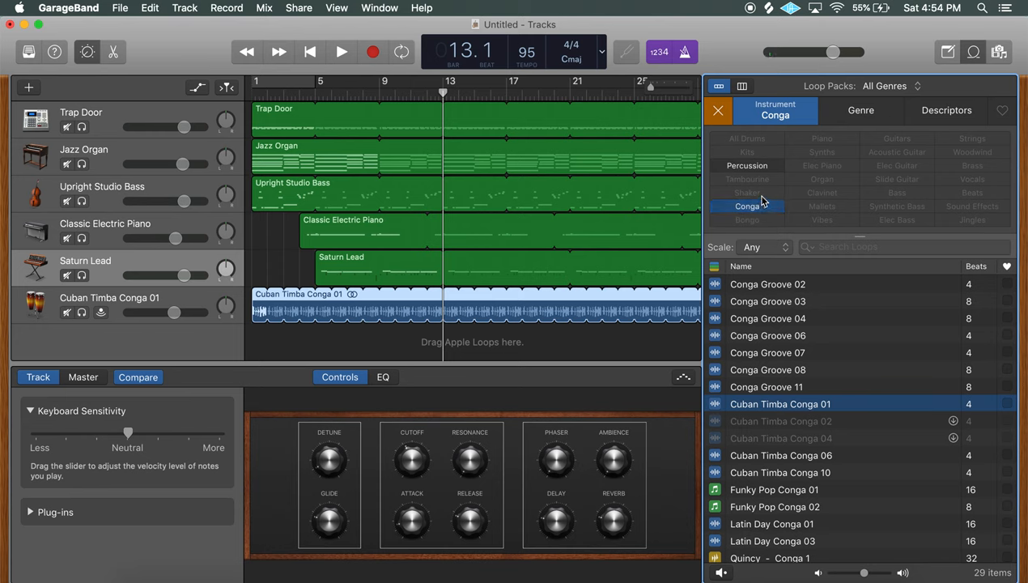
Filter loops to Shaker and add Big Maracas 05 as a new track at bar 13.
left_click(746, 191)
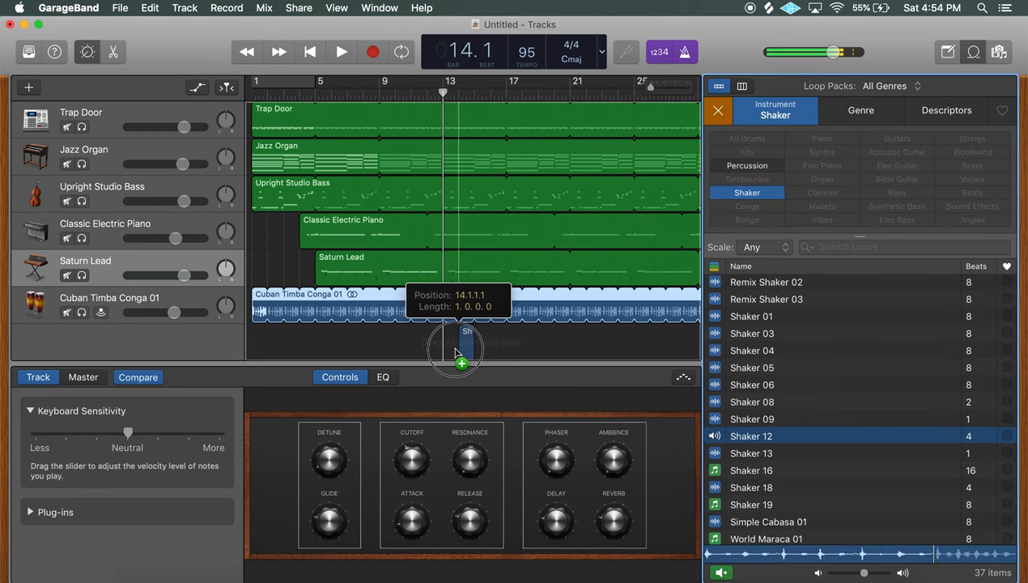
left_click_drag(467, 343, 505, 340)
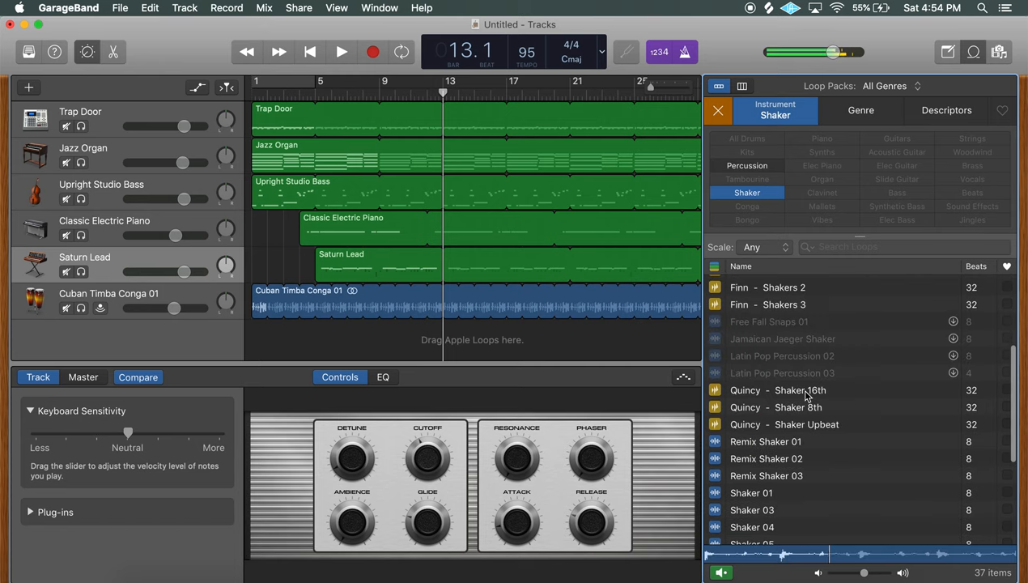
left_click(777, 389)
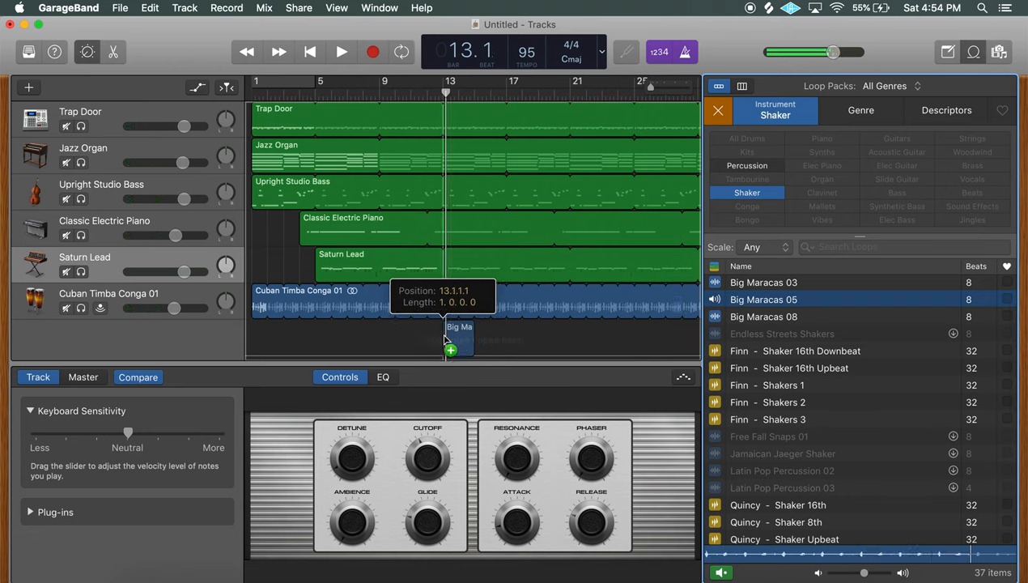
left_click_drag(764, 297, 450, 332)
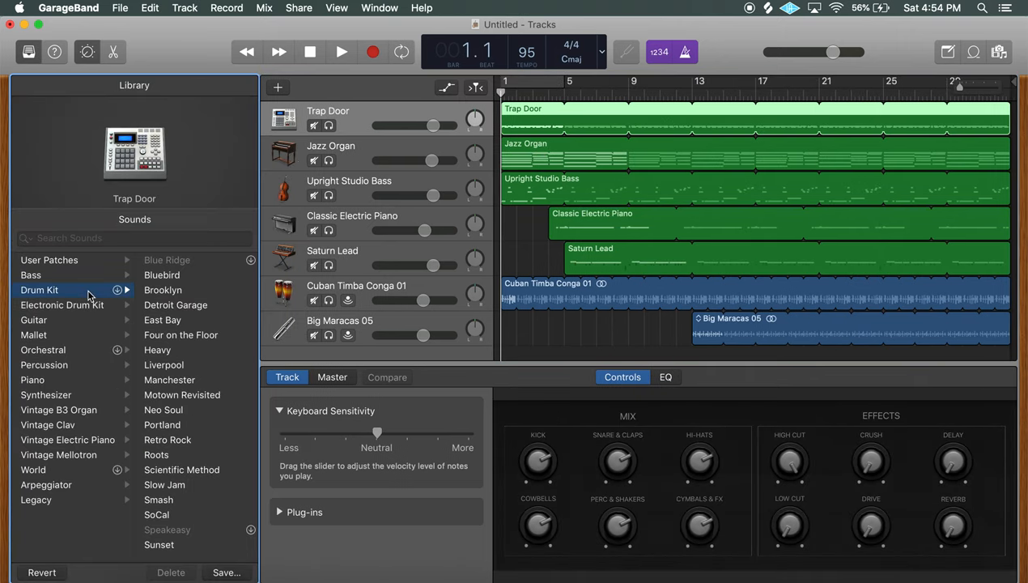
mouse_move(201, 468)
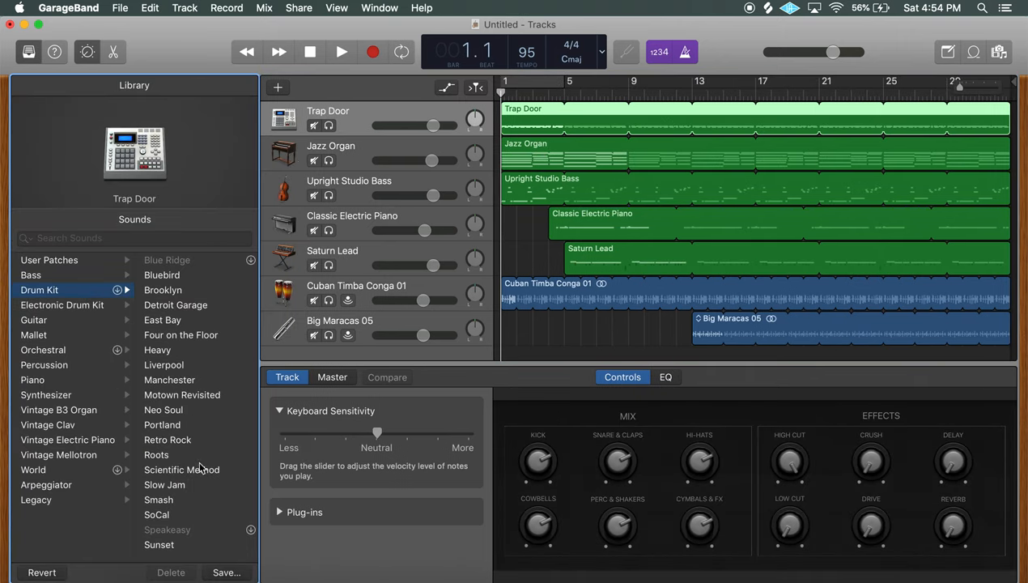
mouse_move(184, 489)
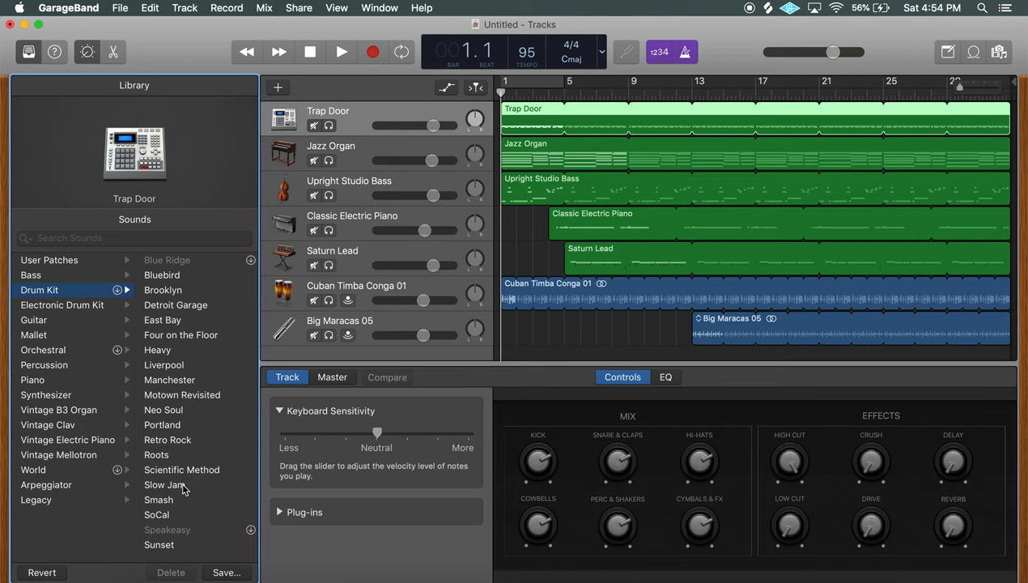
Audition drum kits and switch the first drum track from Trap Door to Sunset.
left_click(166, 410)
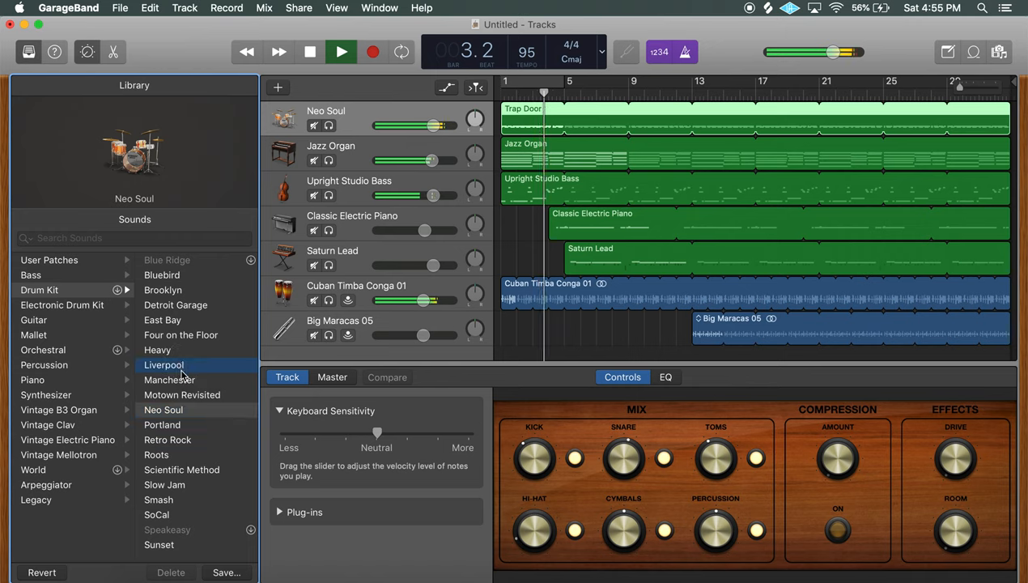
left_click(164, 364)
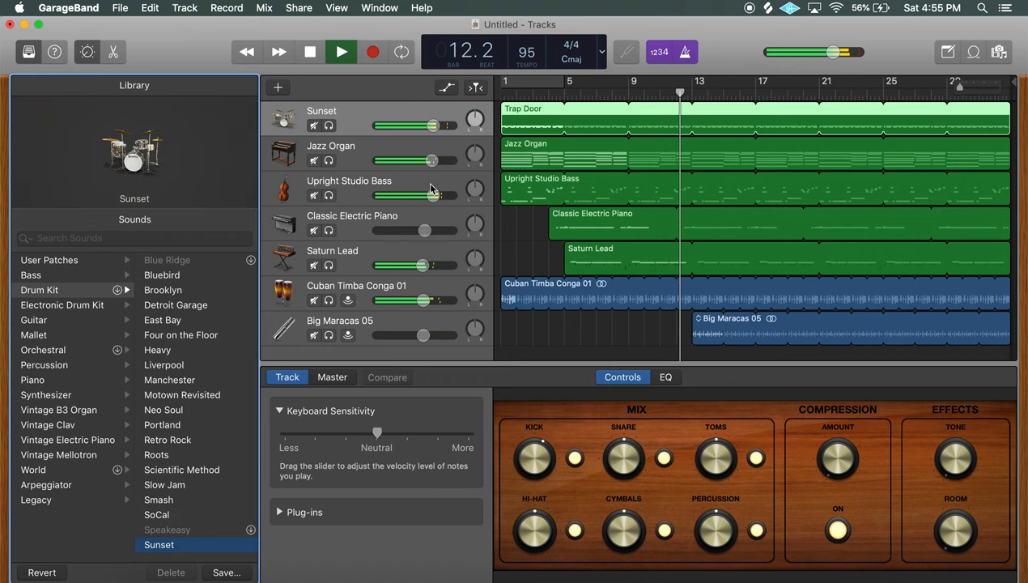
Turn down the bass and set Classic Electric Piano to about -4.5 dB, then play the mix.
left_click_drag(430, 160, 419, 160)
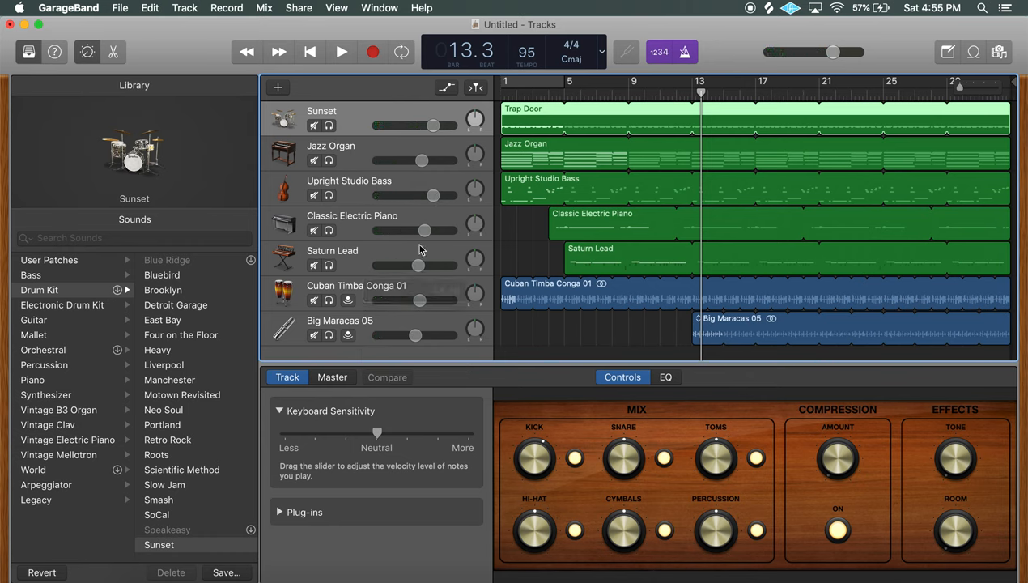
left_click(352, 223)
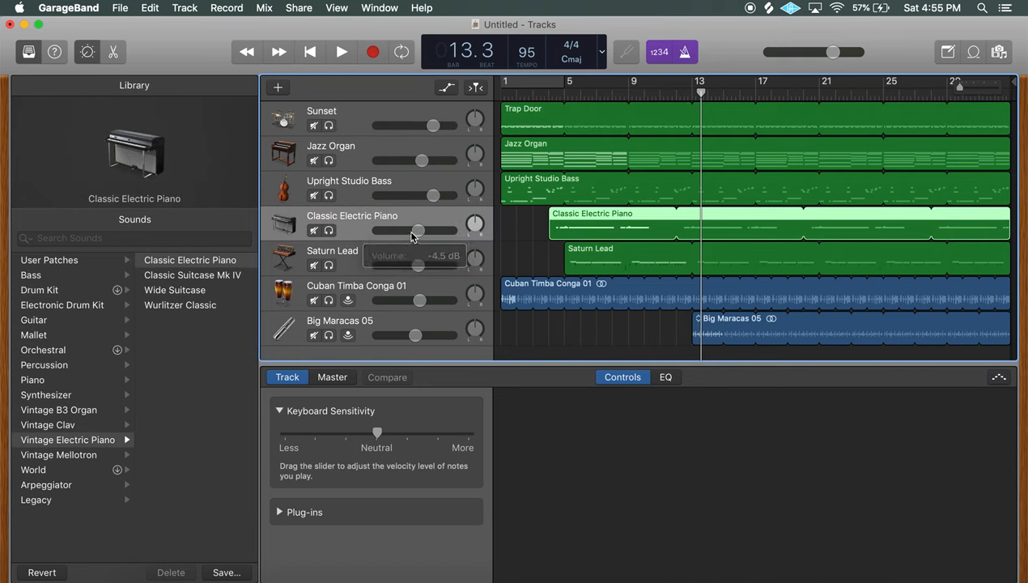
mouse_move(441, 198)
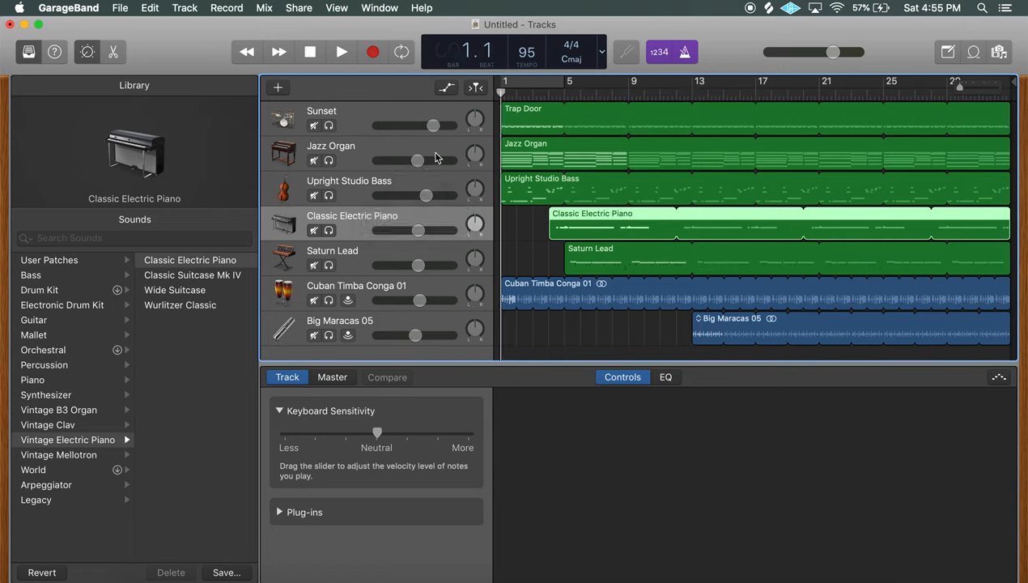
left_click(339, 52)
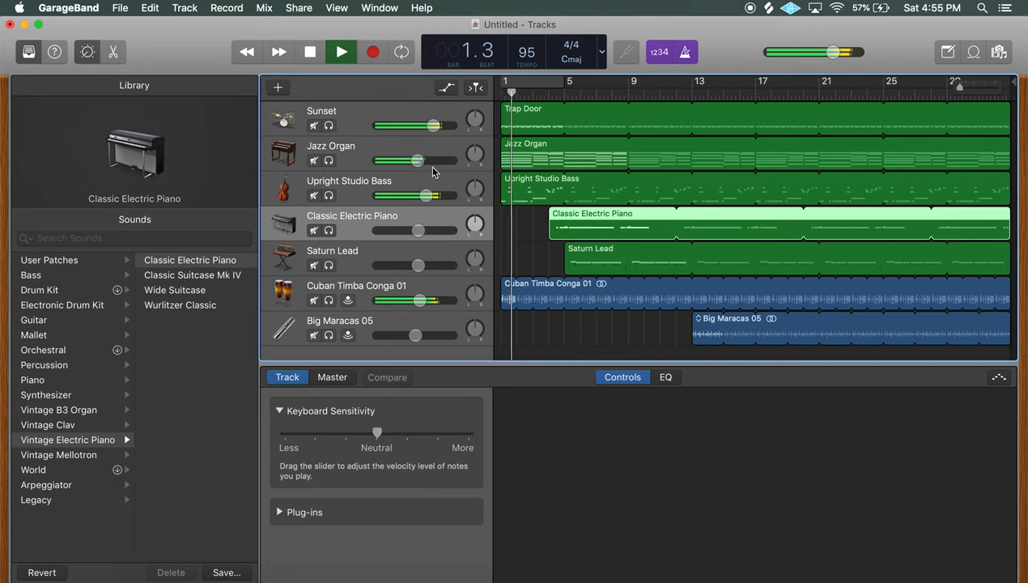